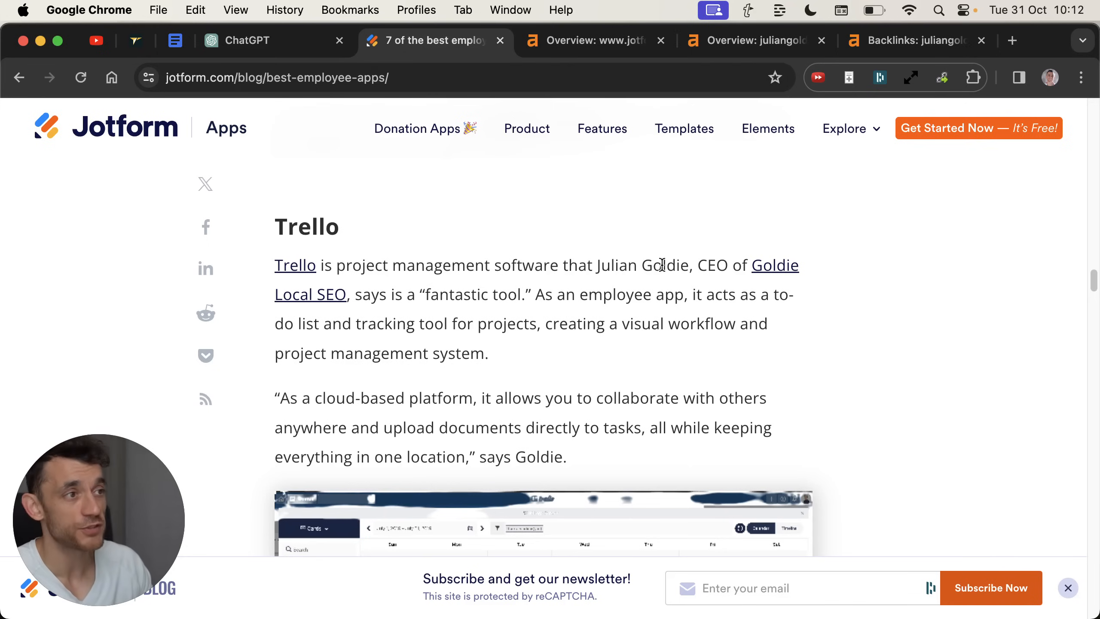
mouse_move(284, 310)
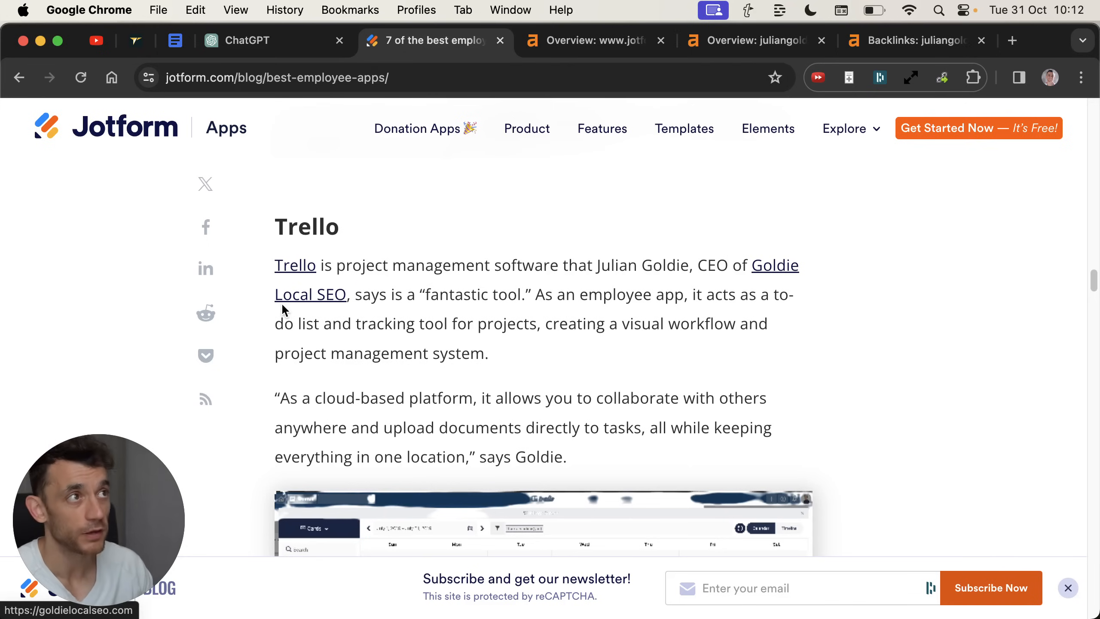
- Review the employee-apps article's Ahrefs metrics and juliangoldie.com traffic growth, then return toward ChatGPT
left_click(592, 40)
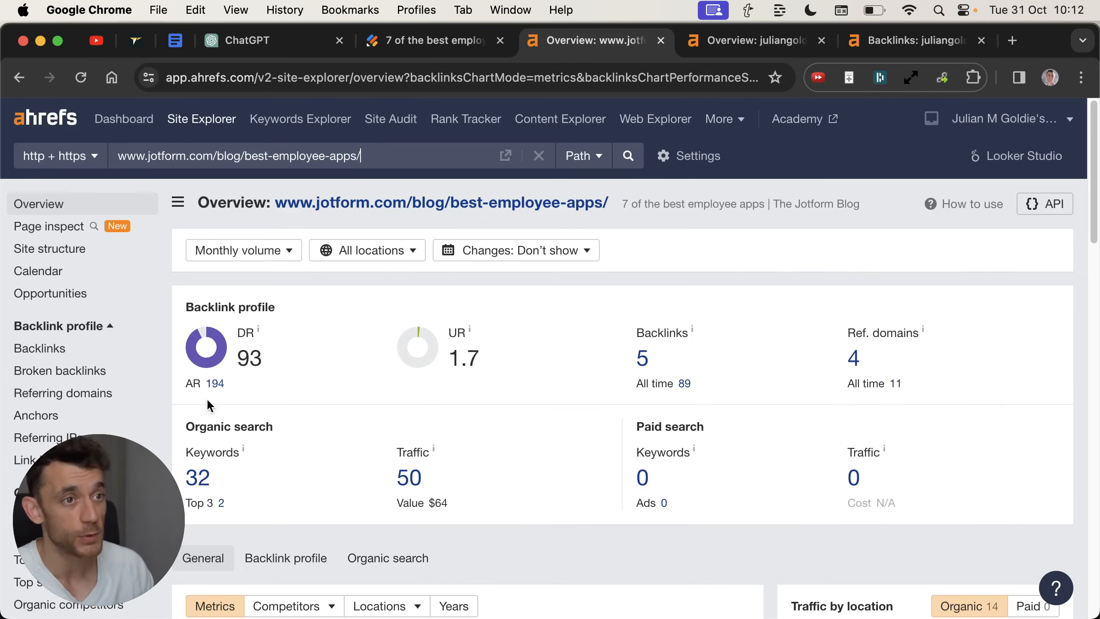
mouse_move(369, 307)
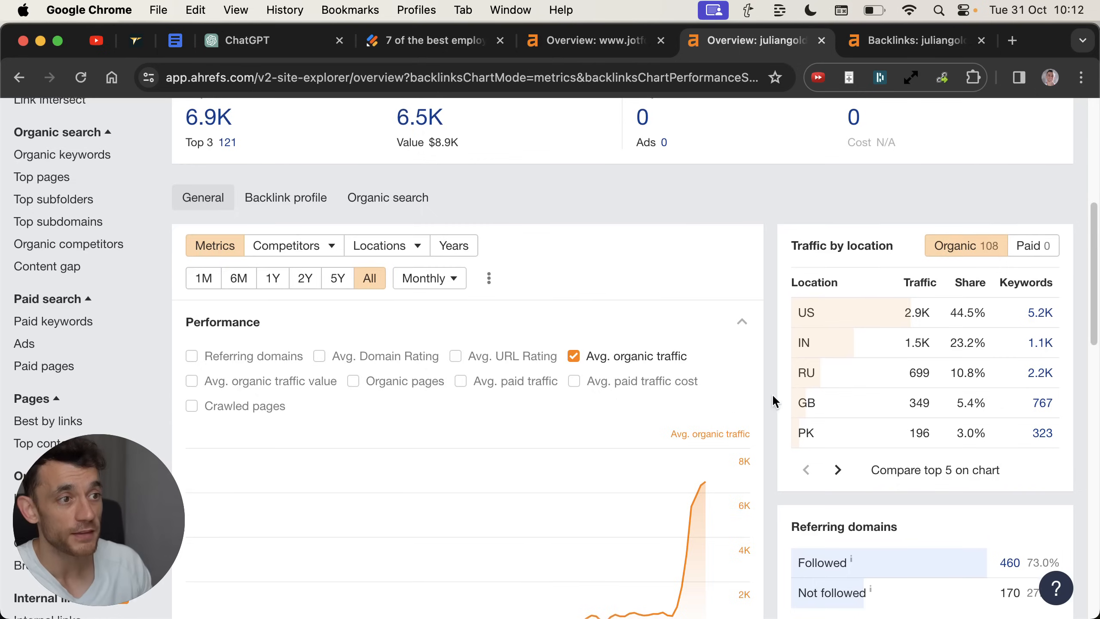
scroll("down", 3)
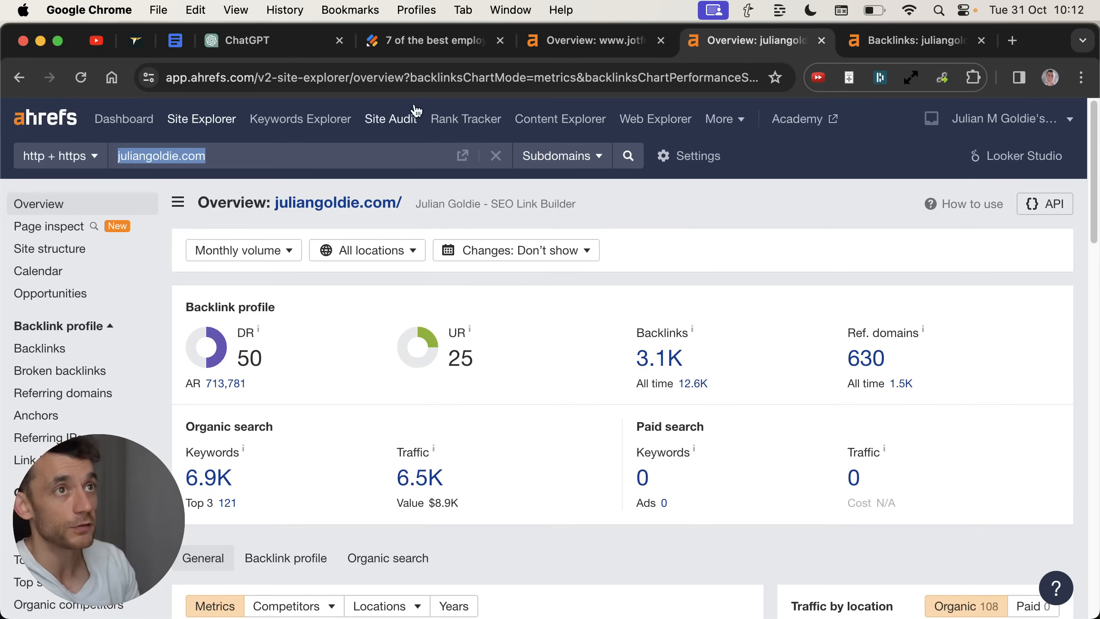
left_click(274, 40)
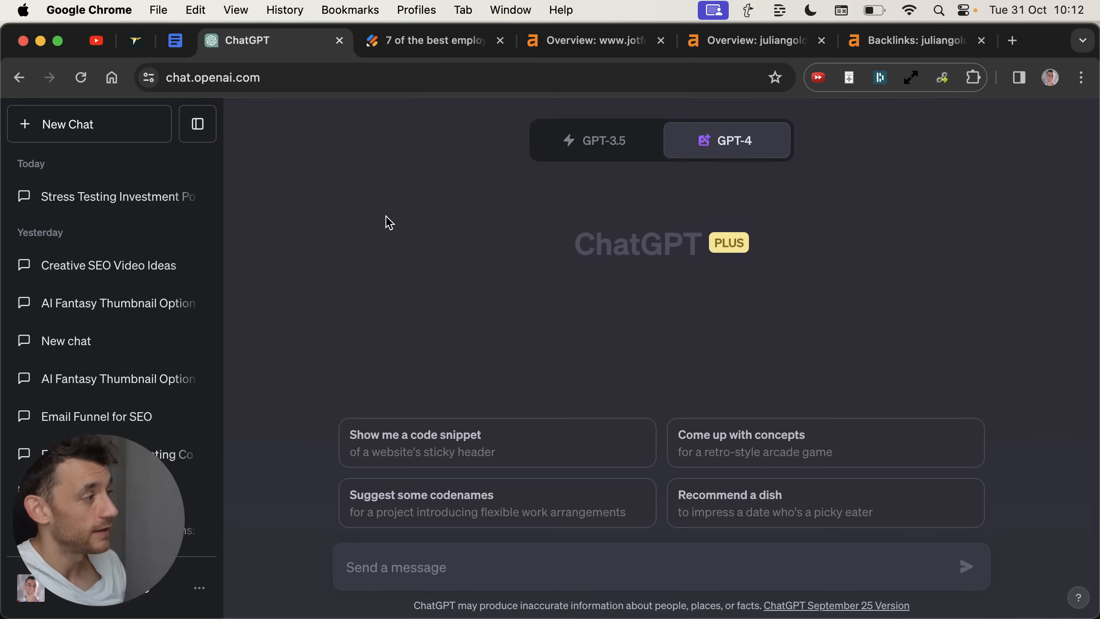
mouse_move(374, 292)
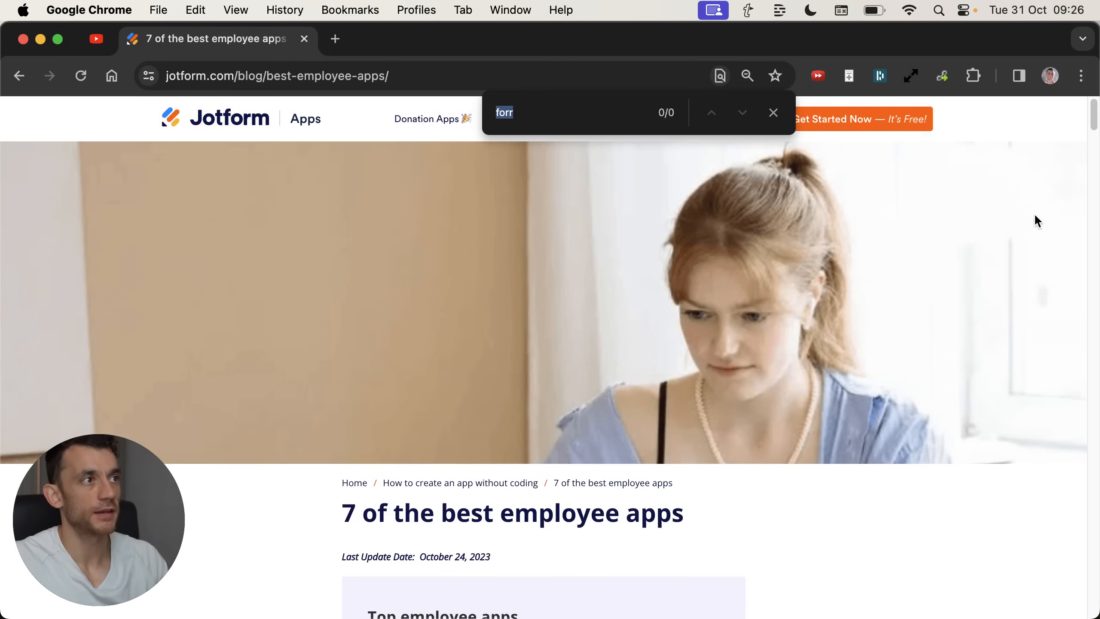
- Find 'julian goldie' in the Jotform article's Trello section, then bring up its Ahrefs overview
type("julian goldie")
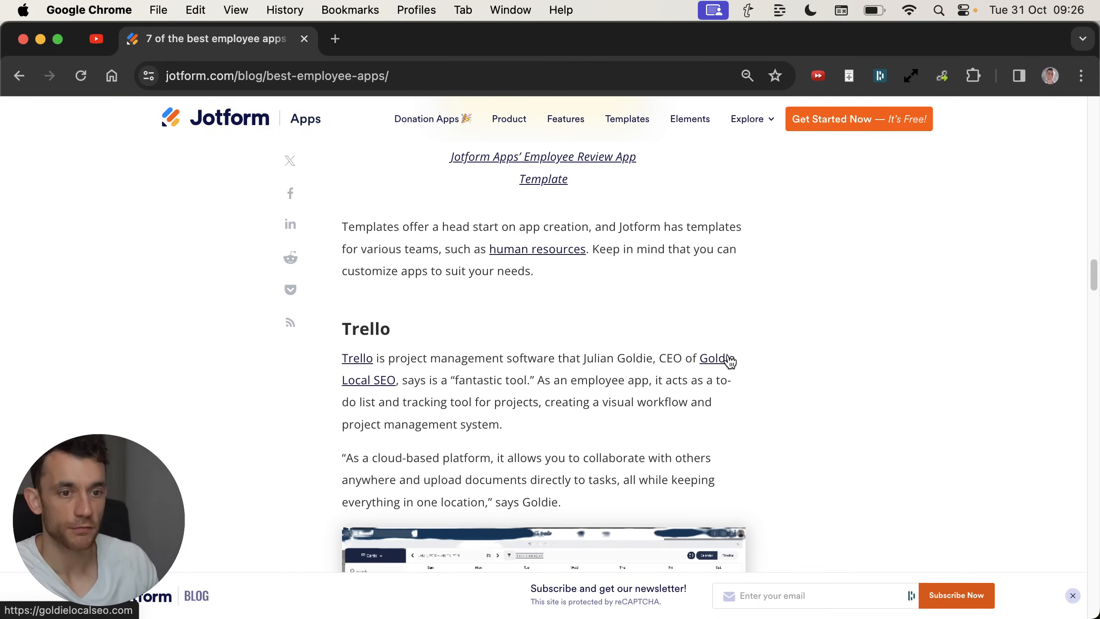
mouse_move(274, 334)
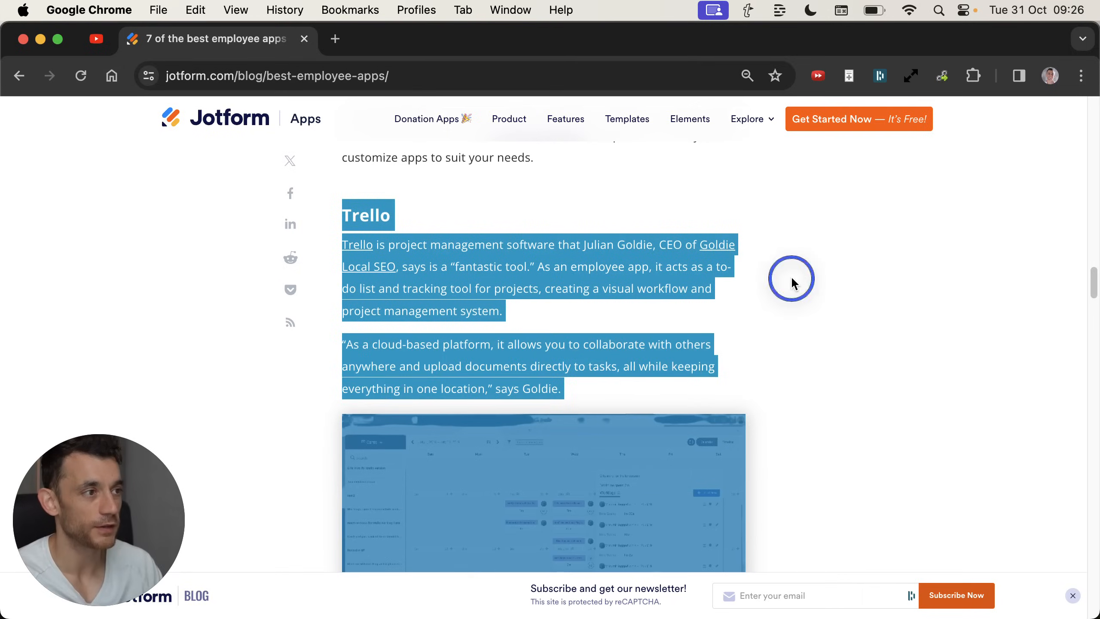
left_click(421, 76)
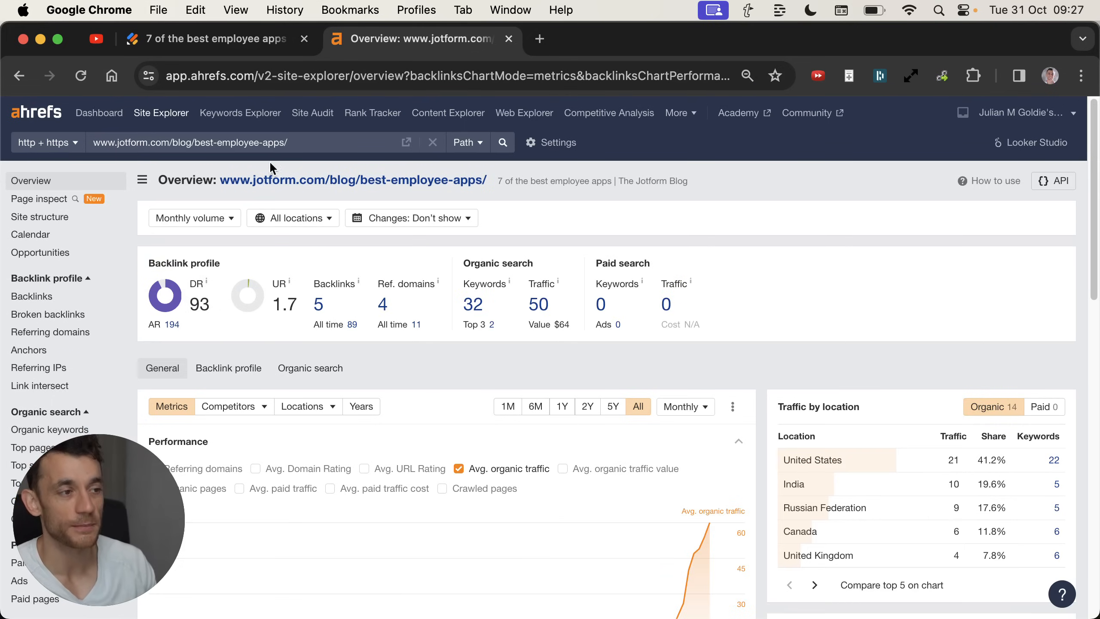
- Compare the article's Ahrefs metrics with the jotform.com domain overview (DR 93, 30.7M backlinks, 1.9M traffic)
scroll("down", 3)
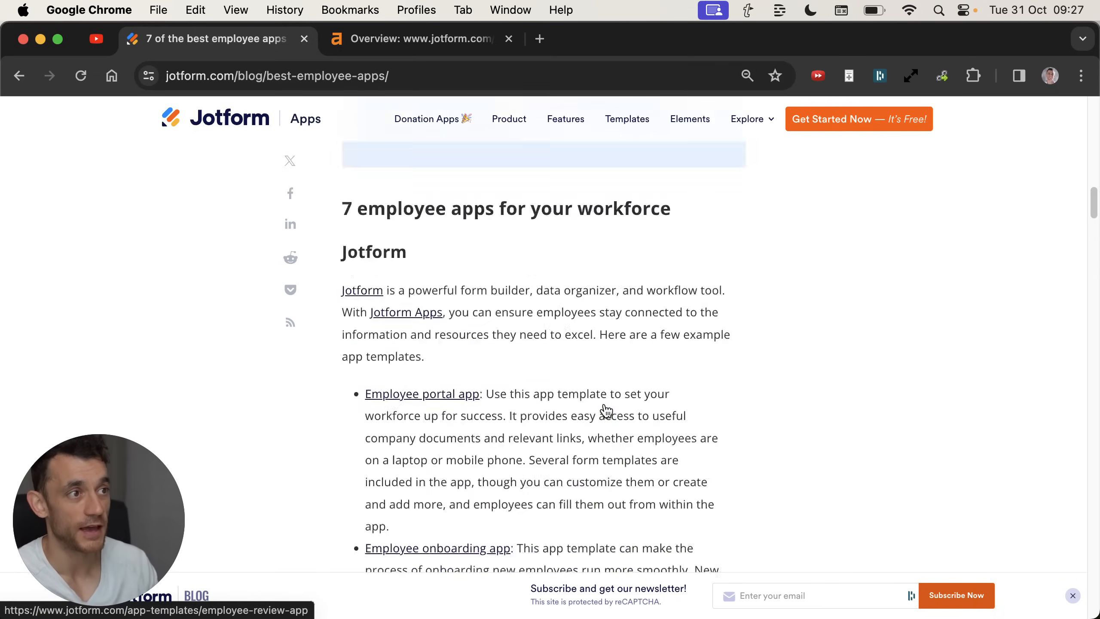
left_click(421, 38)
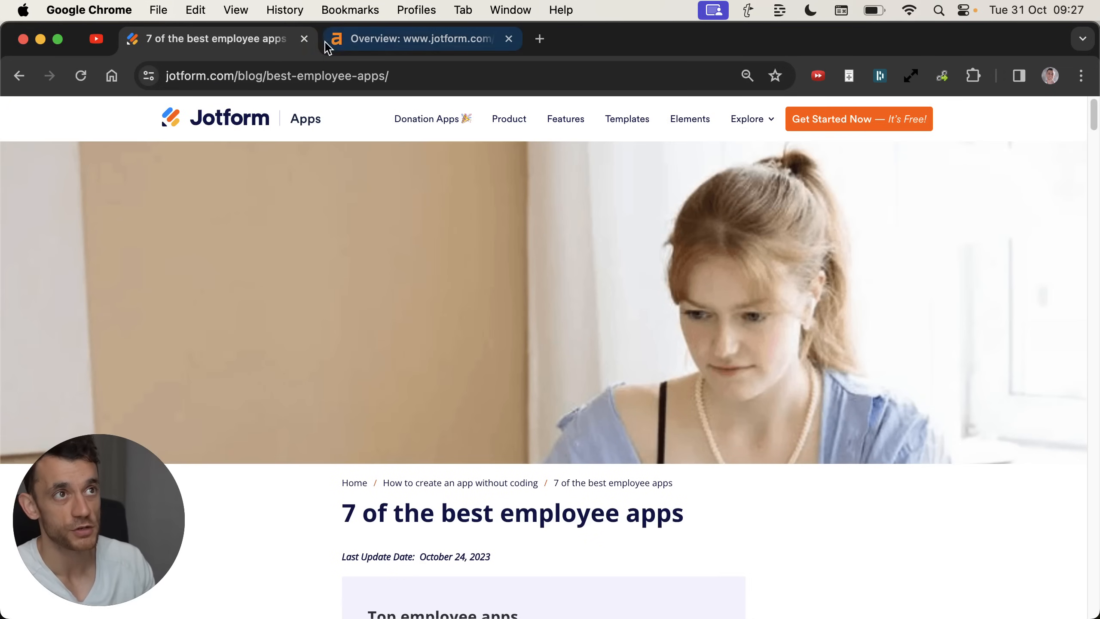
left_click(419, 39)
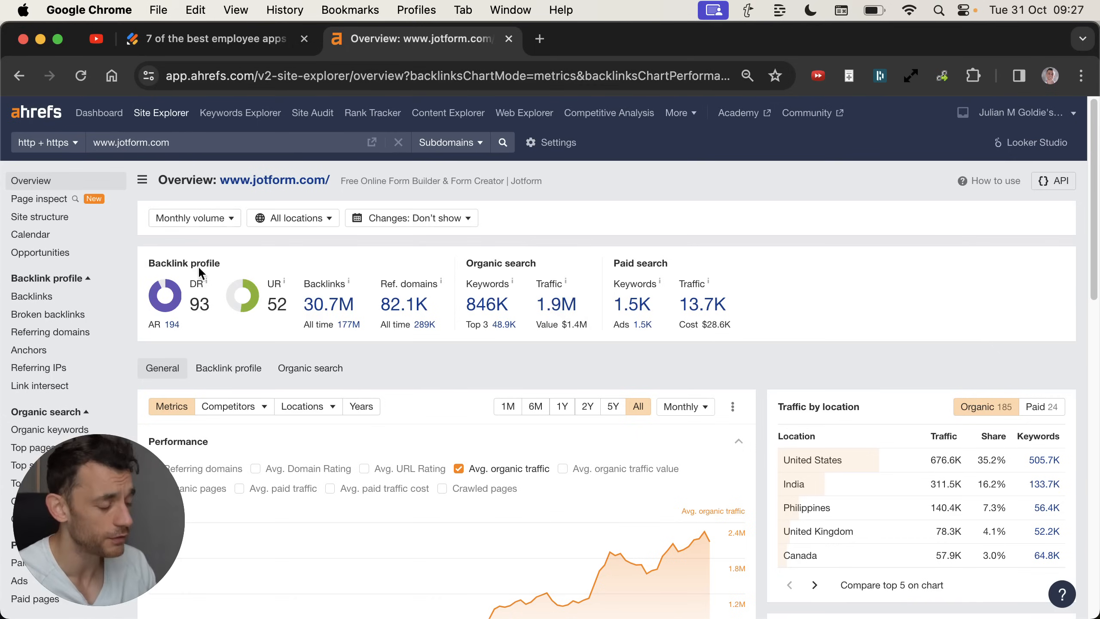
mouse_move(685, 386)
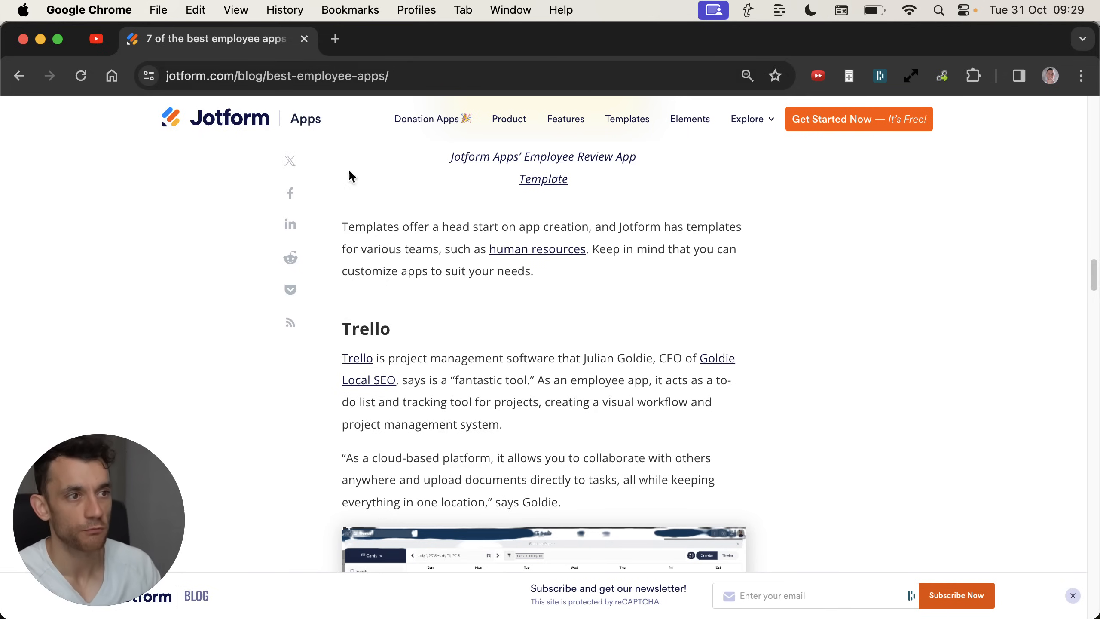
- Revisit the article's Trello mention via the ChatGPT tab, ready to open a new blank tab
scroll("down", 3)
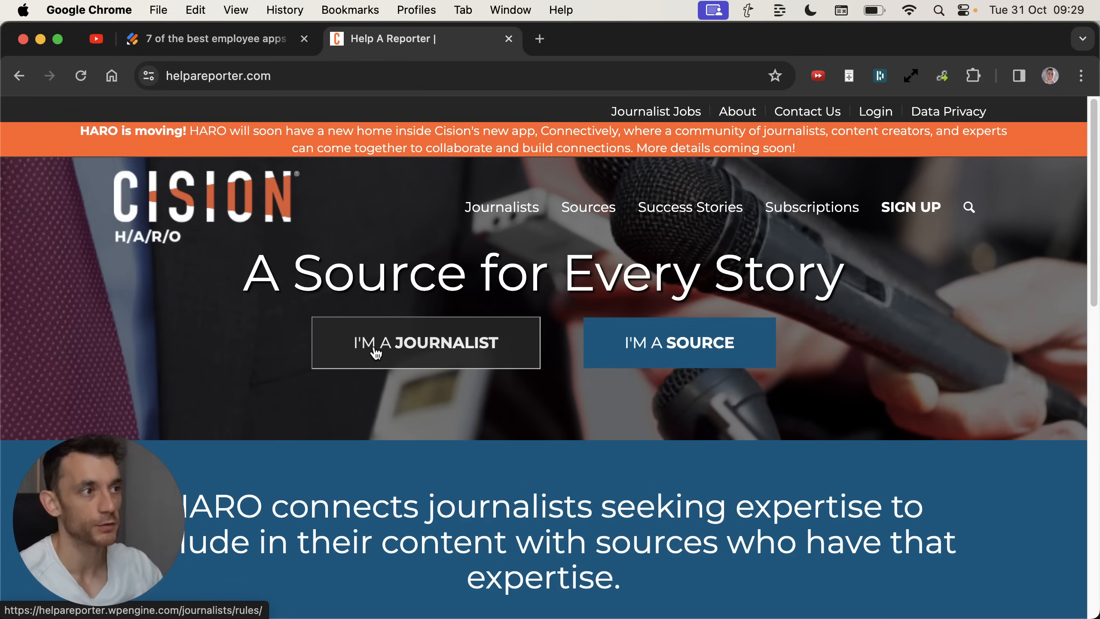
mouse_move(421, 50)
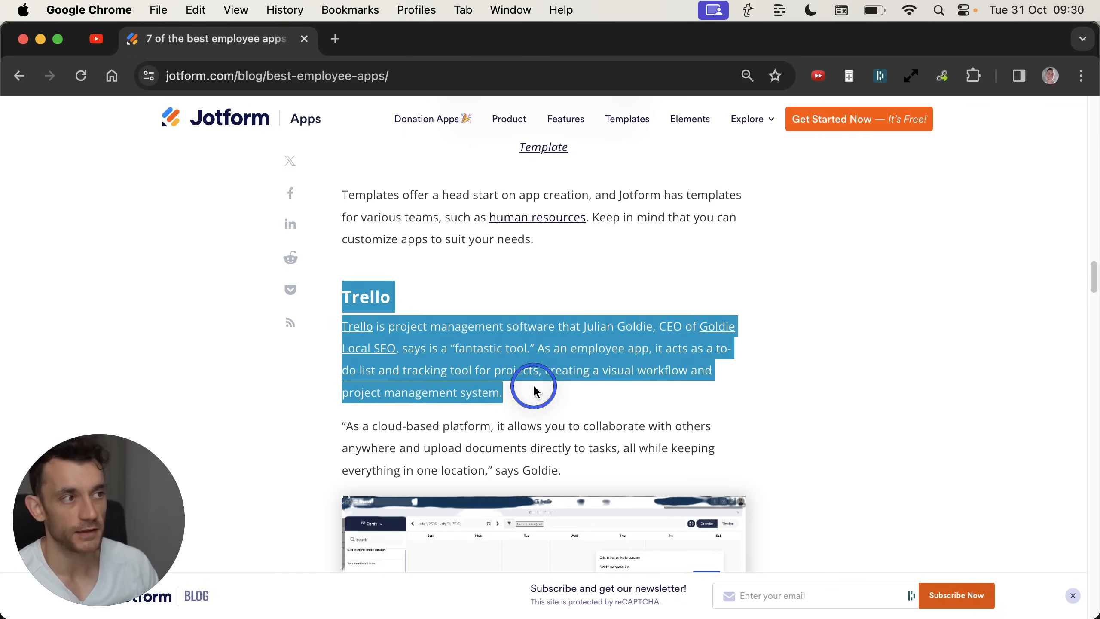
scroll("down", 3)
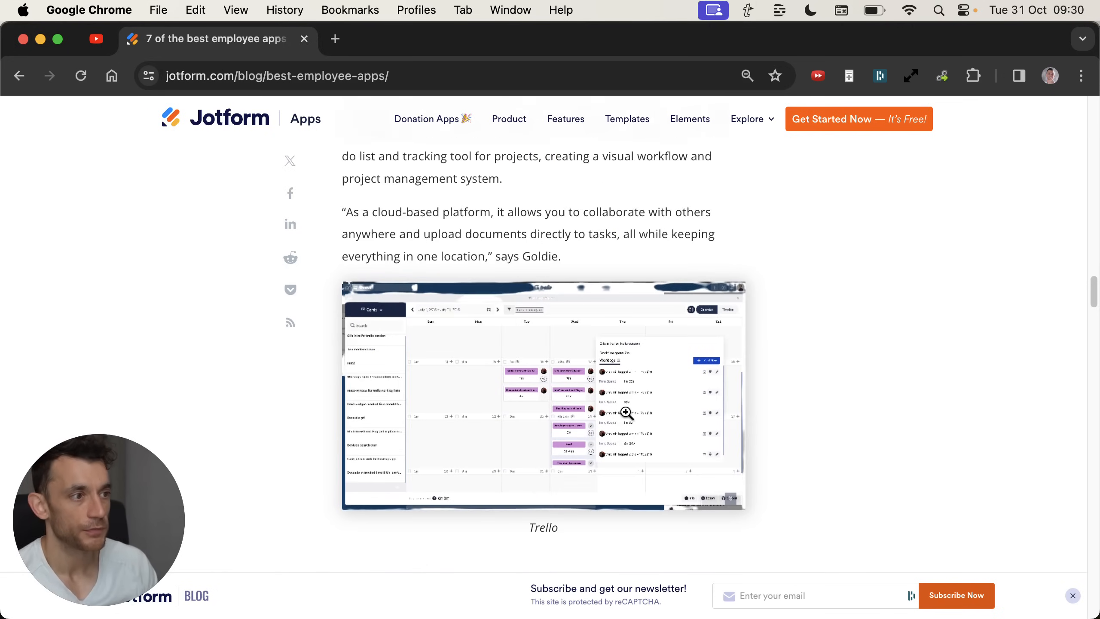
left_click(540, 39)
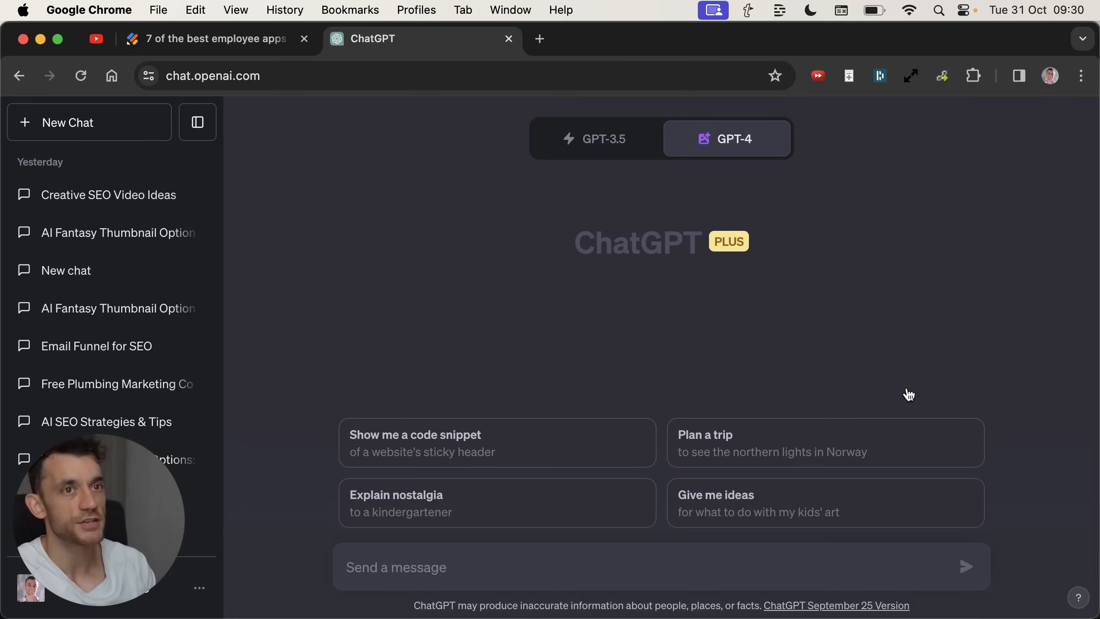
left_click(726, 139)
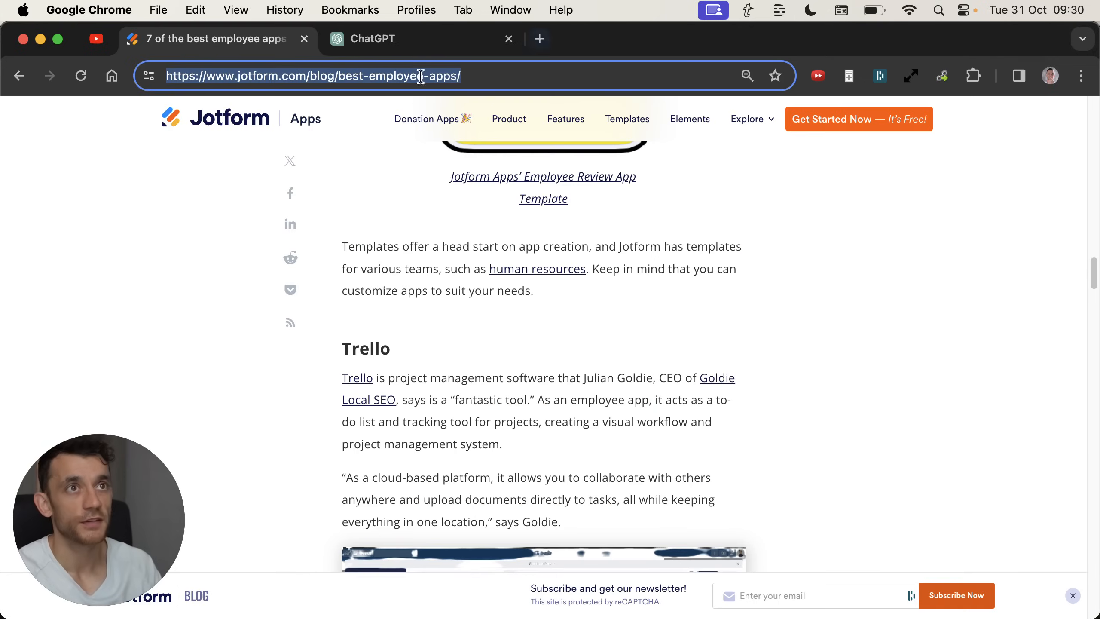
scroll("down", 3)
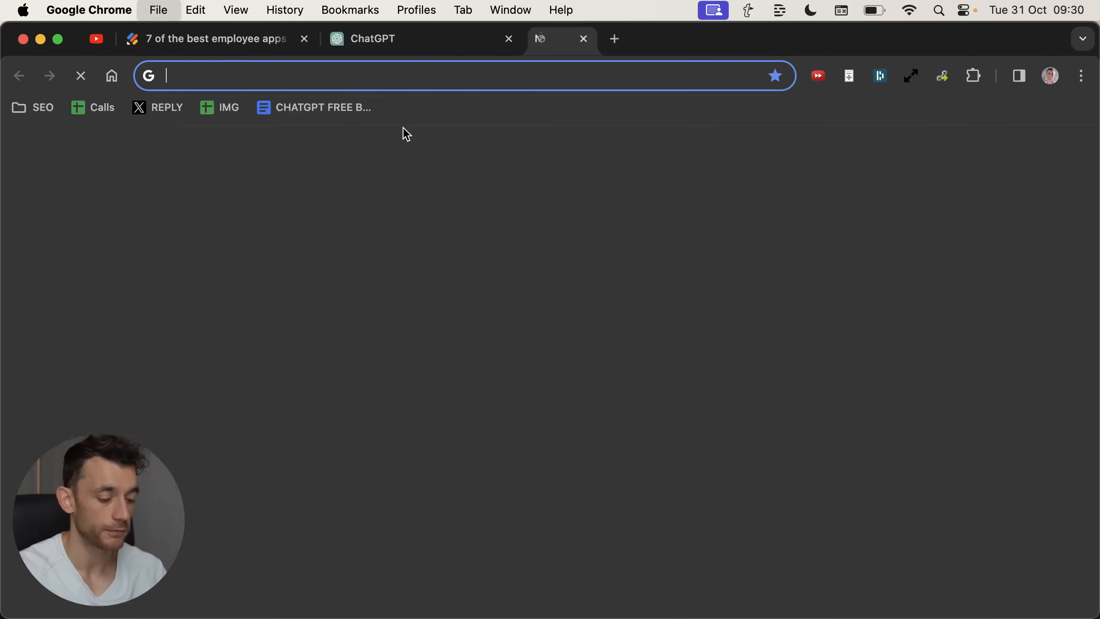
- Load SEMrush Backlink Analytics for goldielocalseo.com and scroll to the Jotform article backlink row
type("semrush.com/analytics/backlinks/backlinks/?q=goldielocalseo.com&searchType=domain")
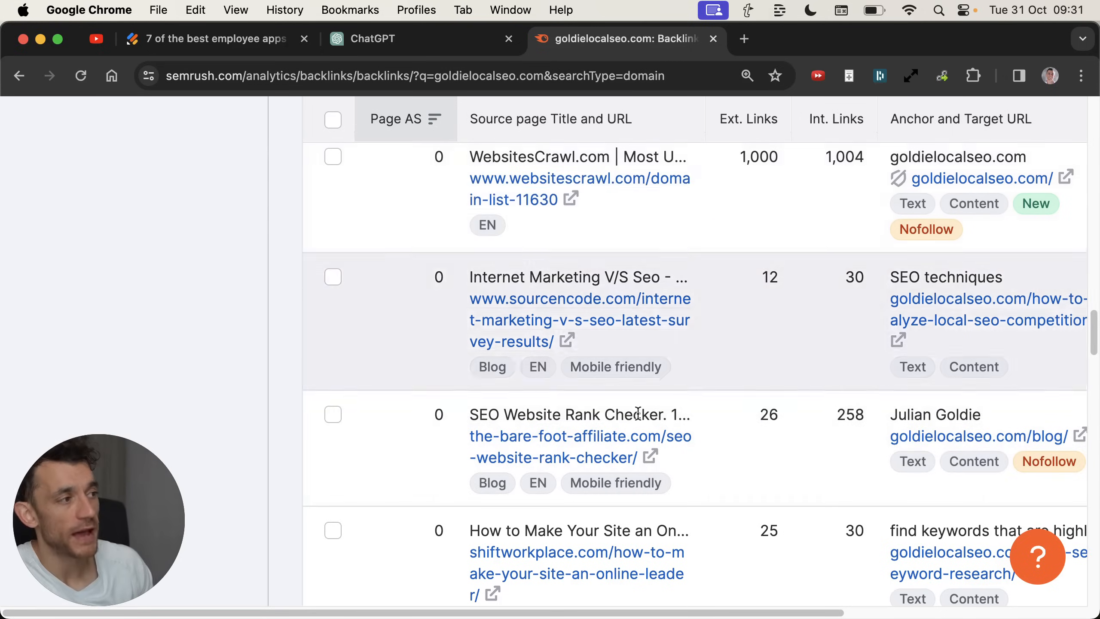
scroll("down", 3)
type("jotform")
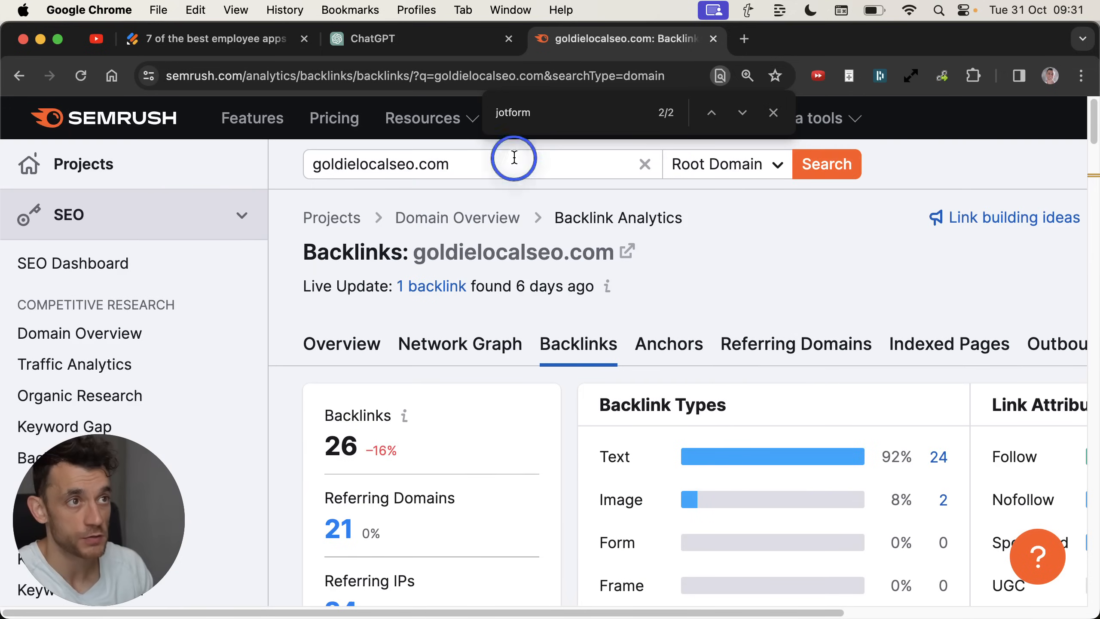
mouse_move(519, 318)
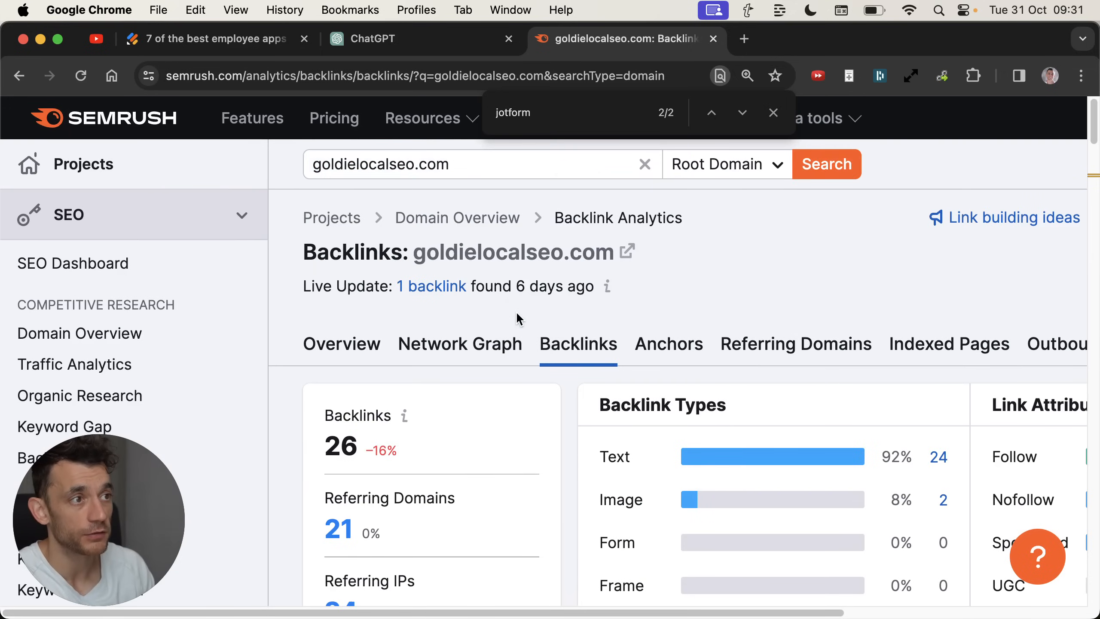
scroll("down", 3)
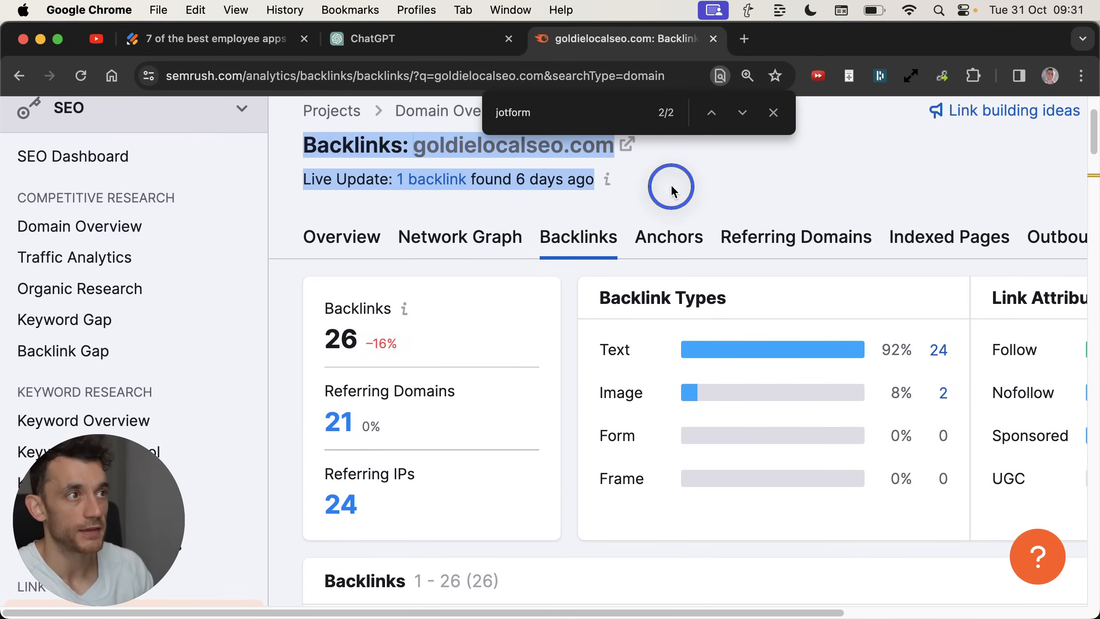
scroll("down", 3)
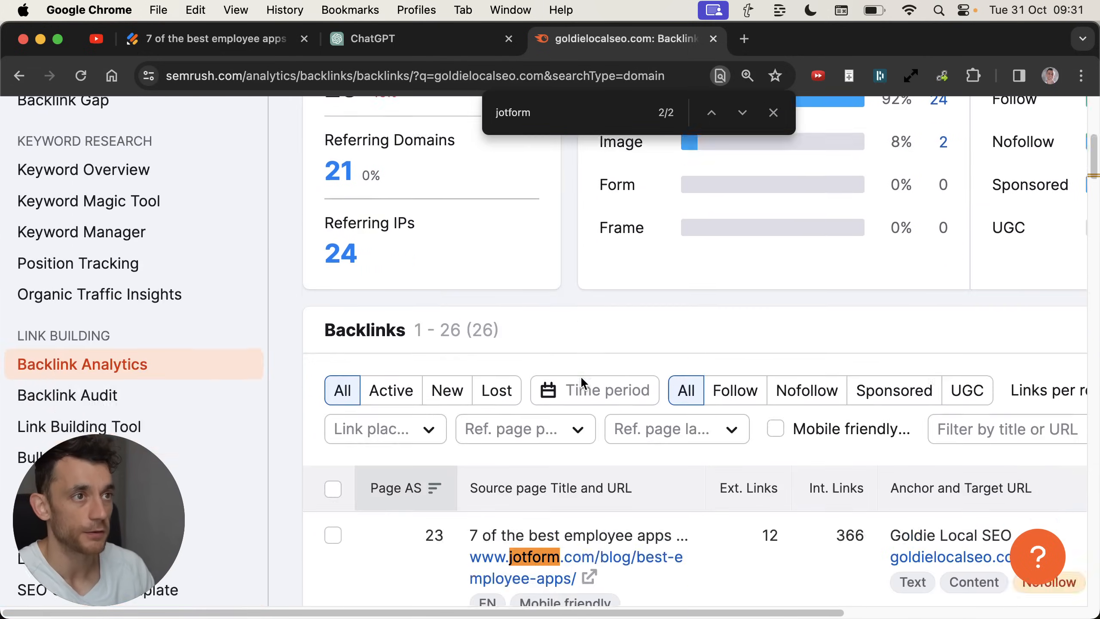
scroll("down", 3)
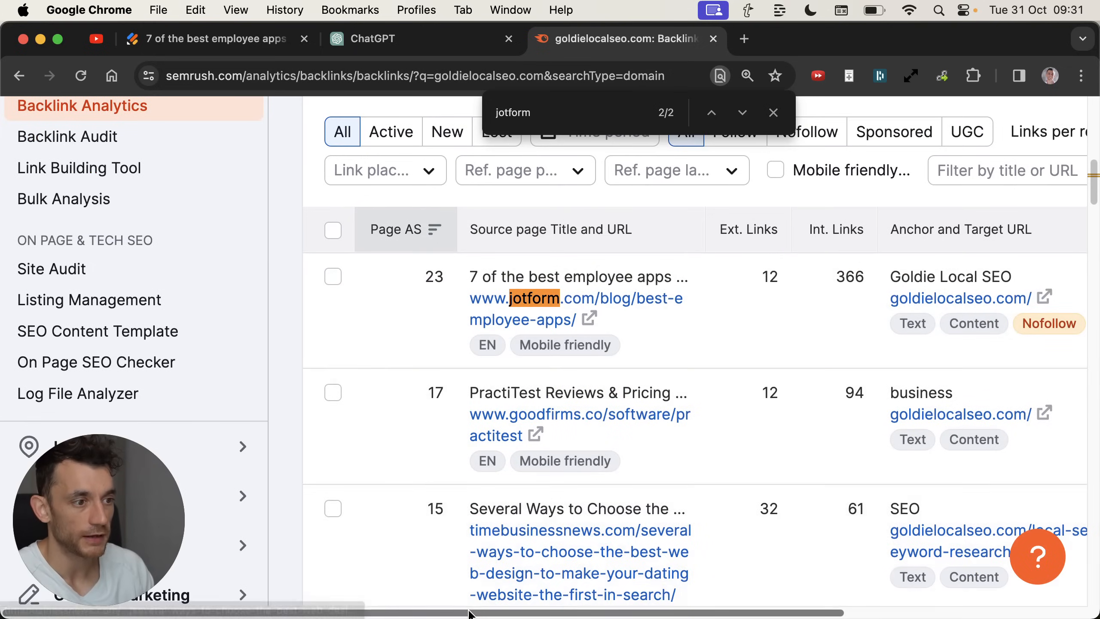
scroll("down", 3)
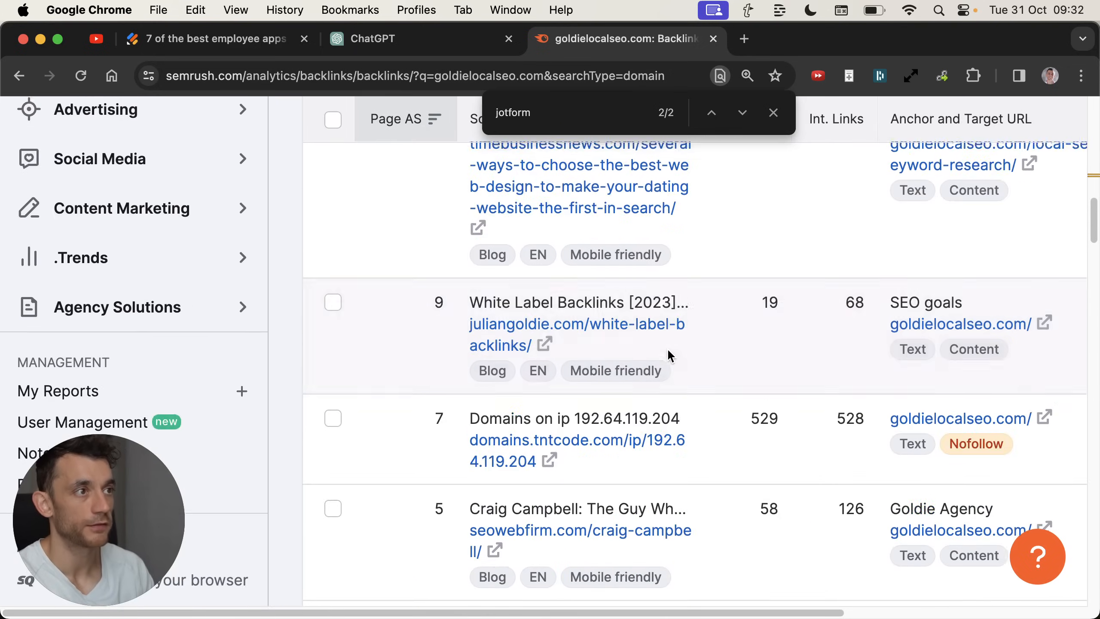
scroll("down", 3)
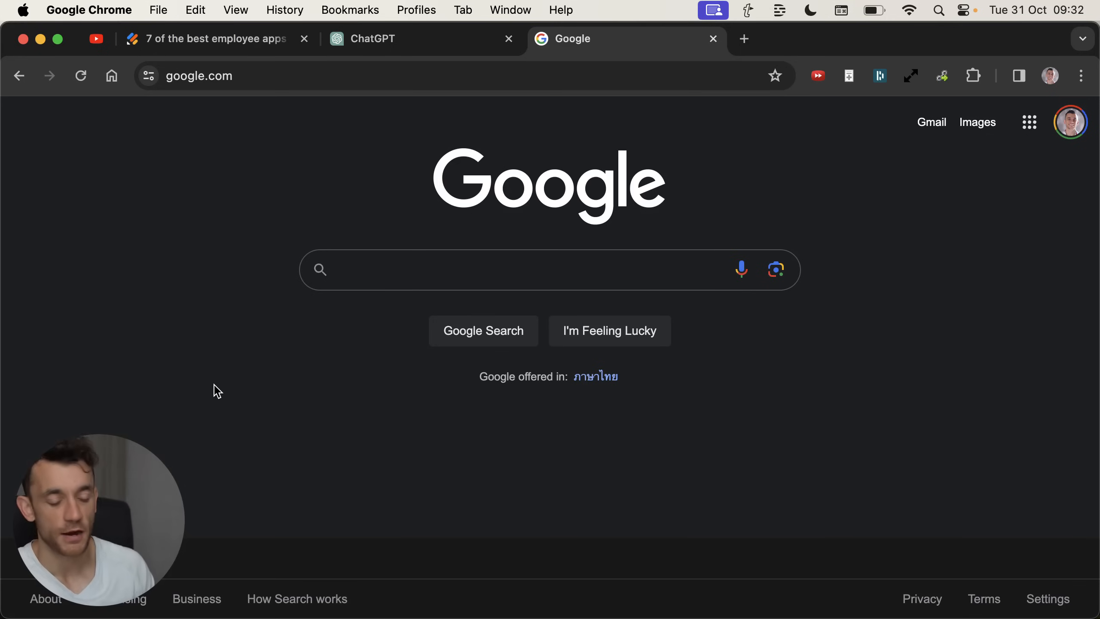
- Search Google for 'julian goldie', use Tools filters and repeat with omitted results to find the Jotform blog
left_click(491, 270)
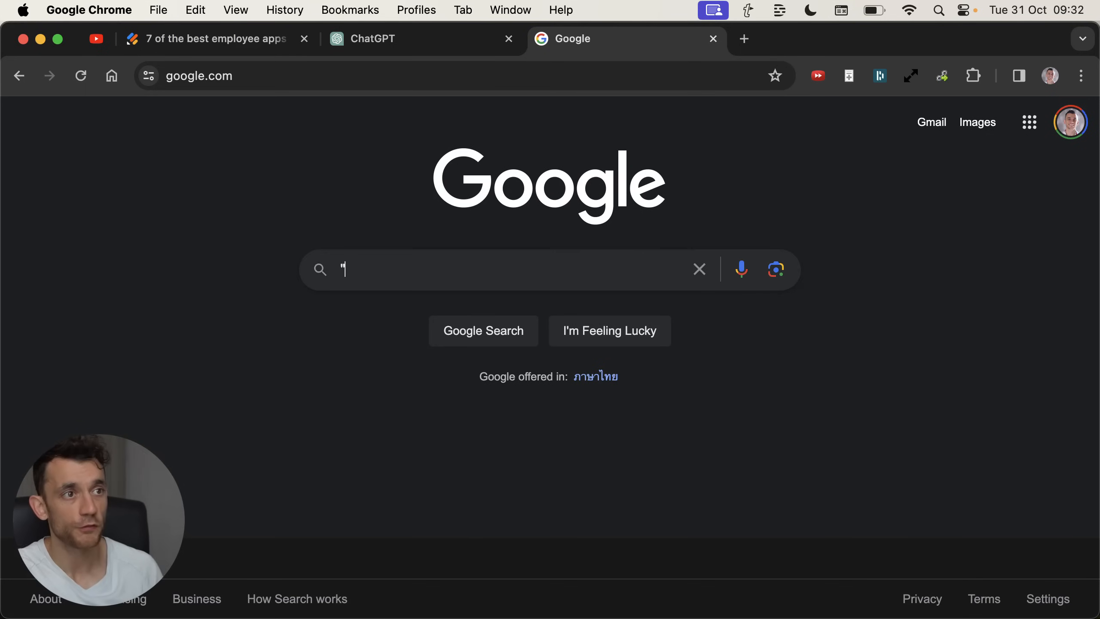
type("julian goldie\"")
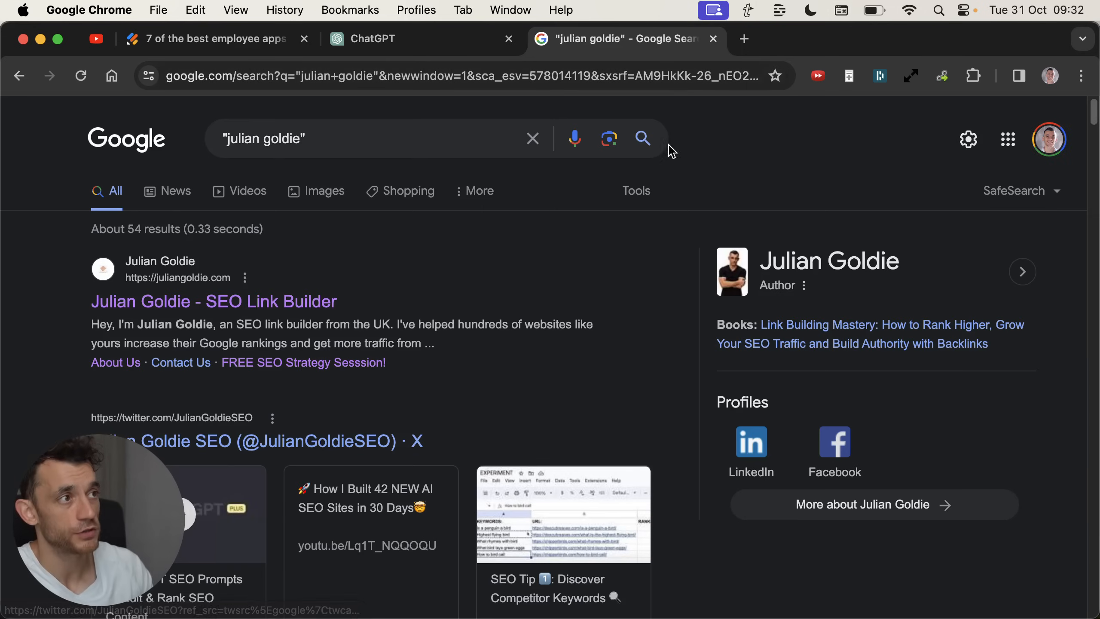
left_click(635, 191)
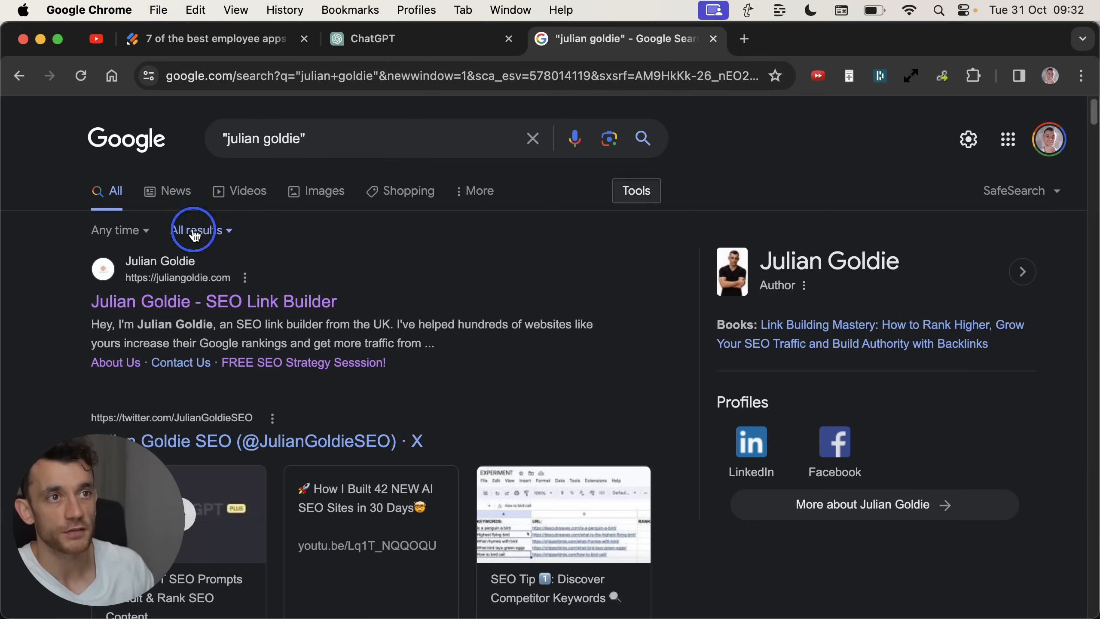
left_click(118, 229)
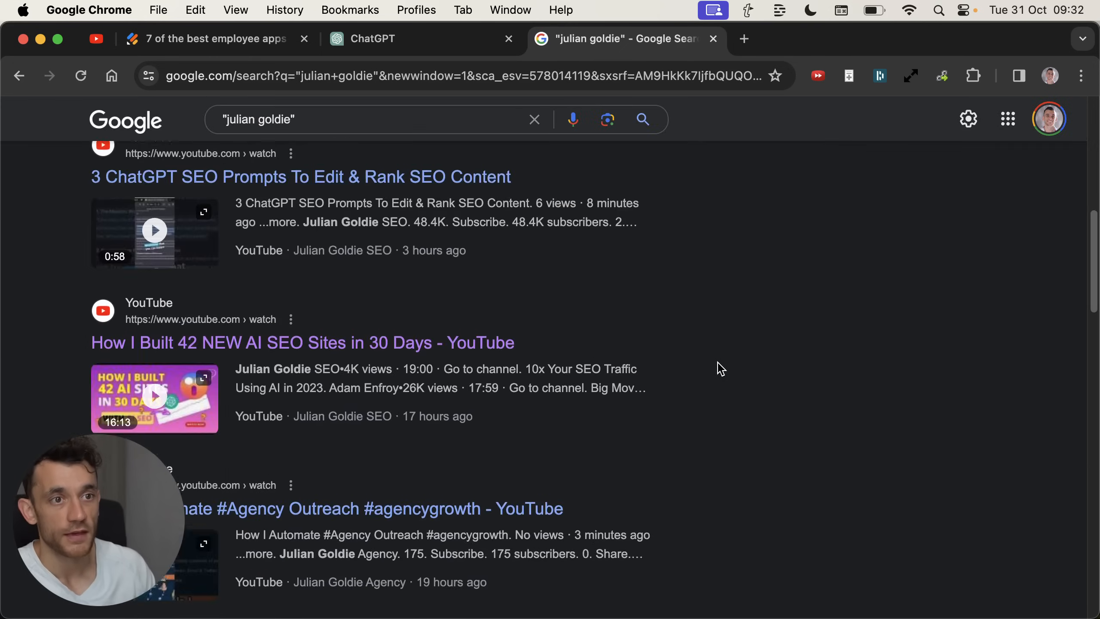
scroll("down", 3)
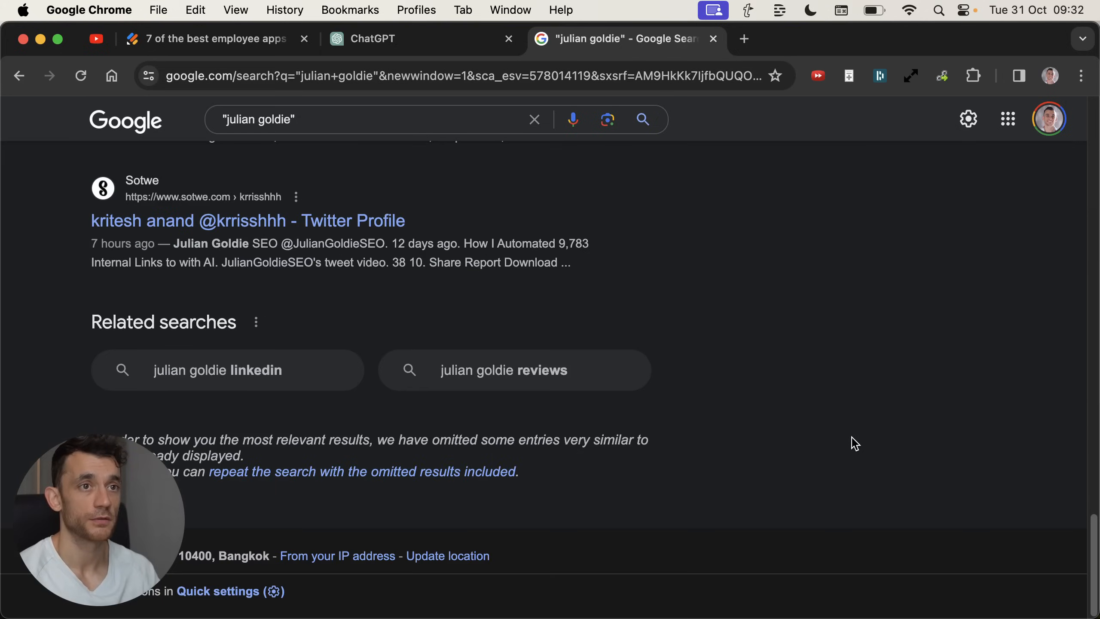
left_click(229, 230)
type("jotform")
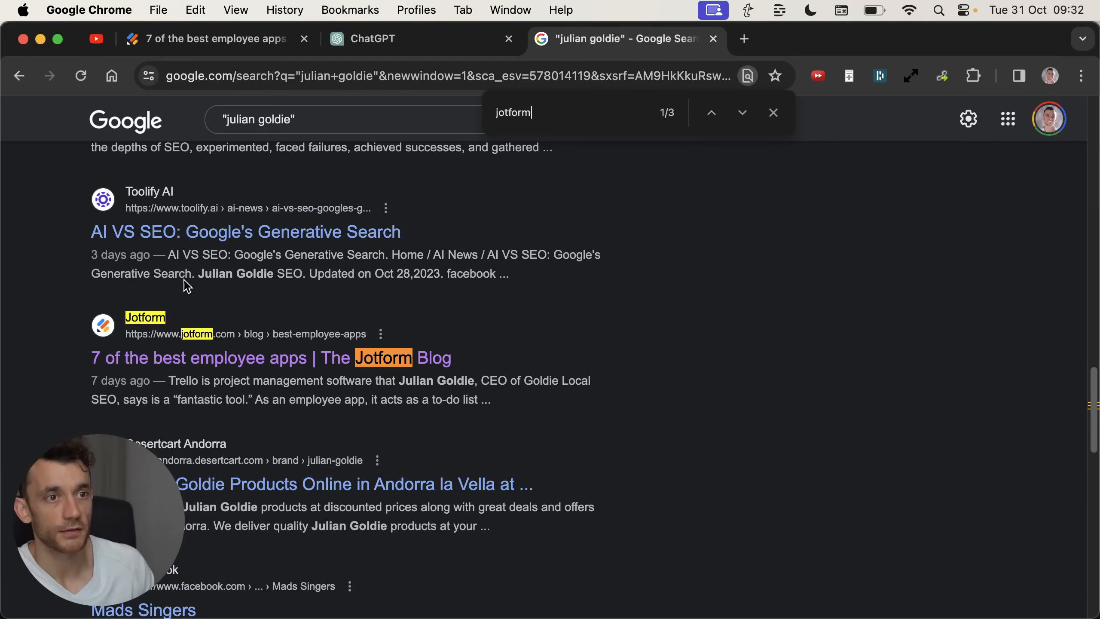
scroll("down", 3)
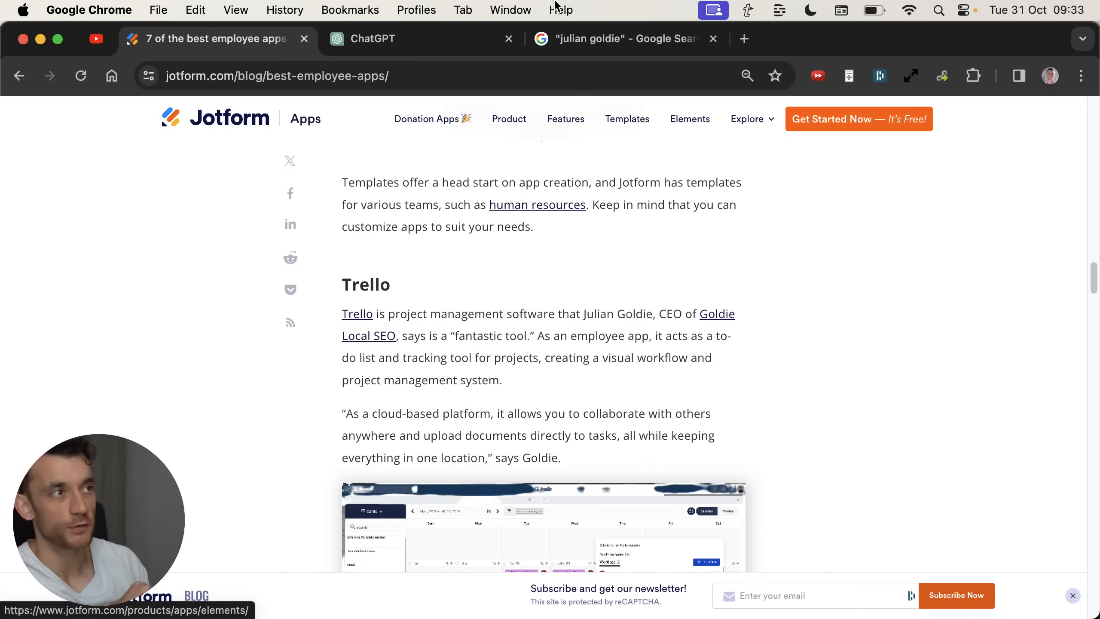
- Show the existing "Julian Goldie" Google Alert with its frequency, sources, region and delivery settings
left_click(622, 39)
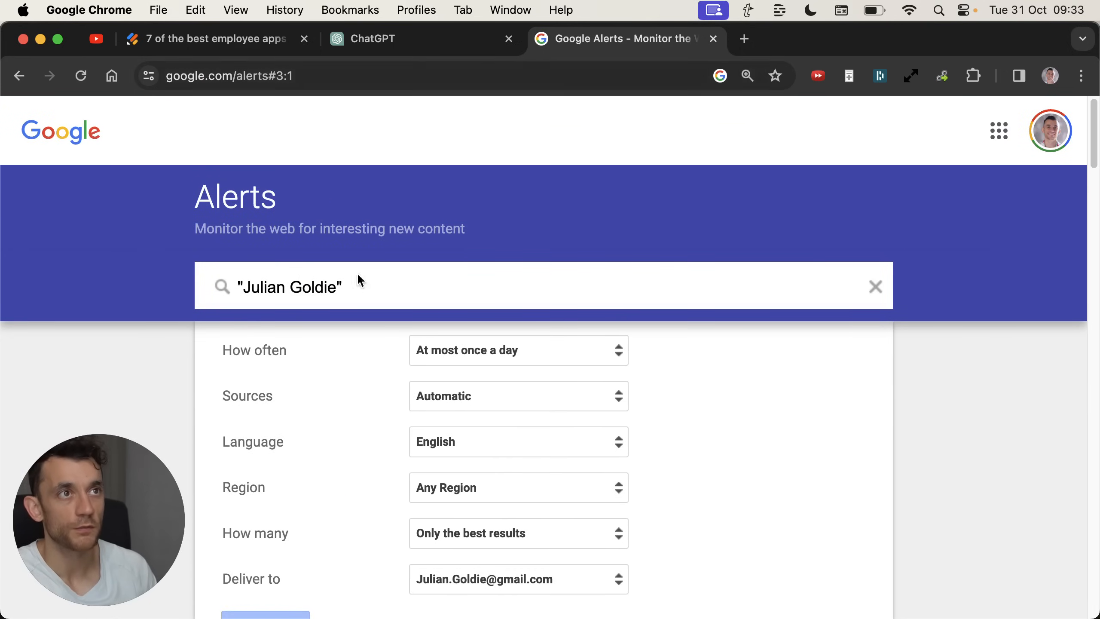
double_click(290, 287)
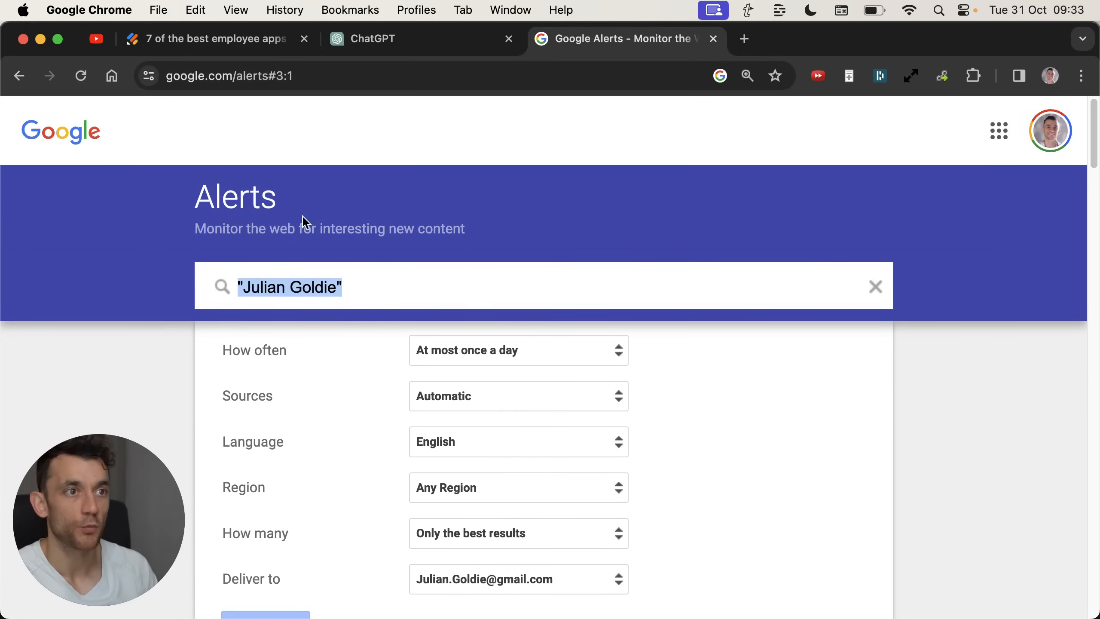
scroll("down", 3)
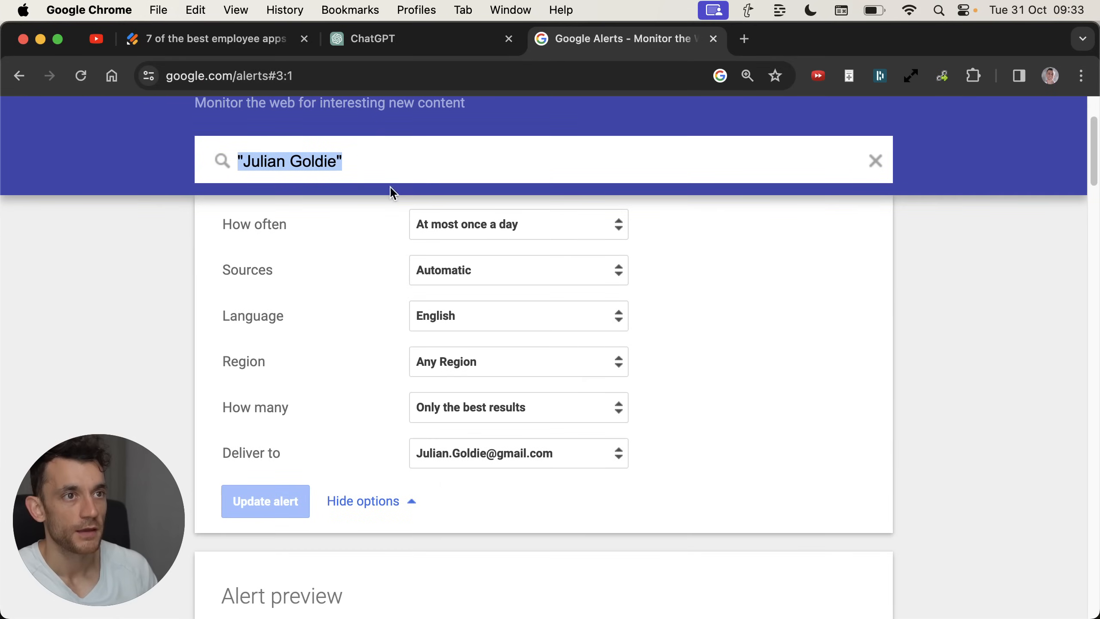
left_click(292, 316)
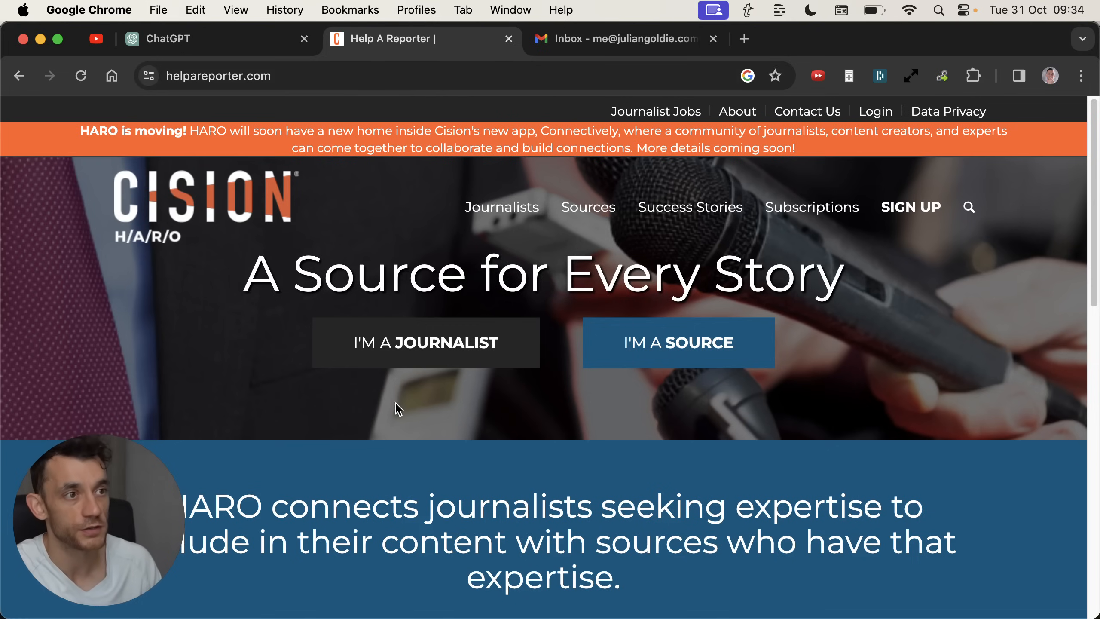
mouse_move(615, 362)
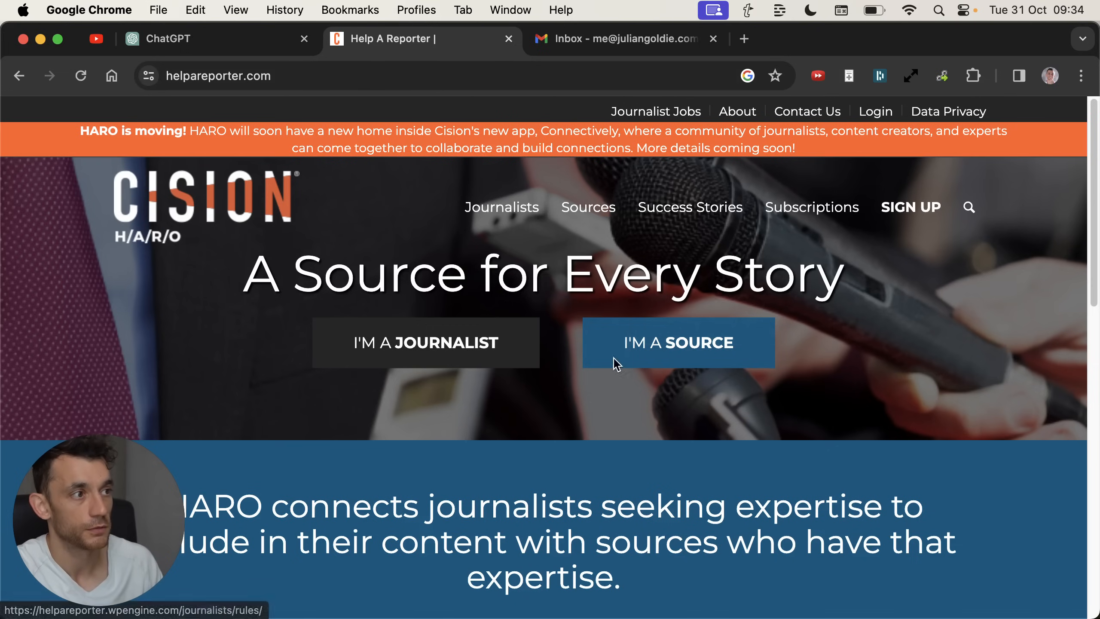
- Reach HARO's free source signup, then read the digest email's Business and Finance queries in Gmail
left_click(678, 342)
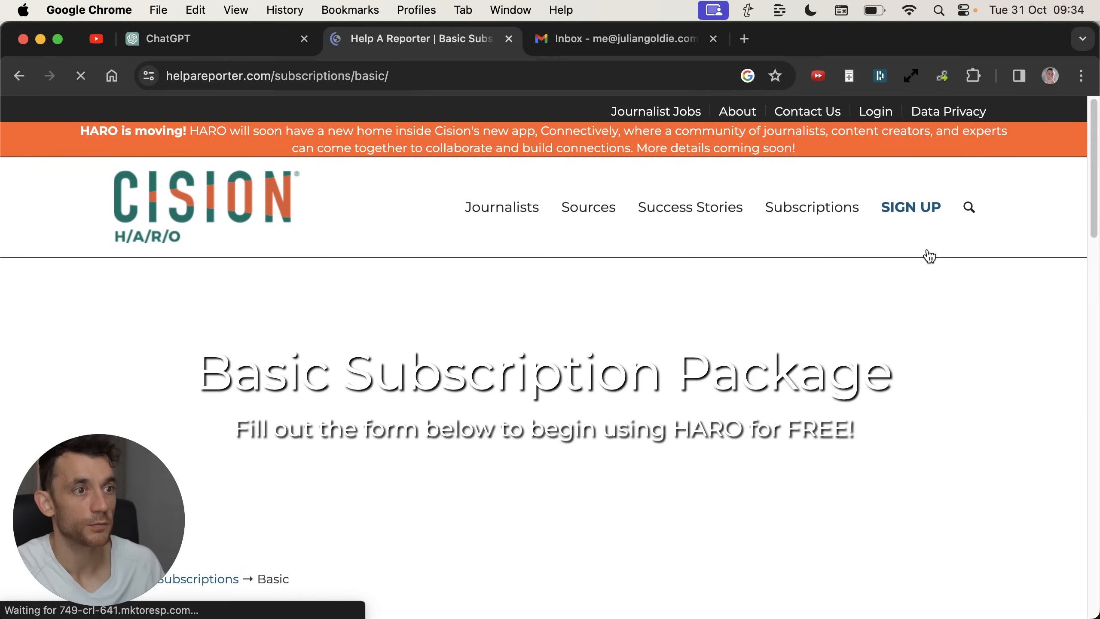
scroll("down", 3)
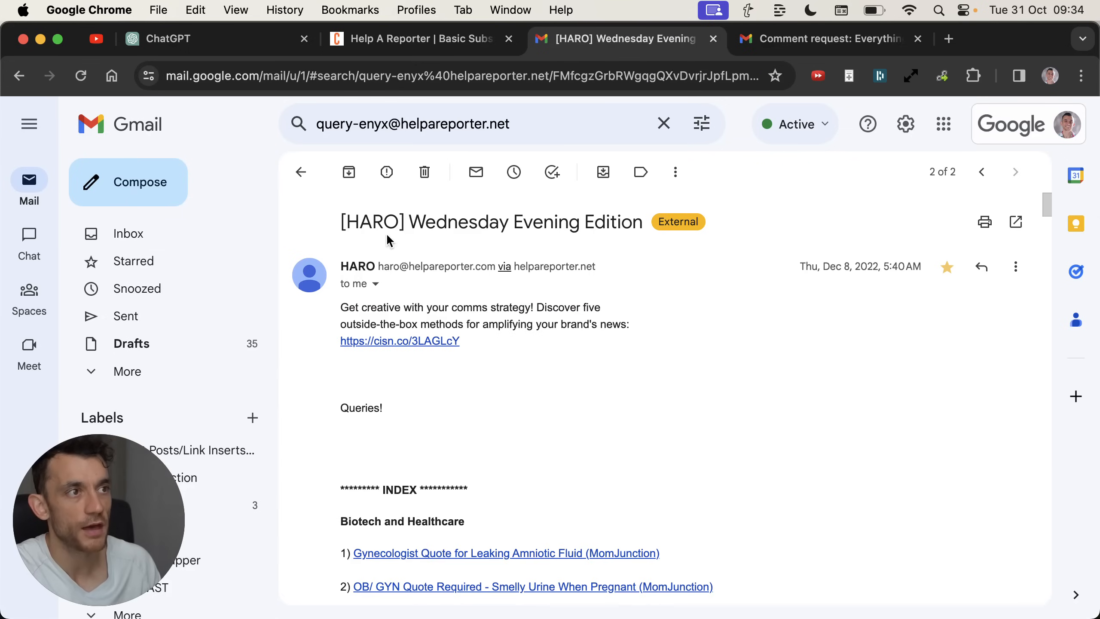
mouse_move(516, 195)
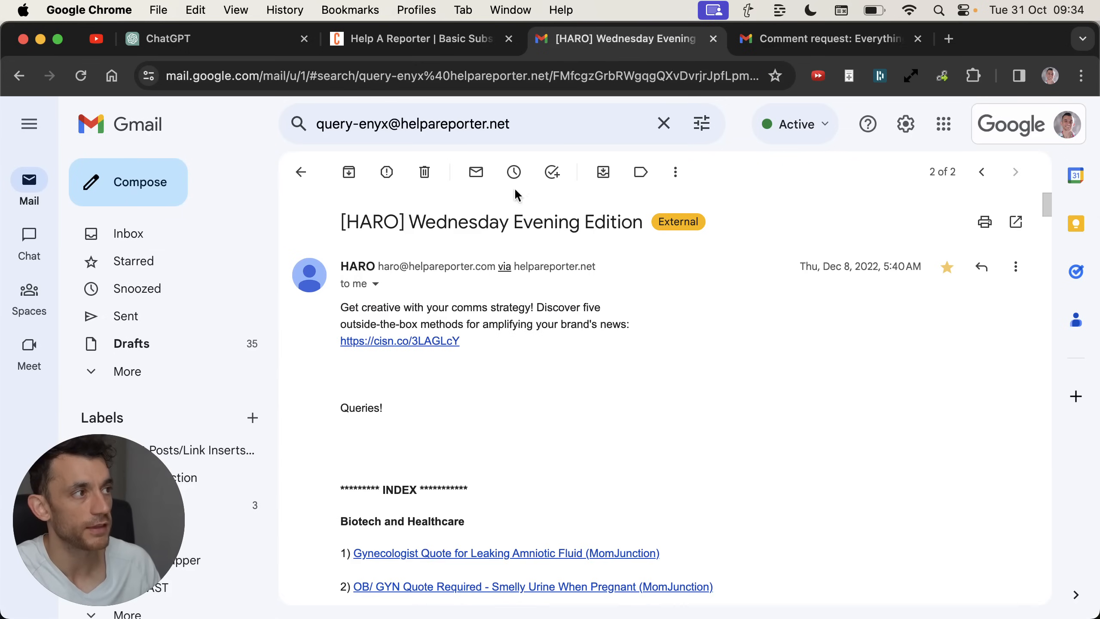
mouse_move(698, 258)
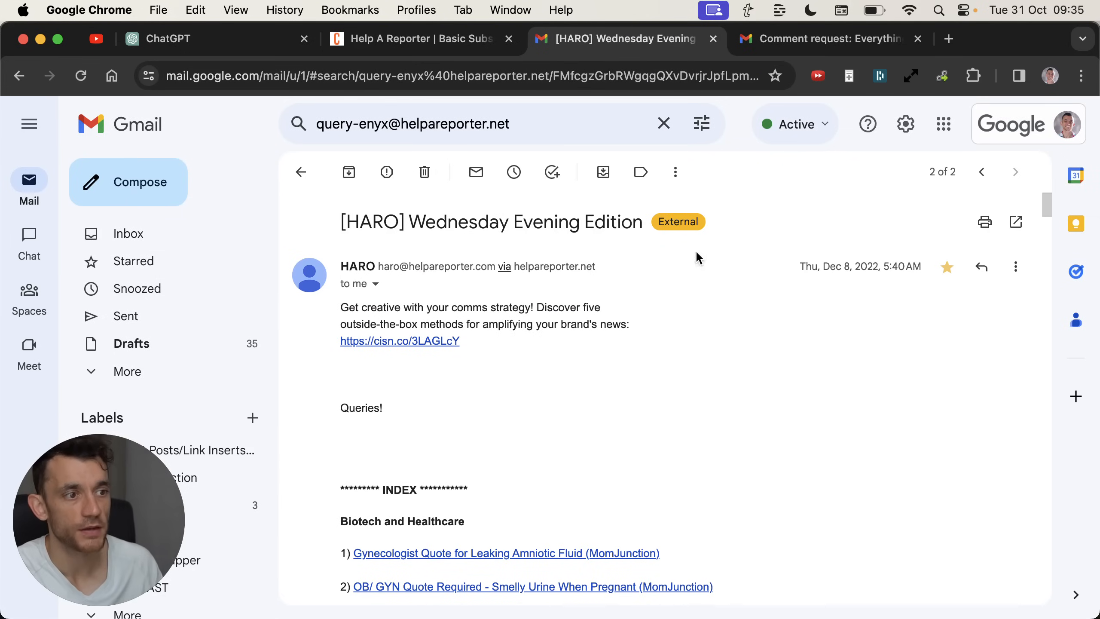
mouse_move(503, 428)
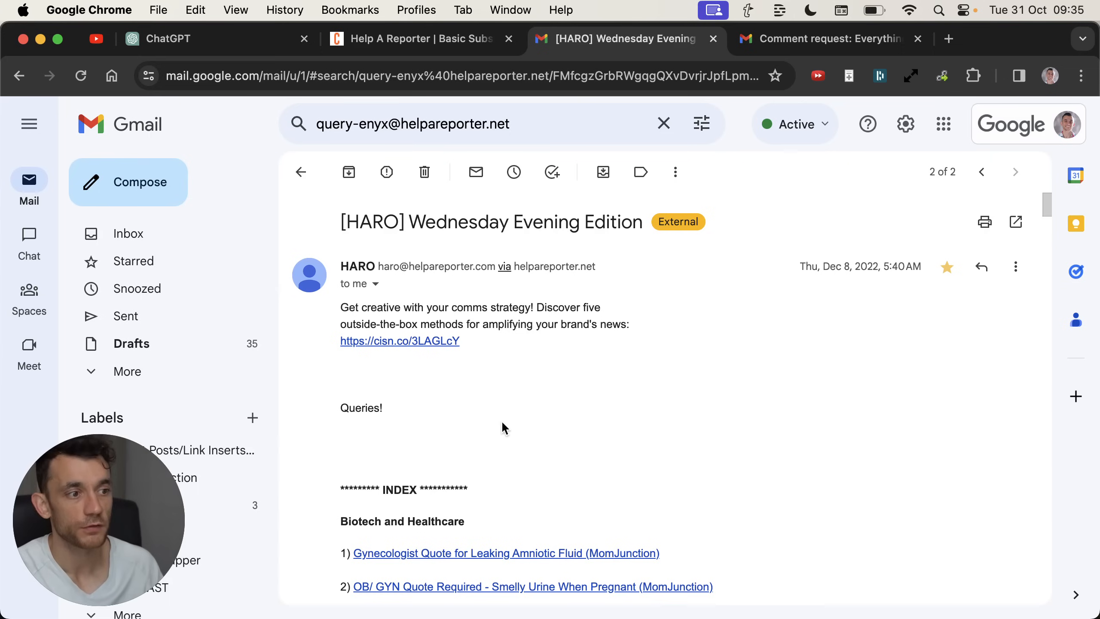
mouse_move(588, 517)
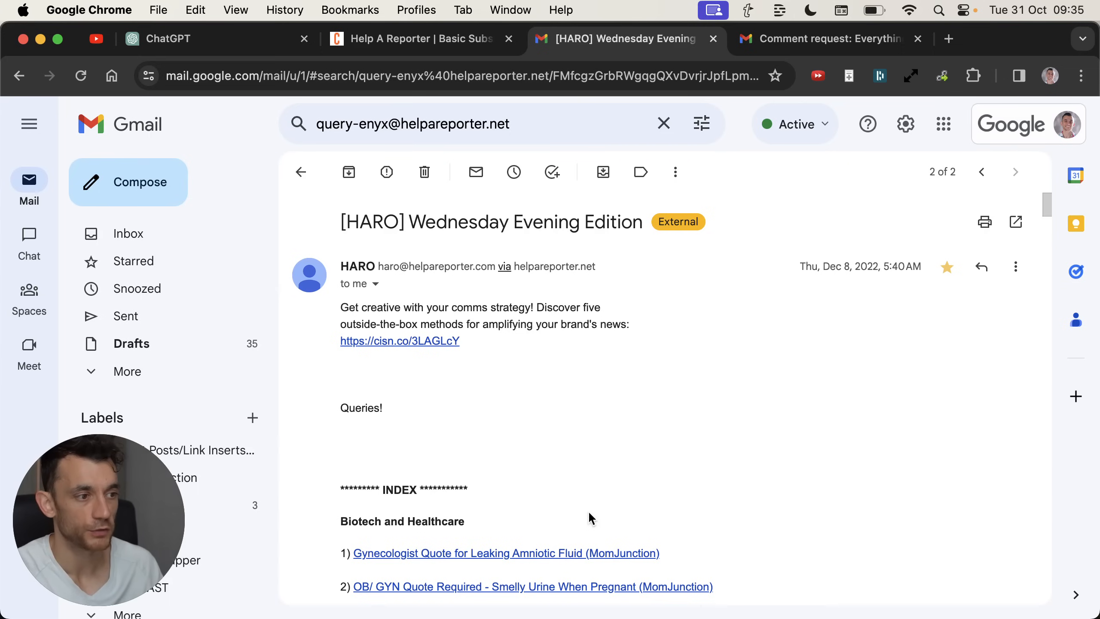
scroll("down", 3)
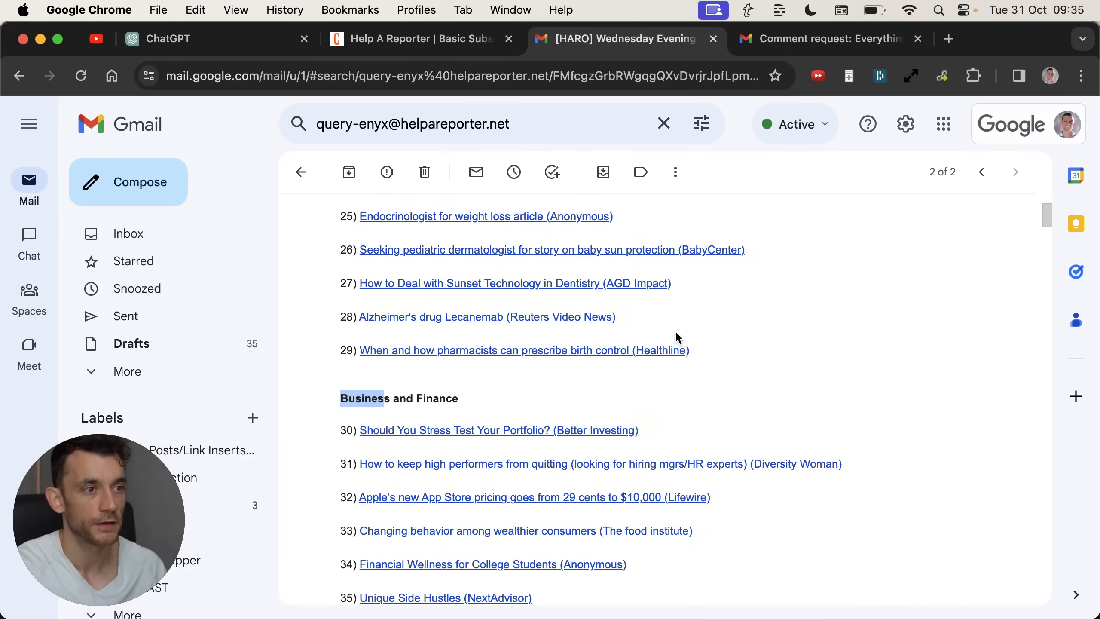
scroll("down", 3)
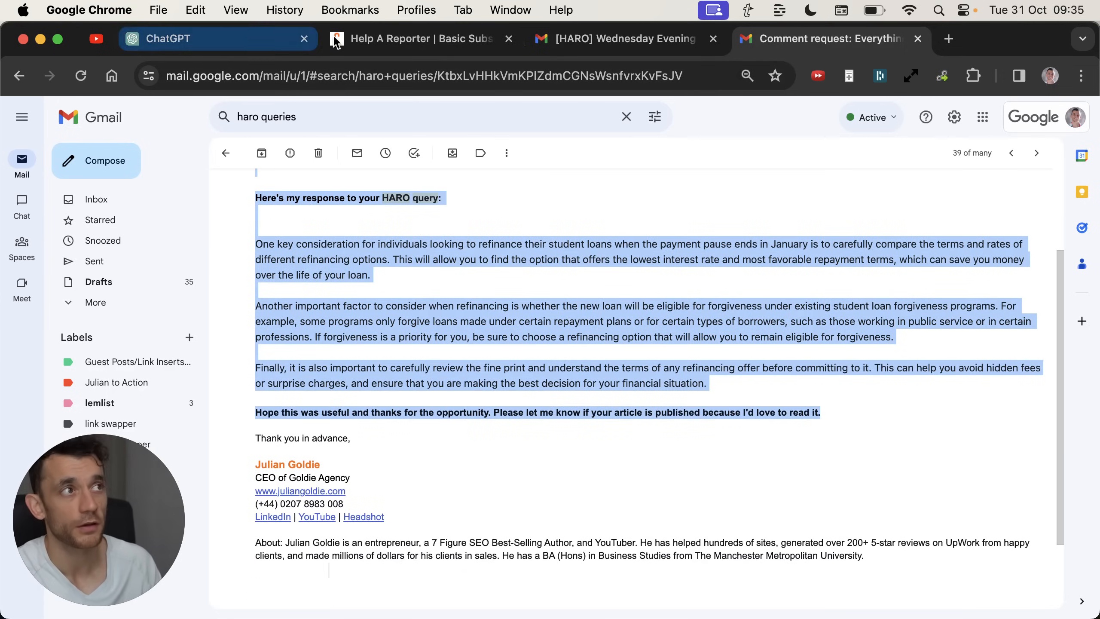
- Show the Jotform article's Trello paragraph quoting Julian Goldie, then return to the HARO digest email
left_click(1011, 39)
type("goldielocalseo.com")
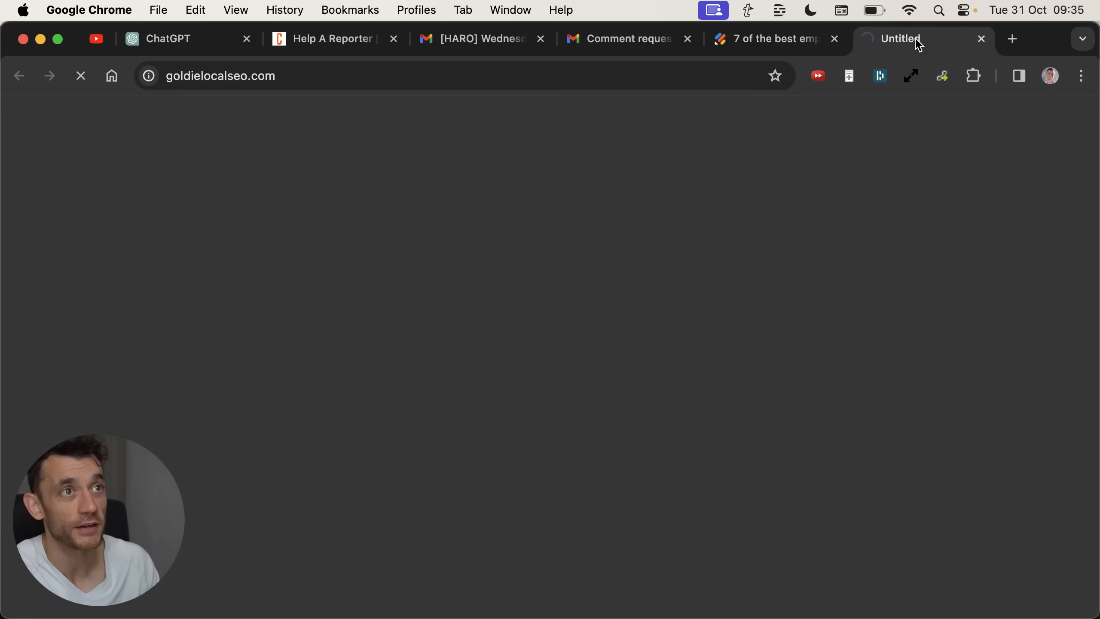
left_click(764, 39)
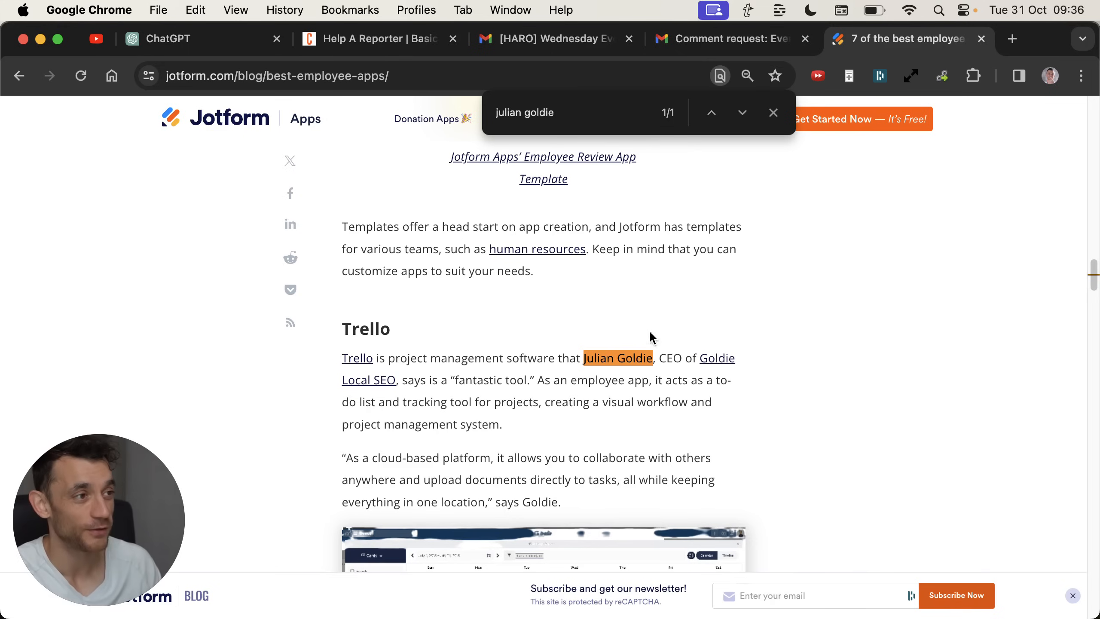
left_click(722, 397)
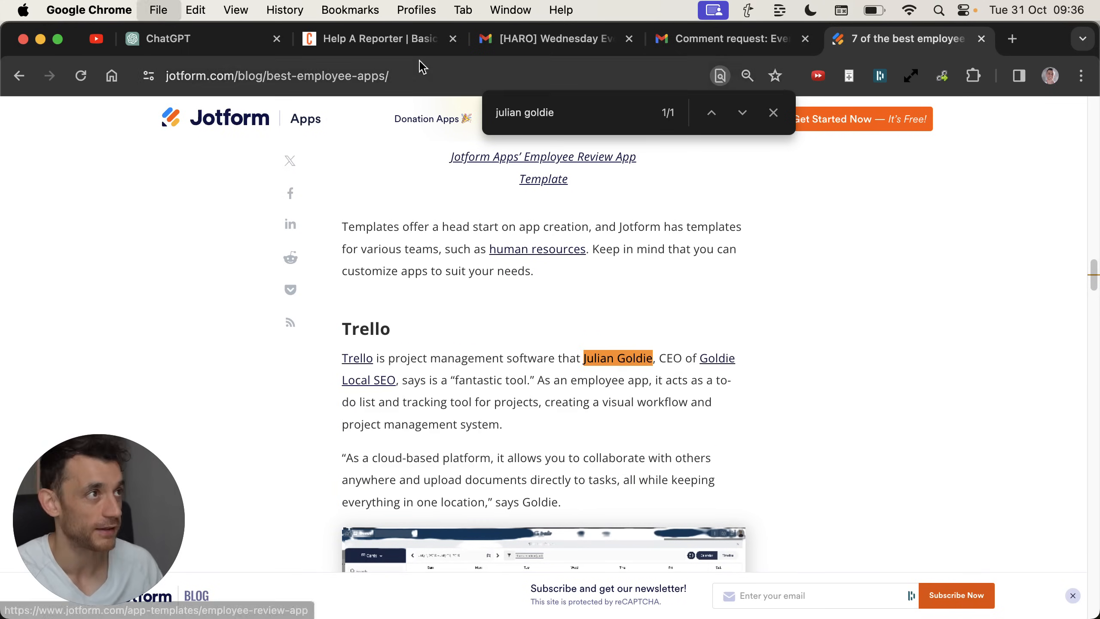
left_click(550, 39)
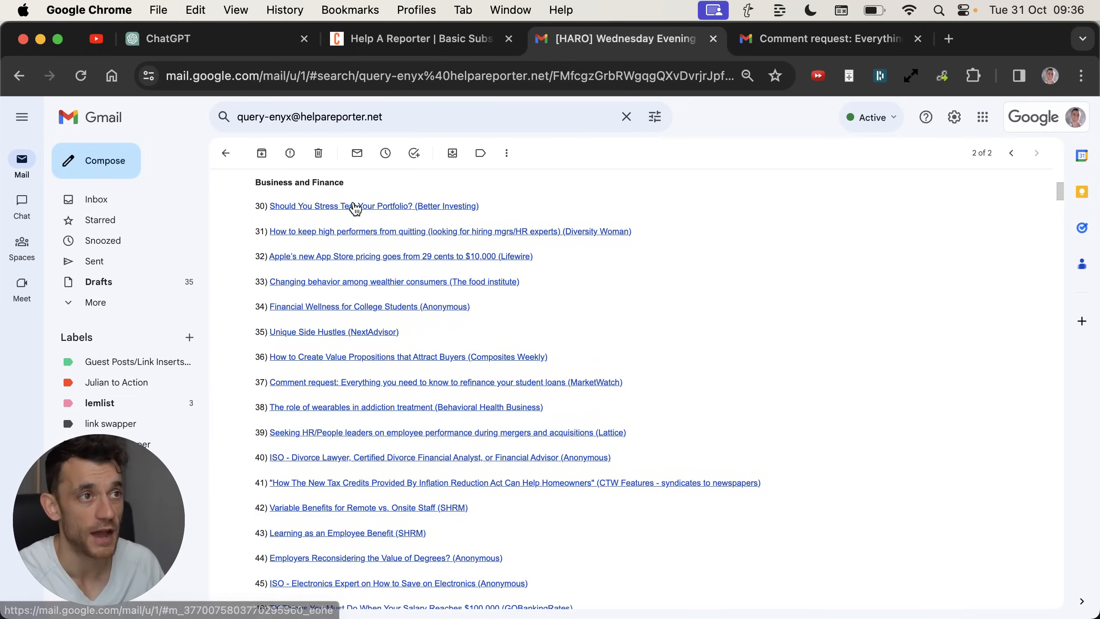
- Jump to HARO query 30, 'Should You Stress Test Your Portfolio?', in the Gmail digest
left_click(358, 205)
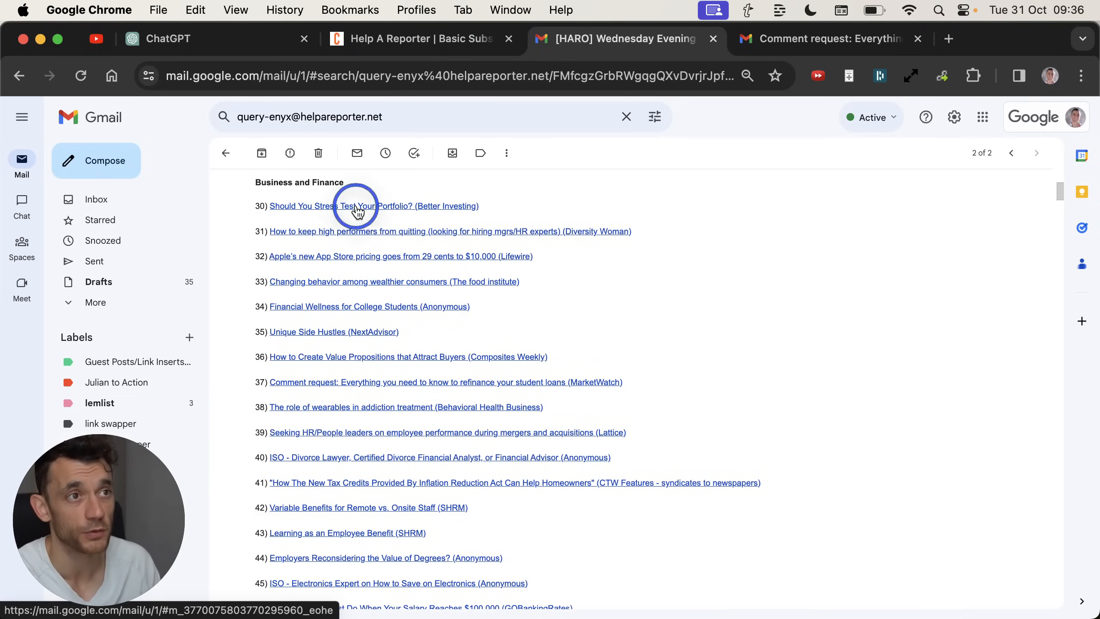
left_click(358, 206)
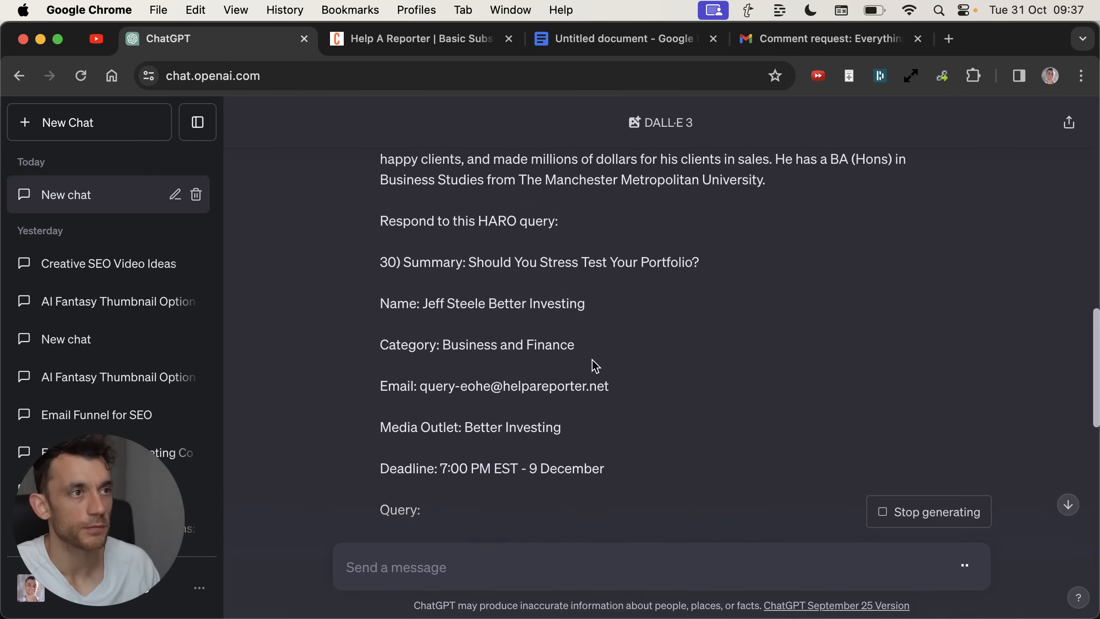
- Review ChatGPT's drafted HARO pitch to Jeff, selecting the reply text and the stress-testing query line
scroll("down", 3)
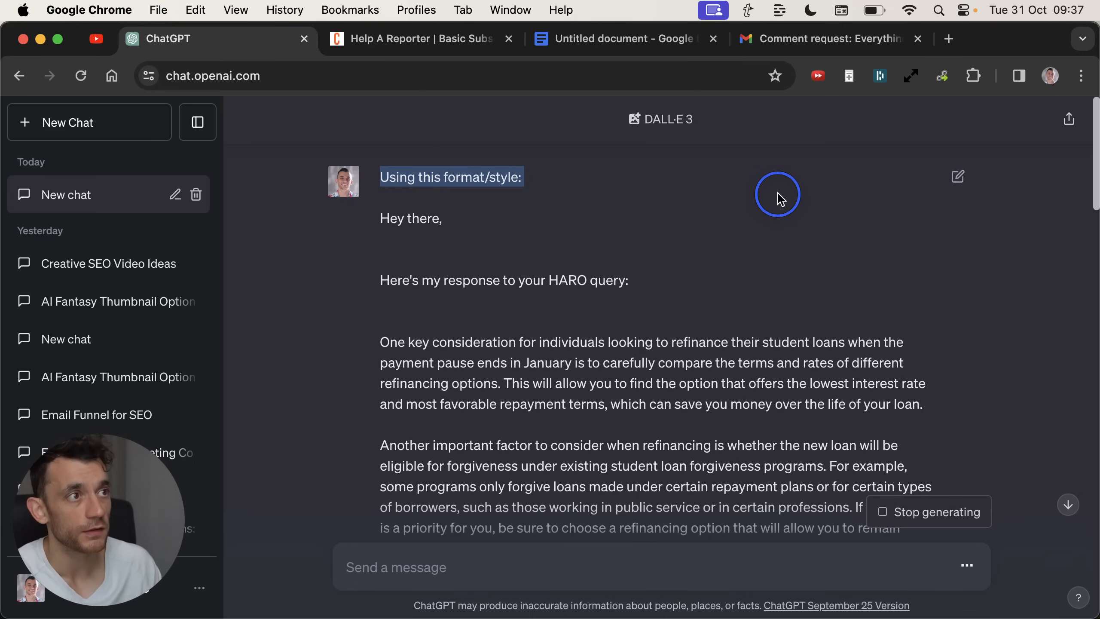
left_click(394, 235)
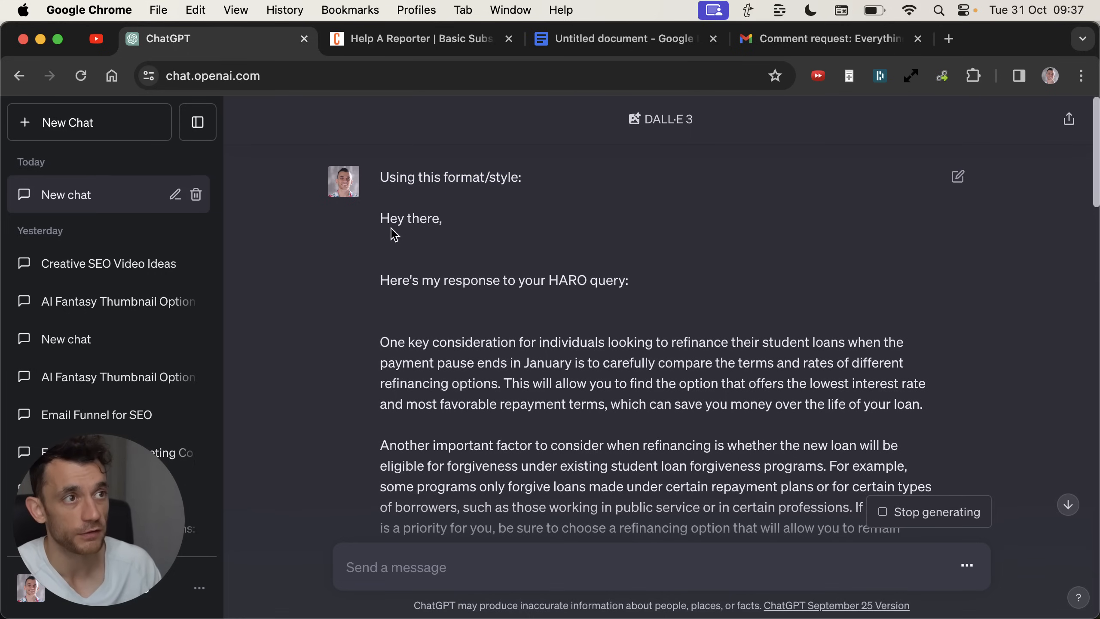
scroll("down", 3)
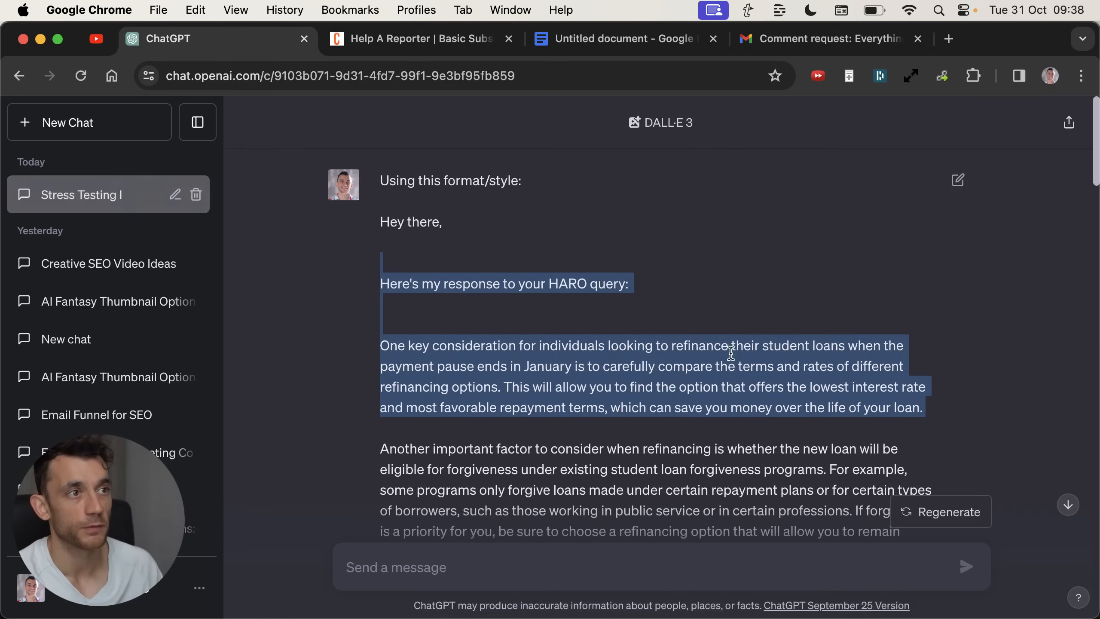
scroll("down", 3)
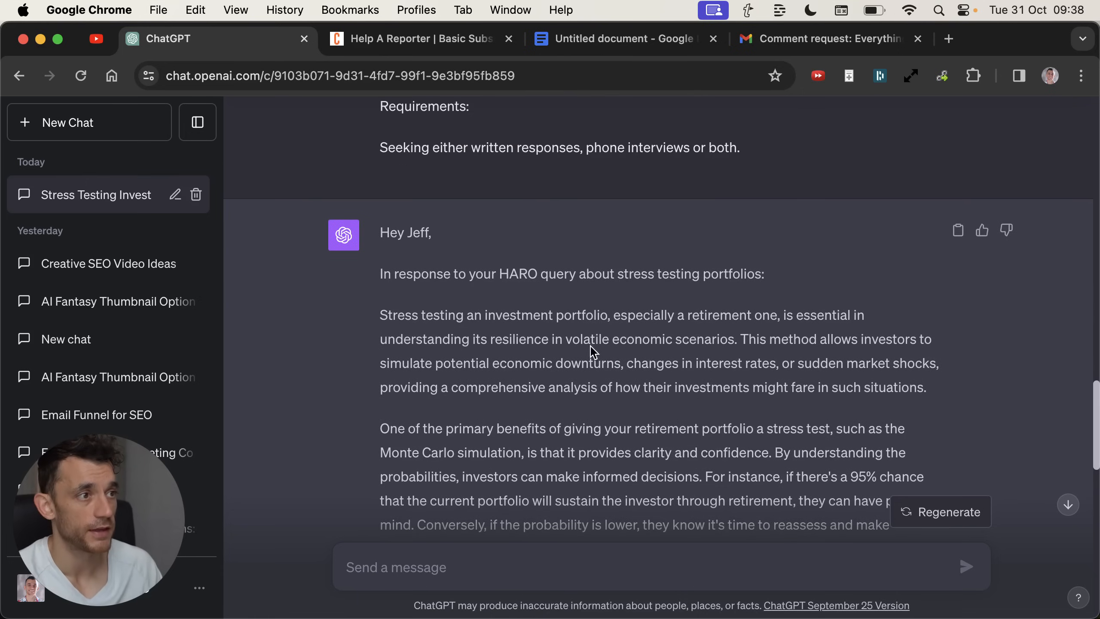
left_click_drag(379, 232, 631, 315)
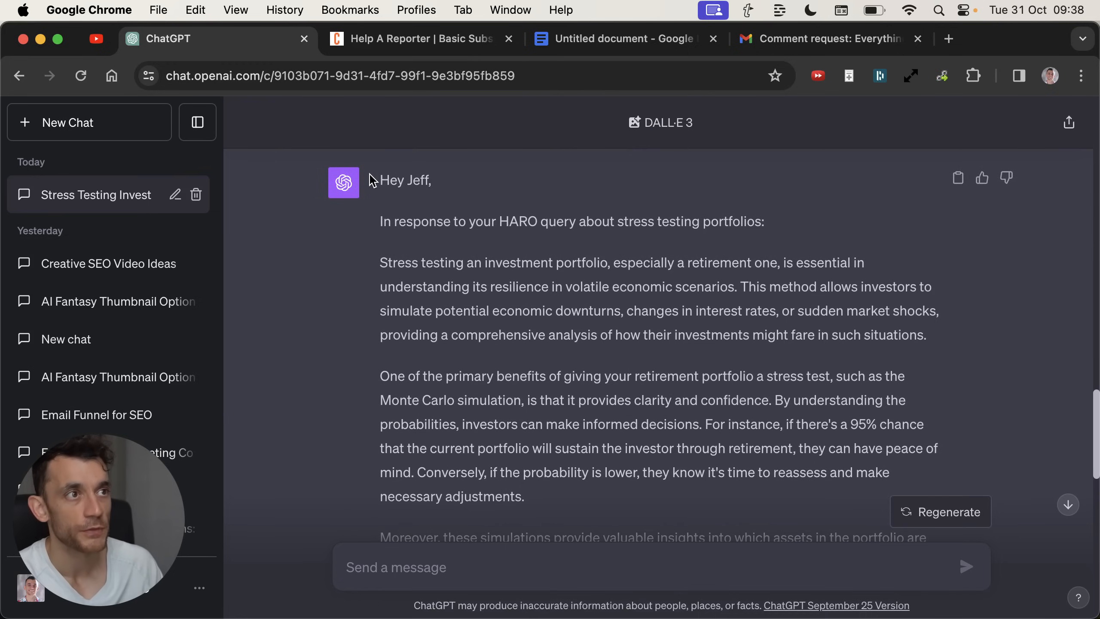
double_click(404, 181)
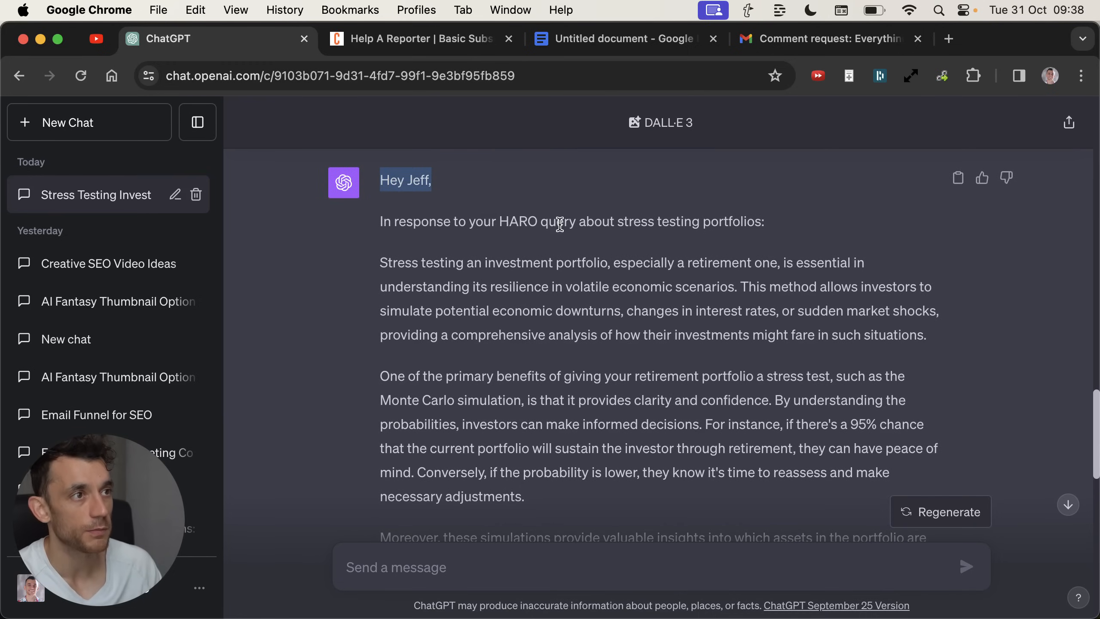
left_click(582, 224)
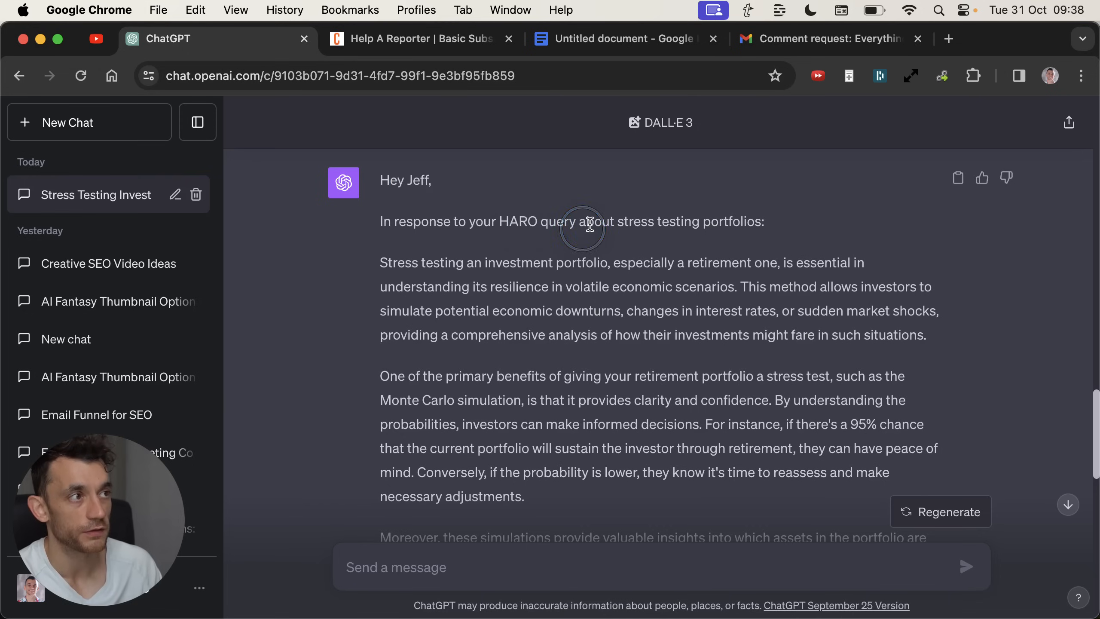
left_click_drag(551, 221, 765, 221)
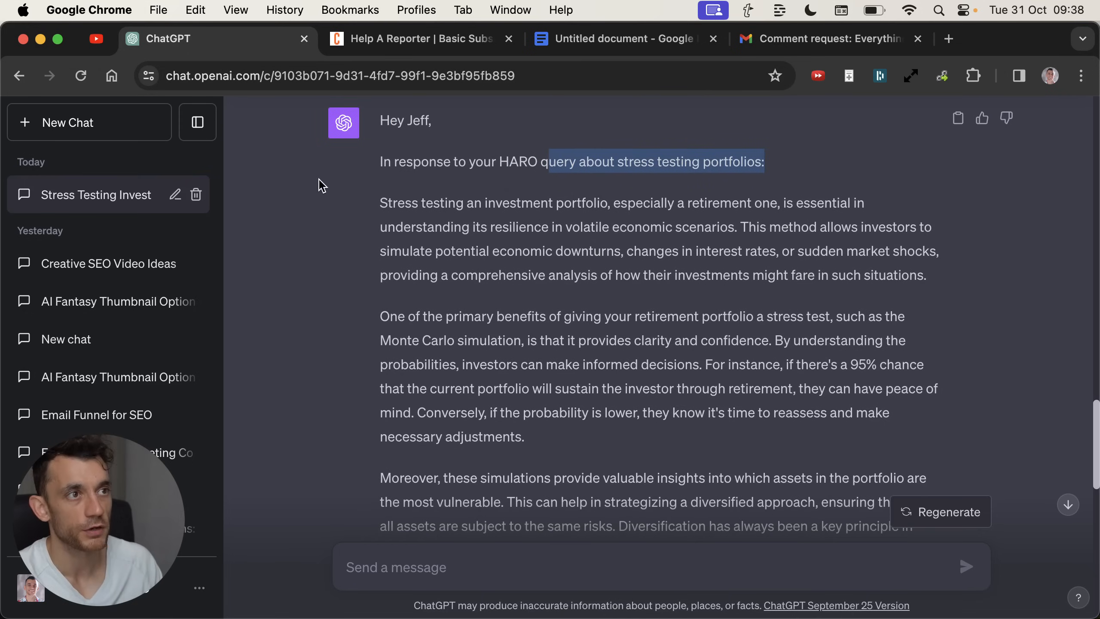
- Scroll through the rest of the pitch down to the agency signature and author bio
scroll("down", 3)
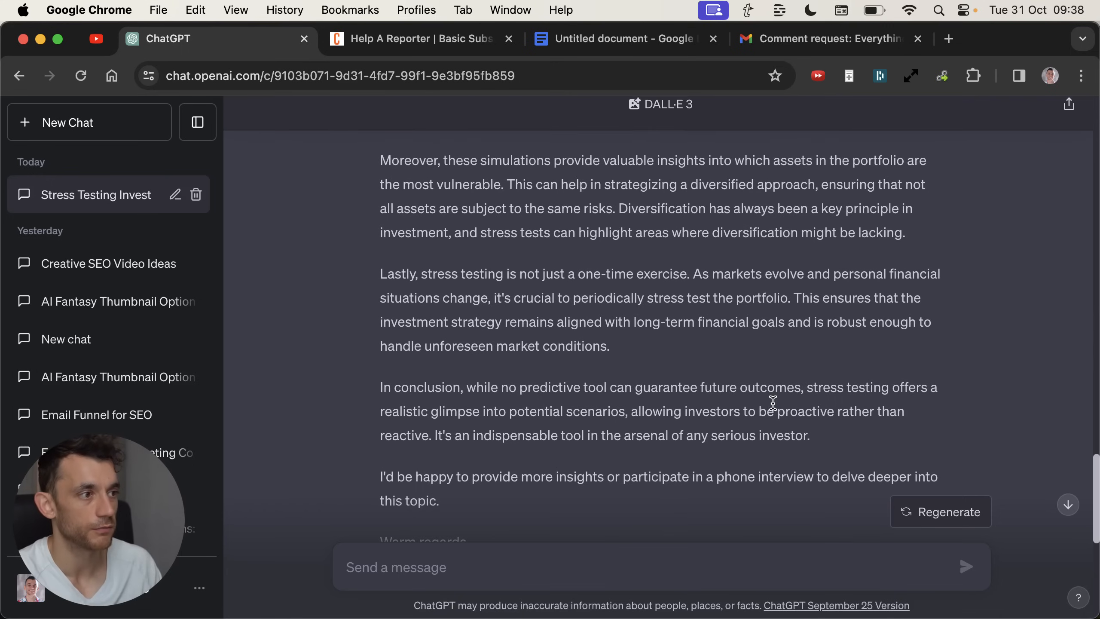
scroll("down", 3)
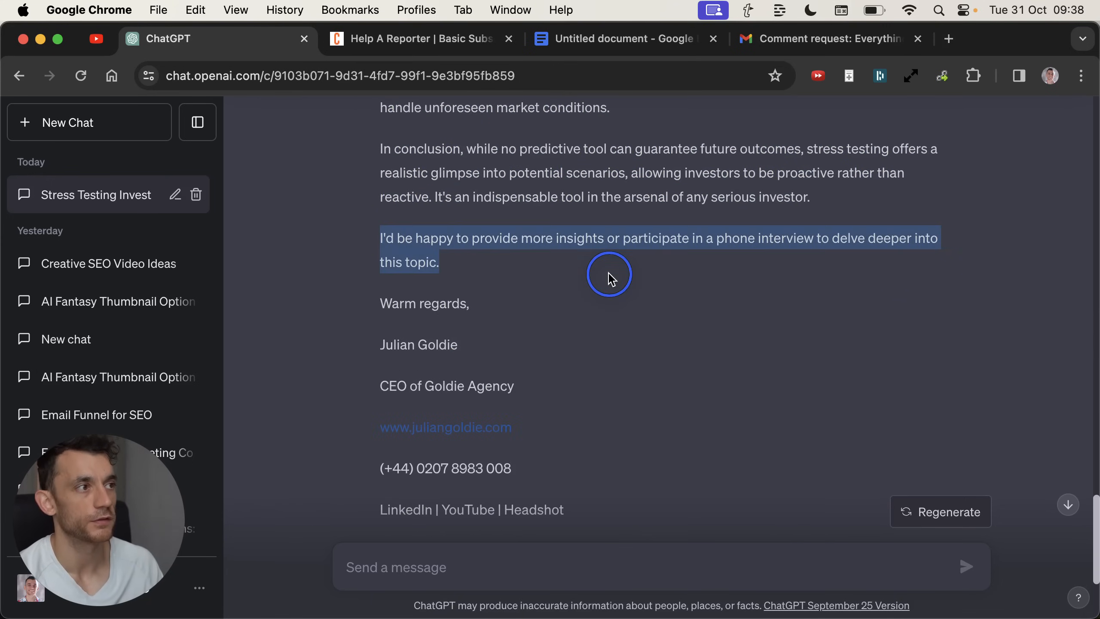
scroll("down", 3)
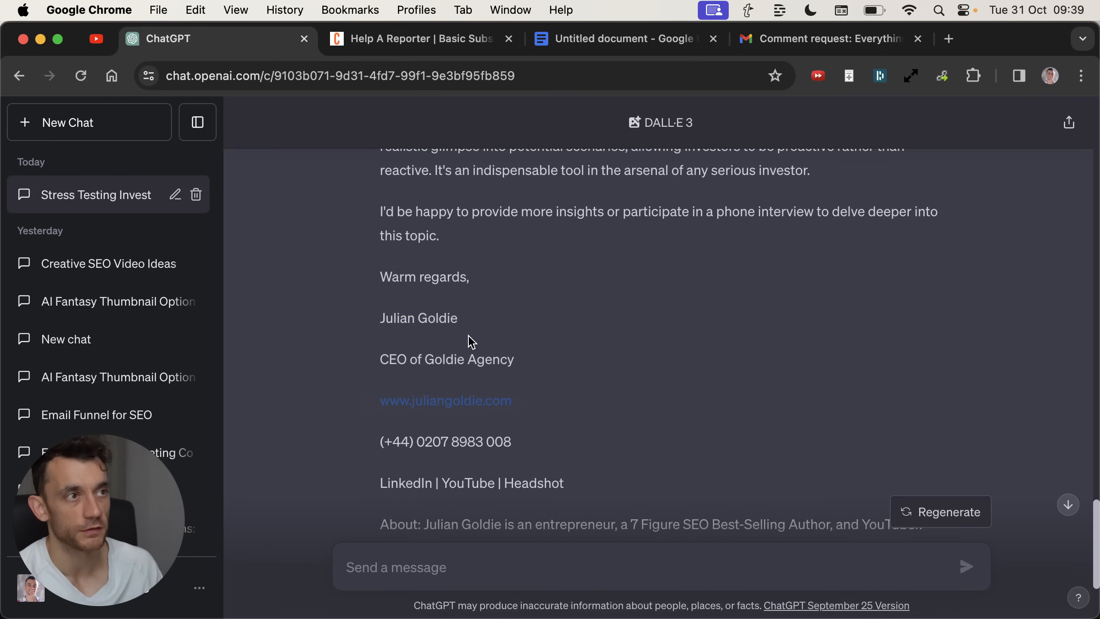
scroll("down", 3)
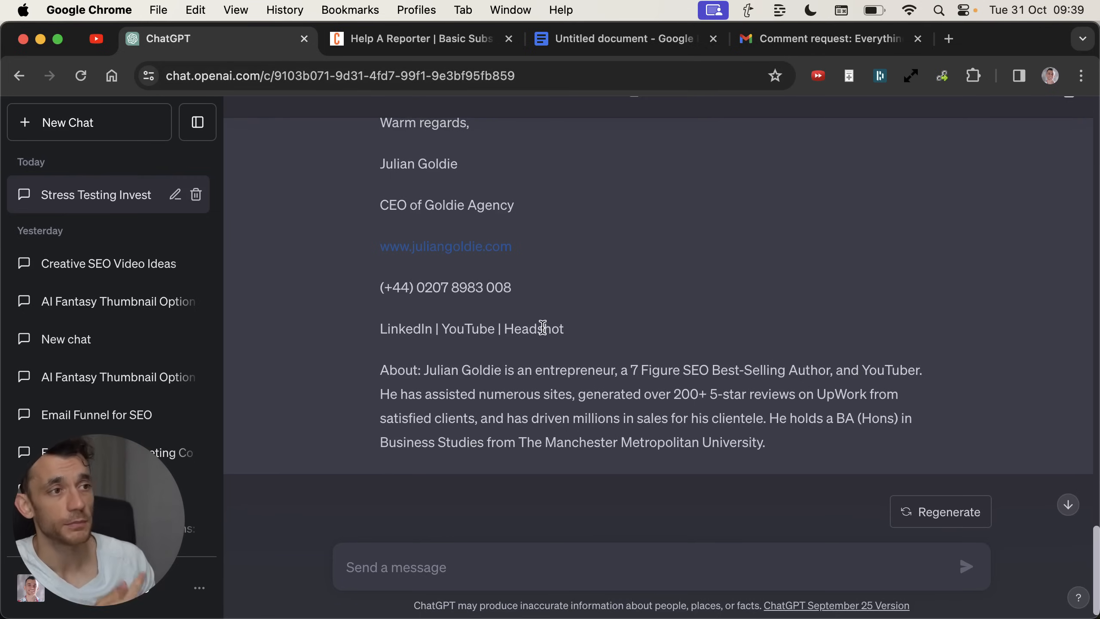
left_click(620, 38)
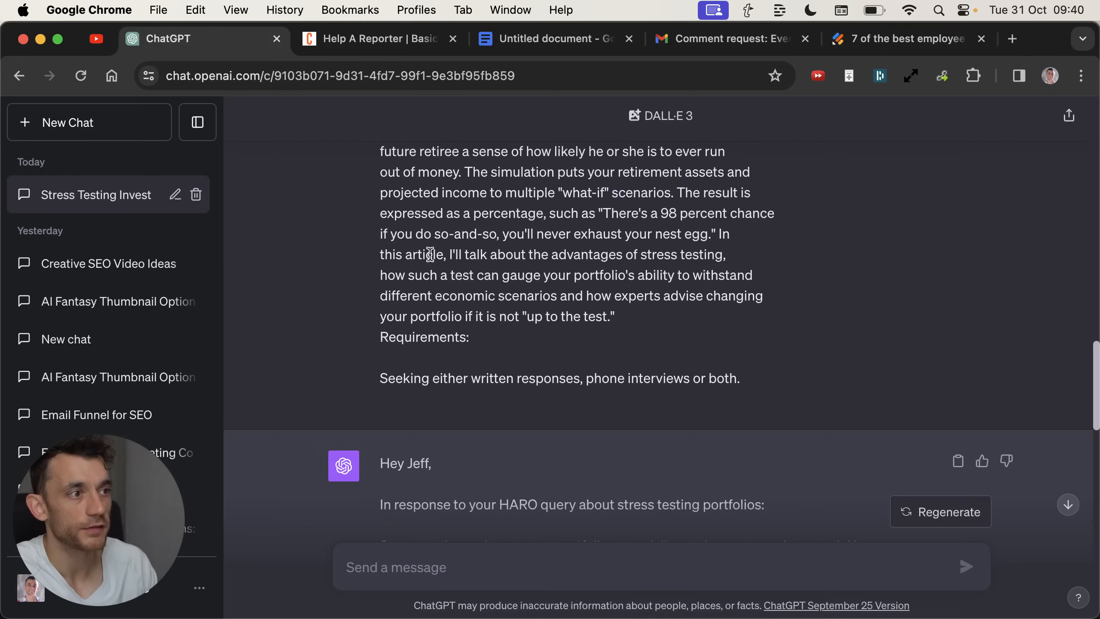
left_click(903, 39)
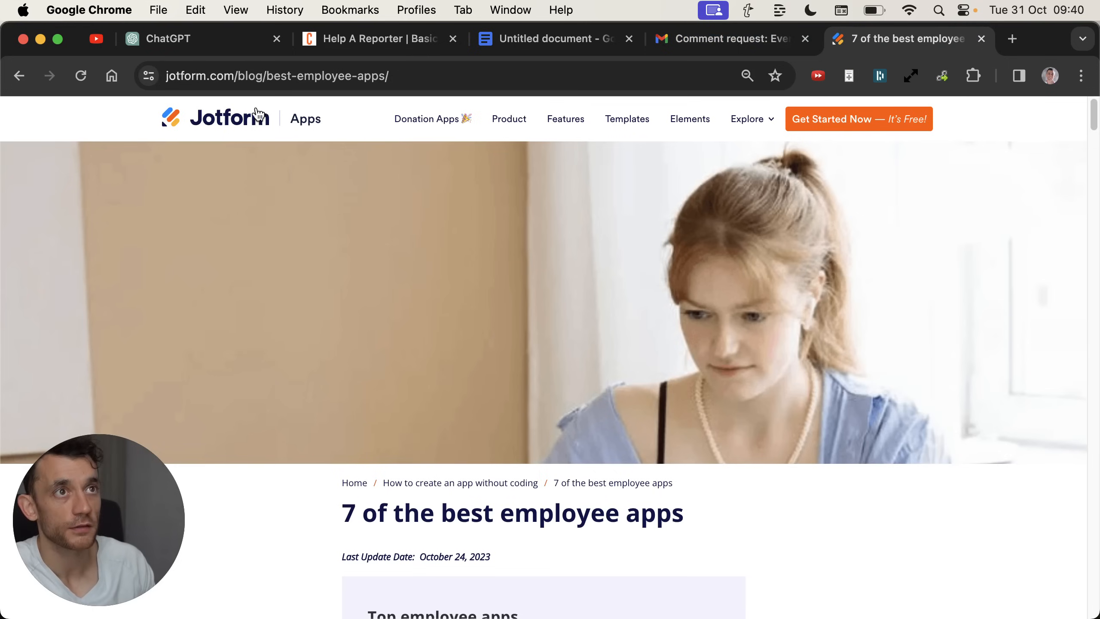
left_click(167, 38)
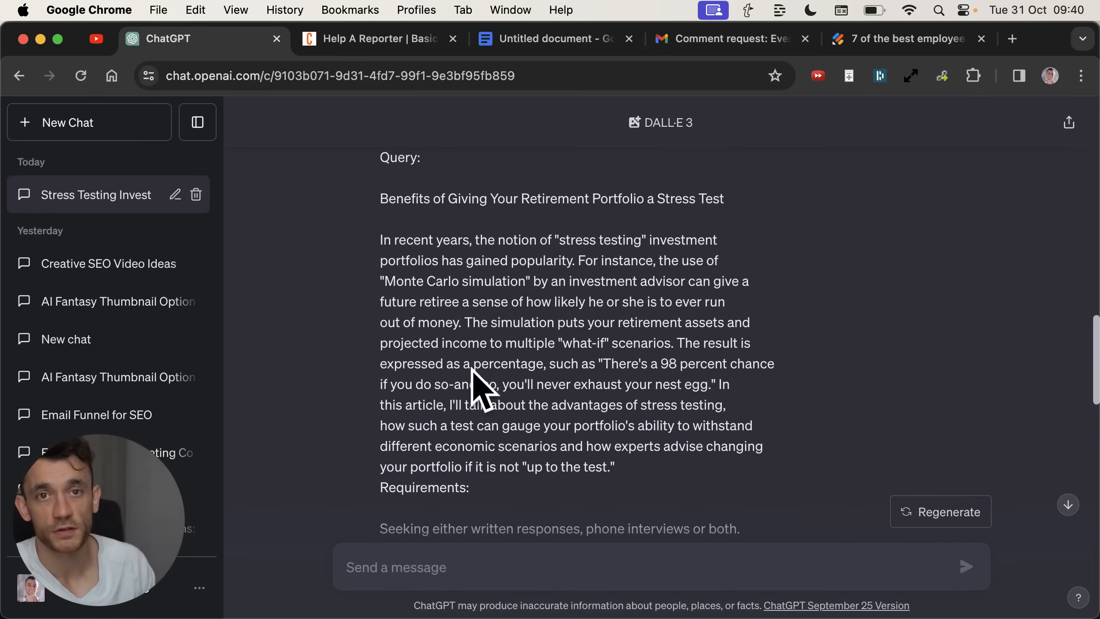
left_click(828, 39)
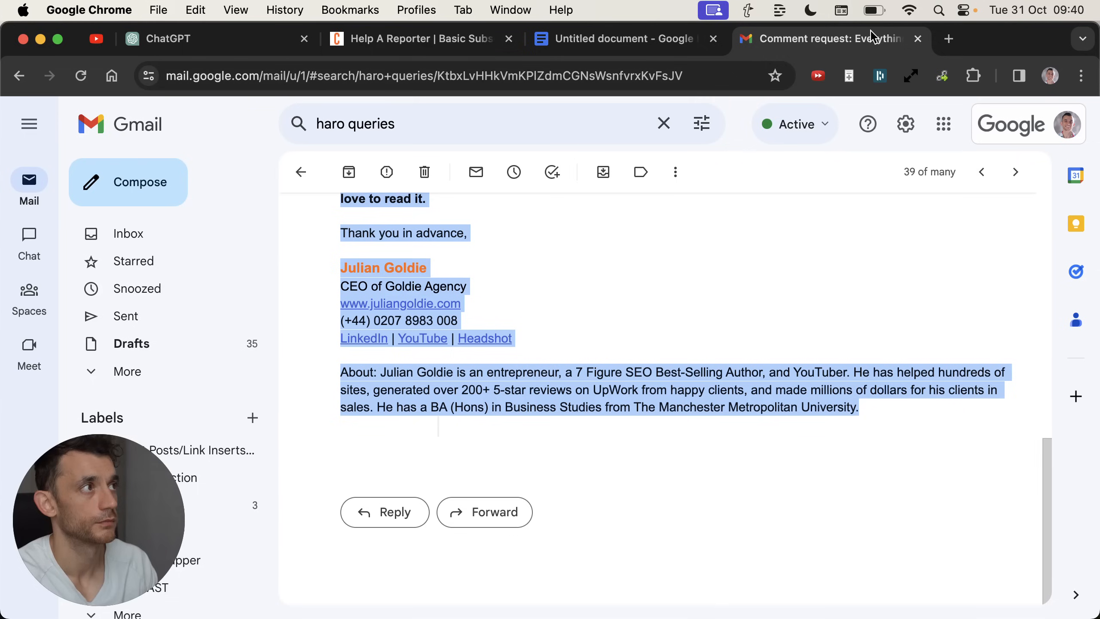
left_click(184, 39)
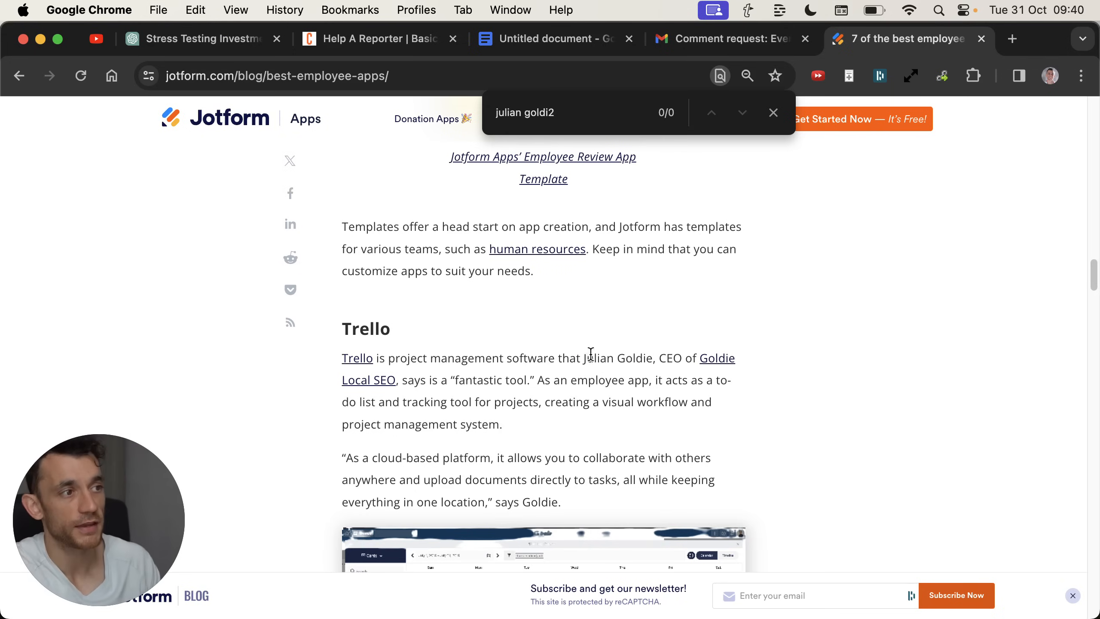
left_click(203, 37)
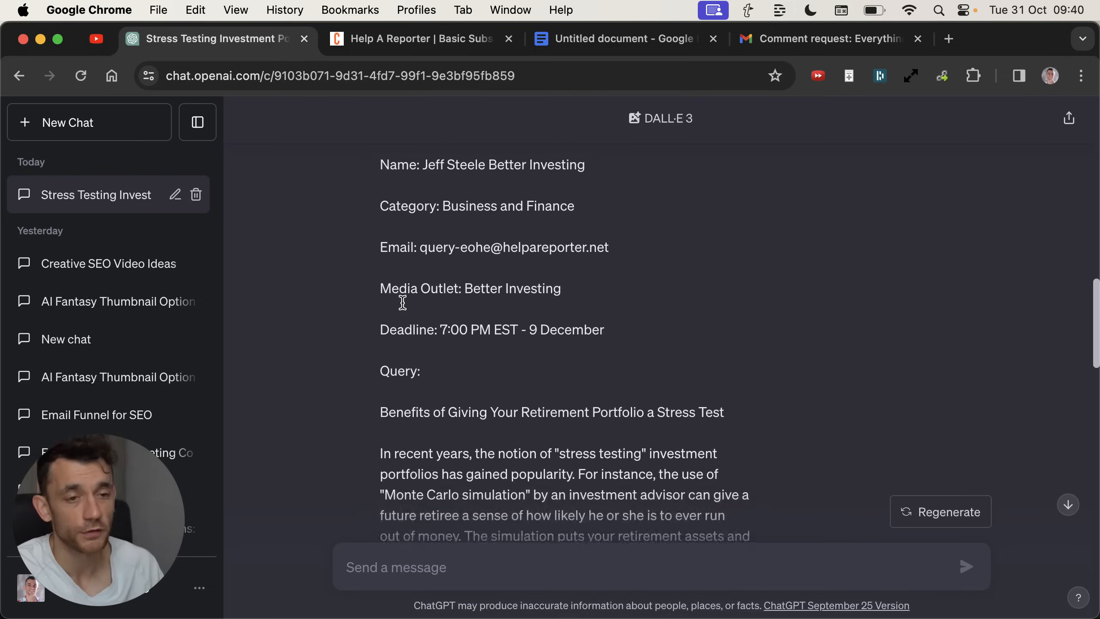
scroll("down", 3)
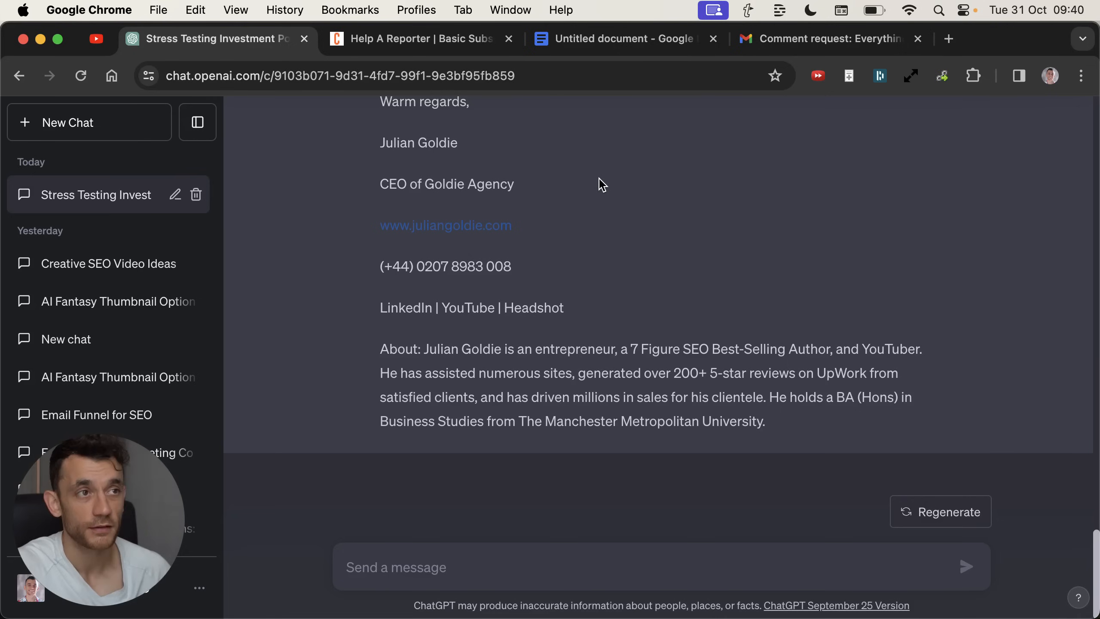
mouse_move(279, 95)
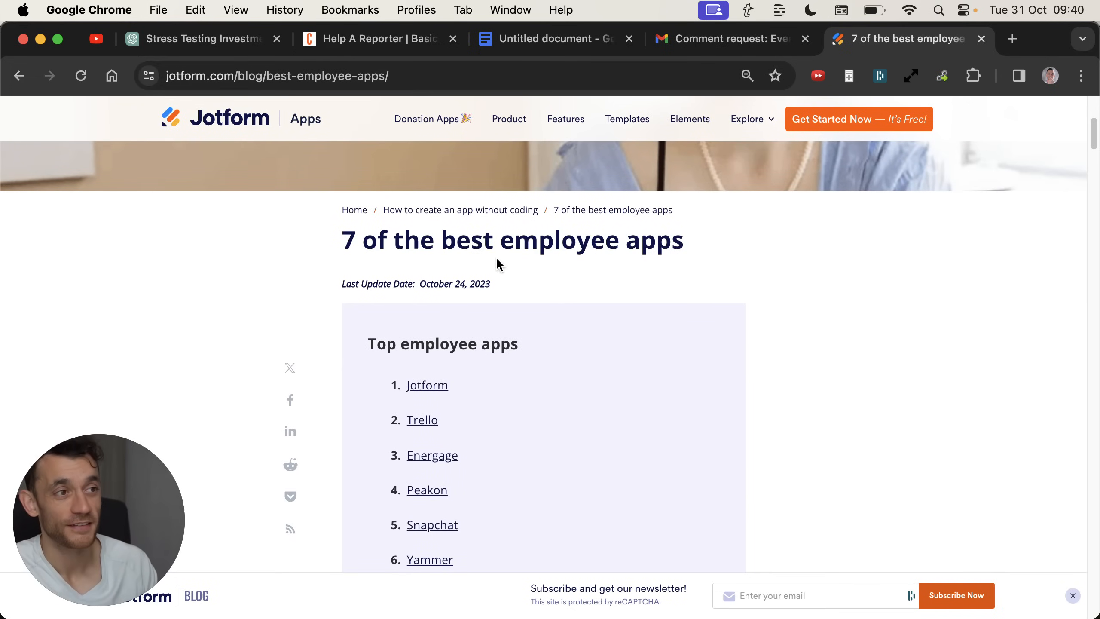
mouse_move(498, 290)
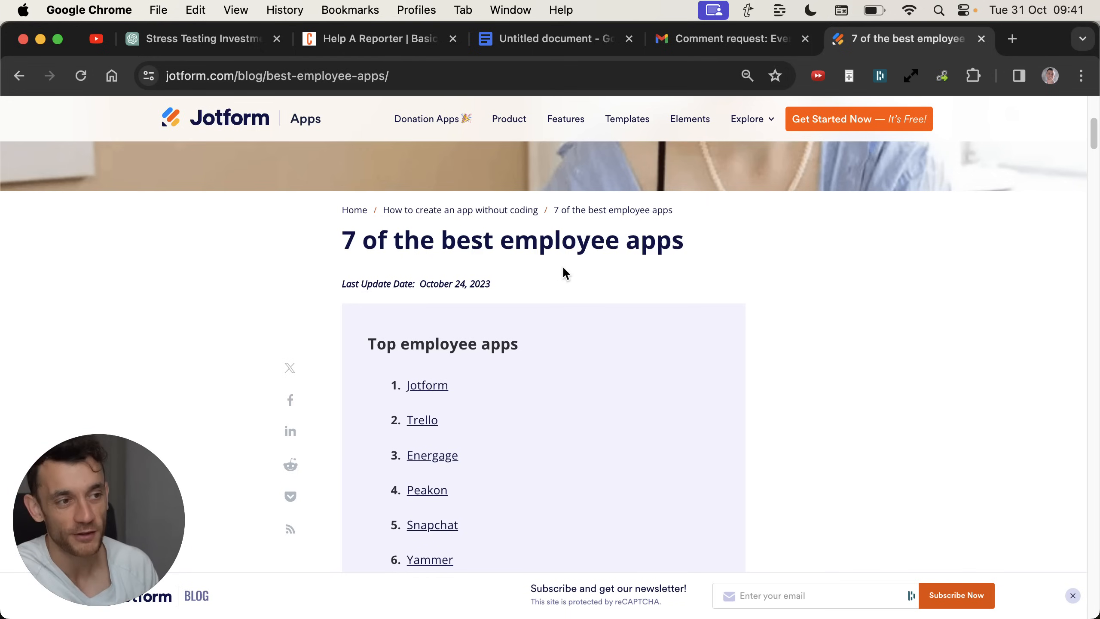
scroll("down", 3)
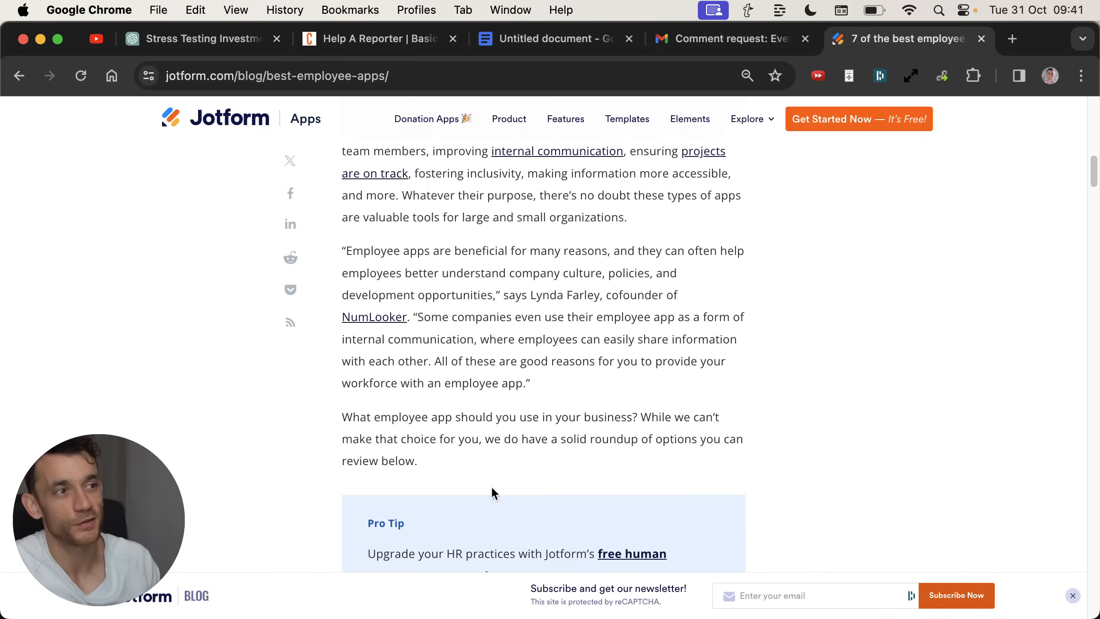
scroll("up", 3)
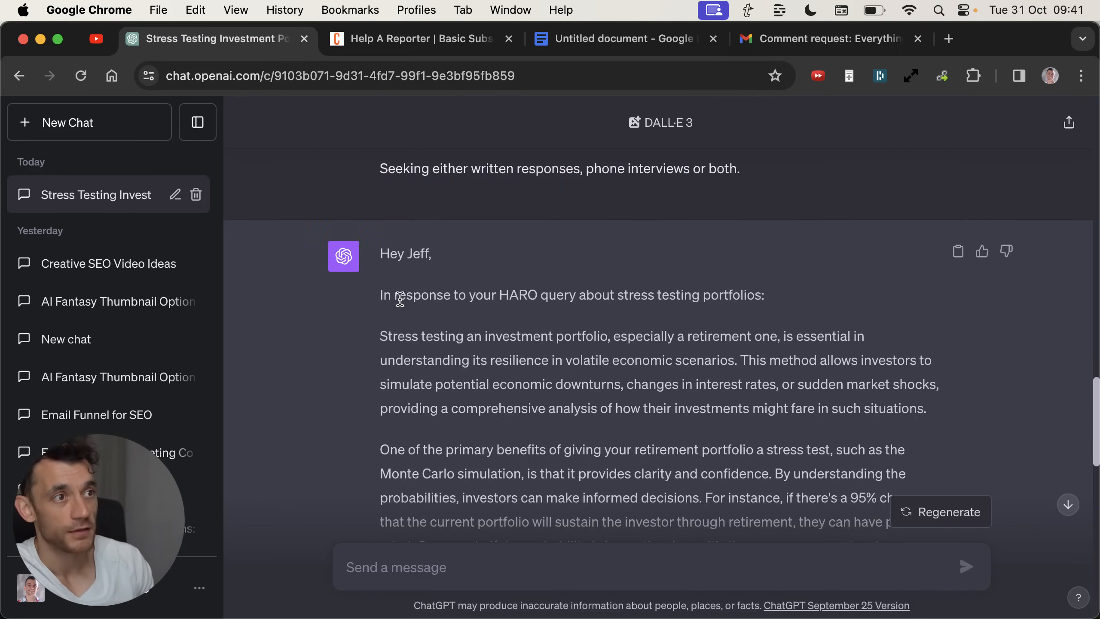
scroll("down", 3)
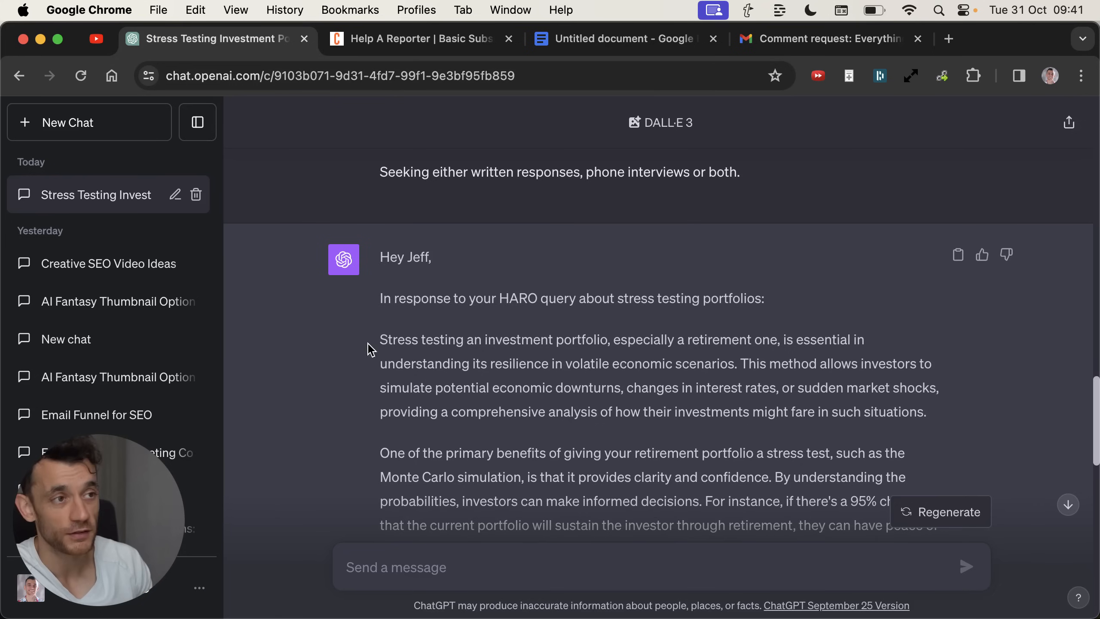
scroll("down", 3)
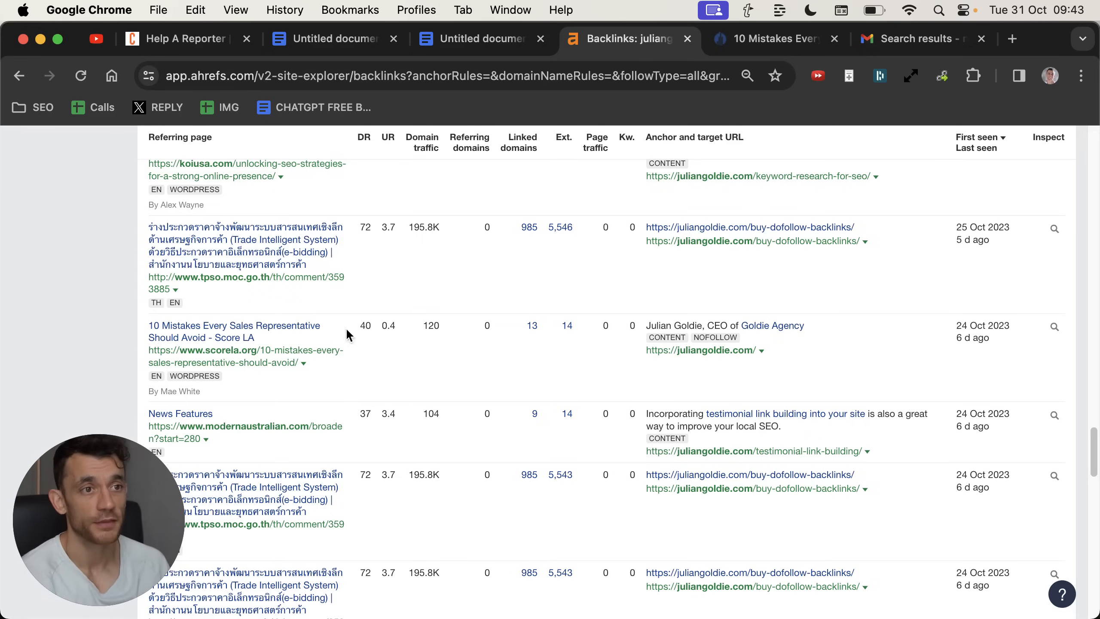
mouse_move(175, 401)
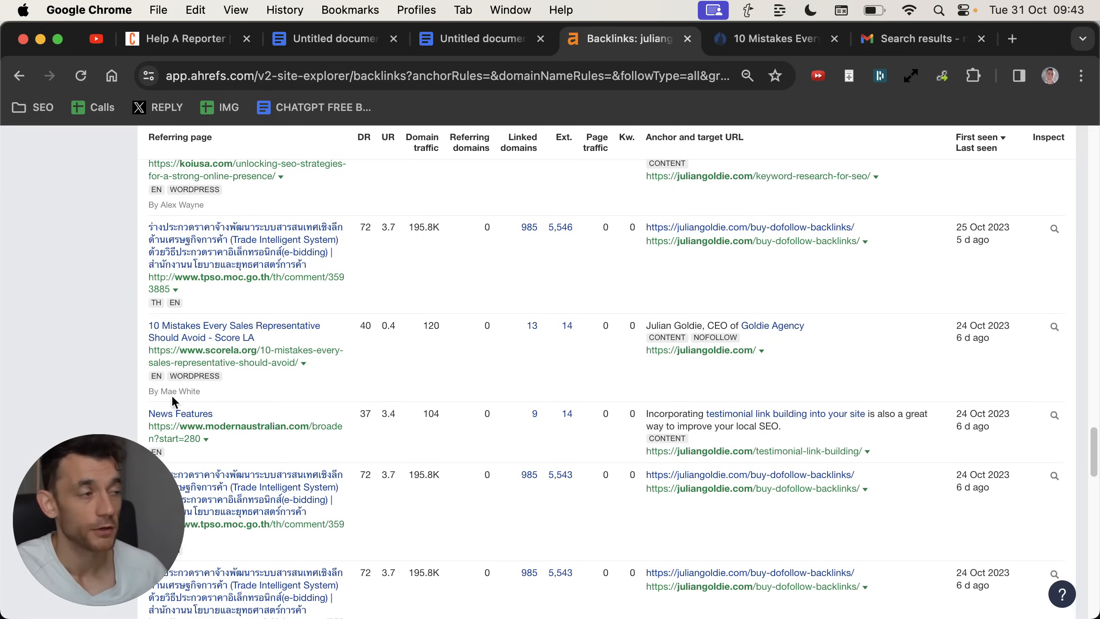
mouse_move(749, 285)
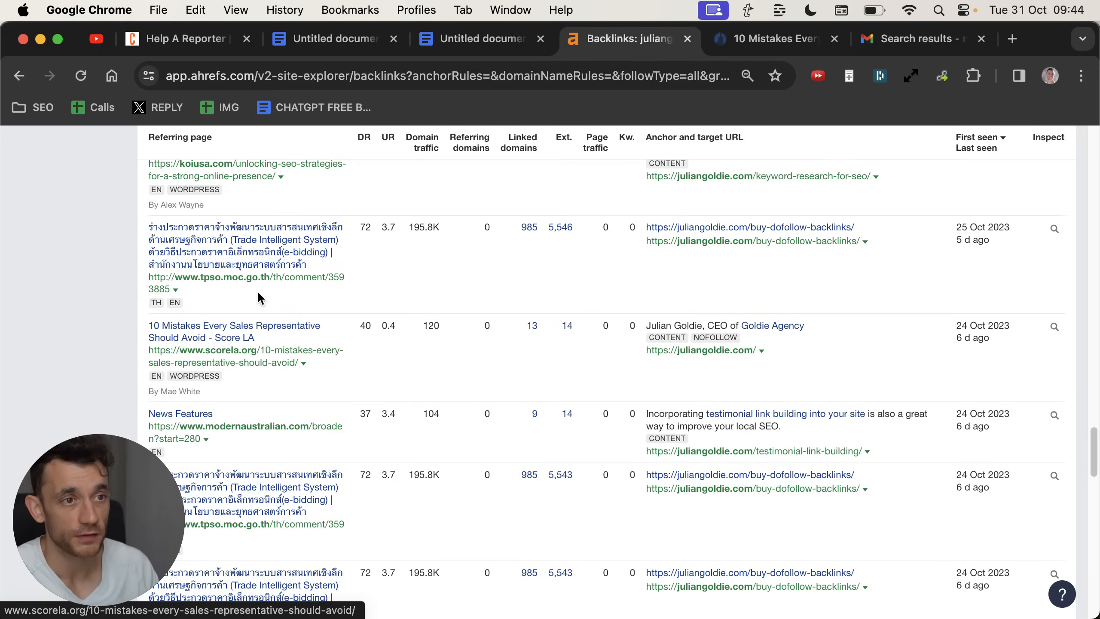
- Open the scorela.org '10 Mistakes Every Sales Representative Should Avoid' article from the Ahrefs backlink
left_click(764, 38)
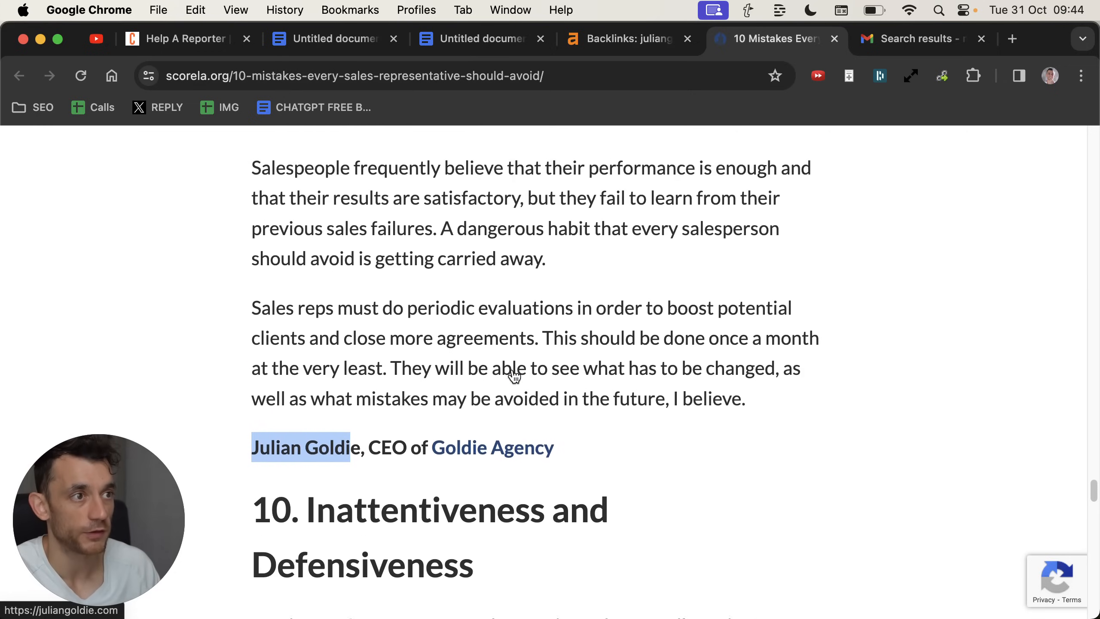
- Compare the Gmail search for the quoted sentence with the Ahrefs backlinks report, landing on the matching HARO email
left_click(917, 38)
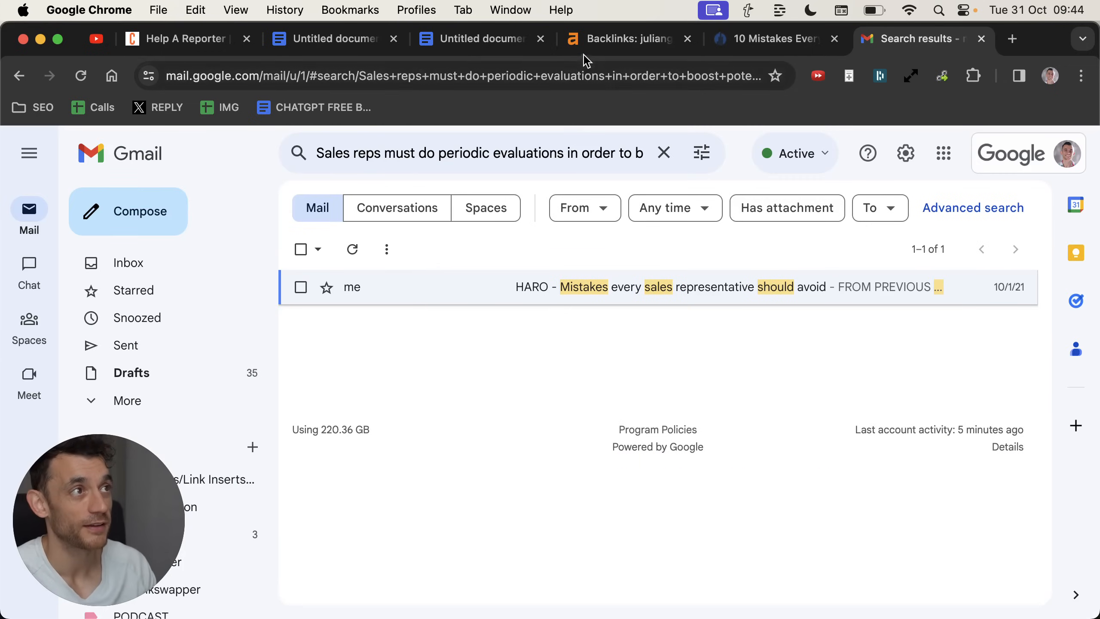
left_click(621, 39)
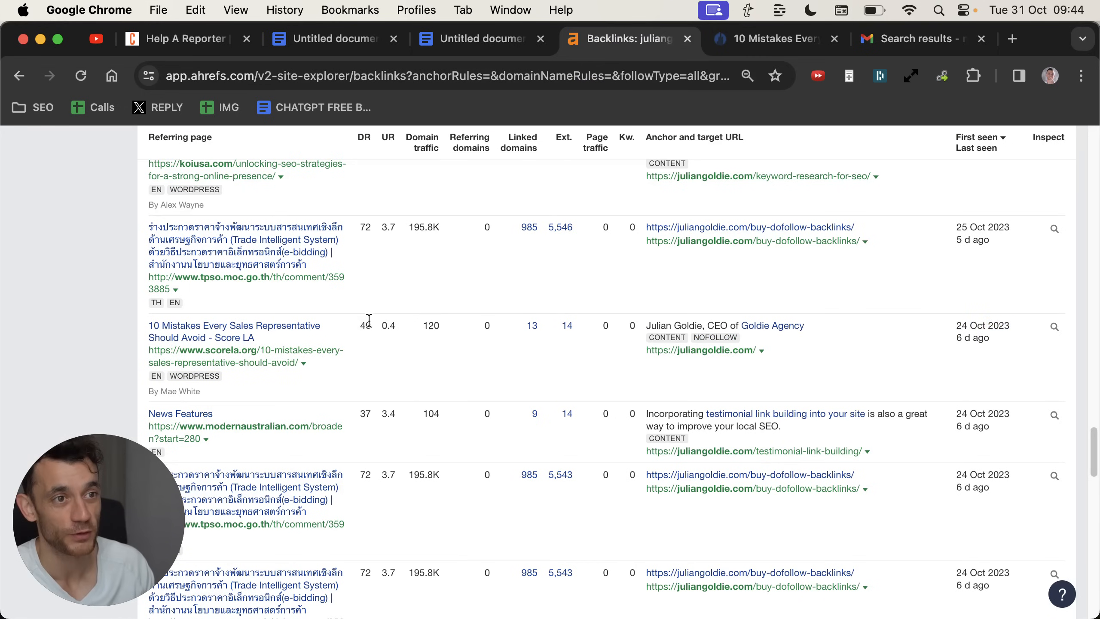
left_click(912, 39)
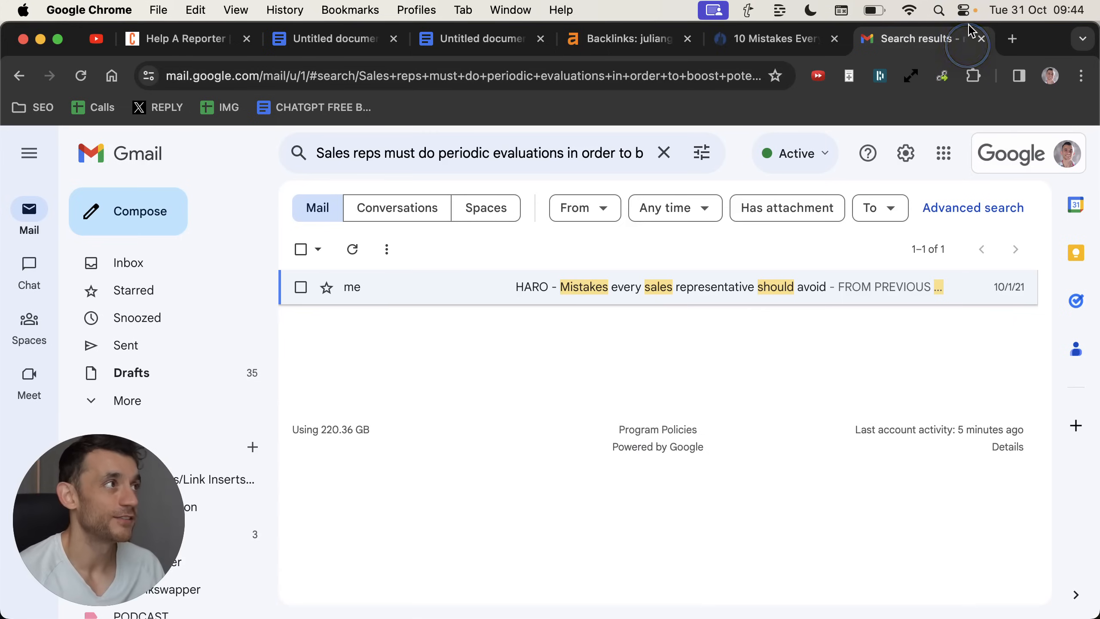
mouse_move(504, 271)
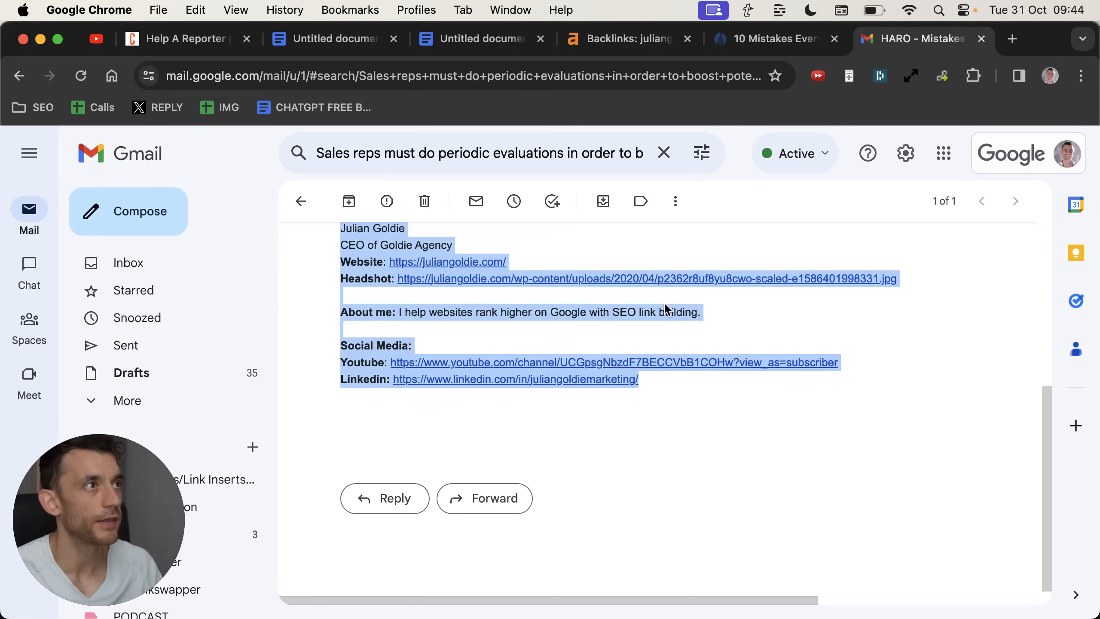
- Return to the PROMPT section of the HARO template document and bring up ChatGPT
left_click(480, 39)
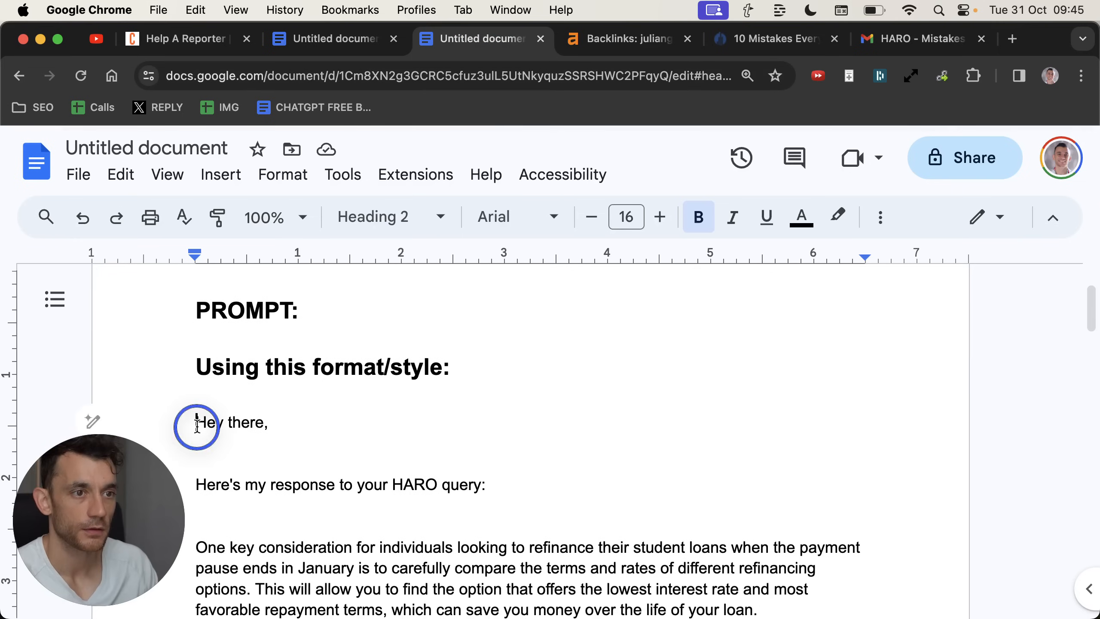
scroll("down", 3)
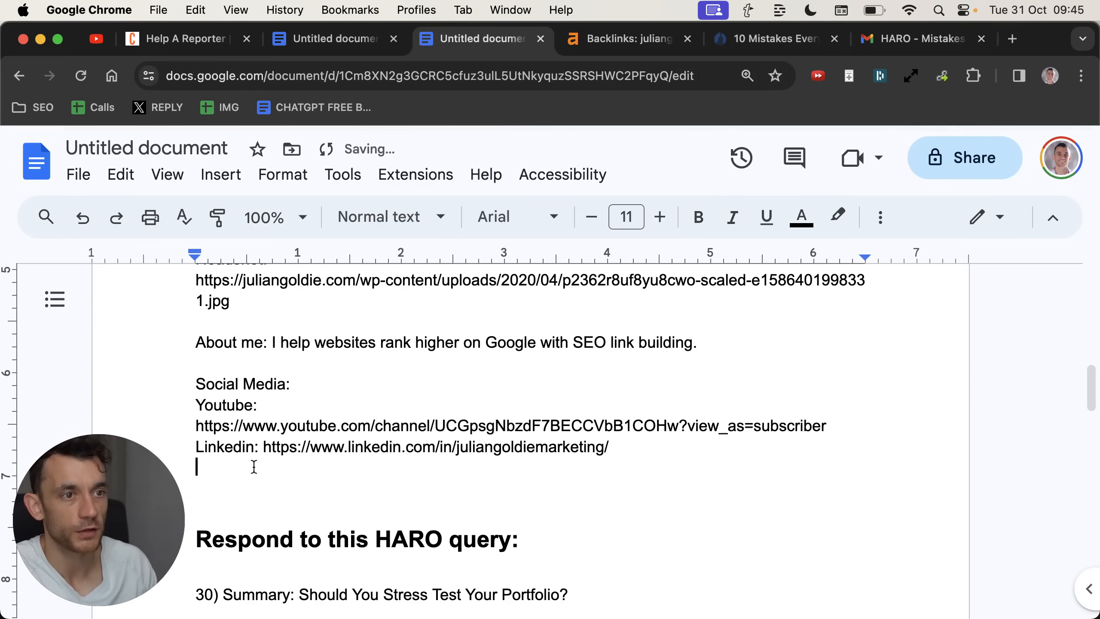
scroll("down", 3)
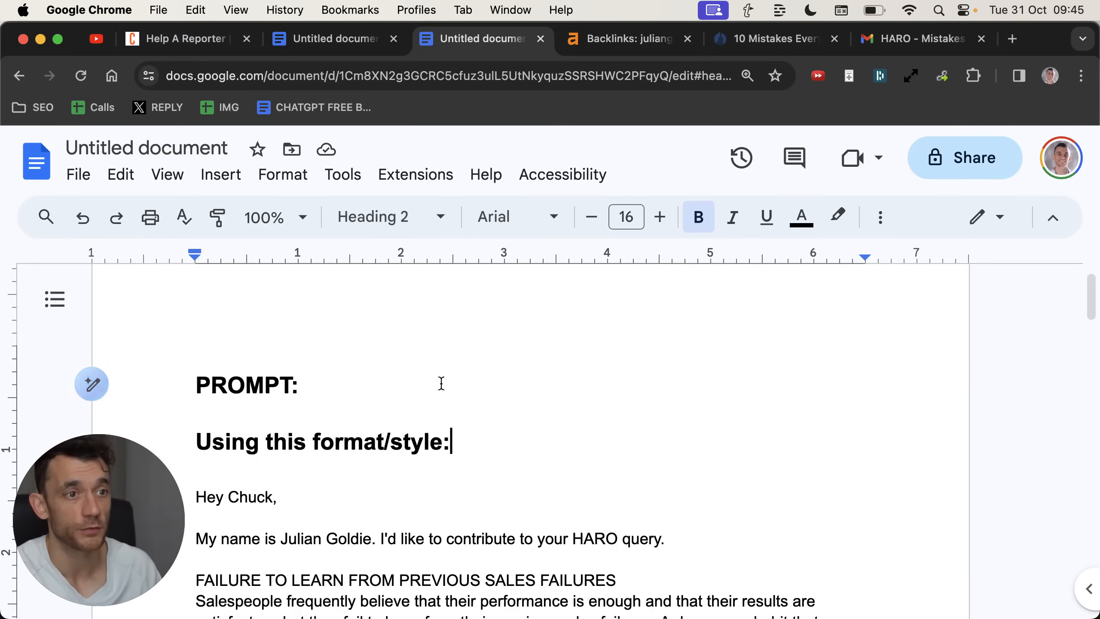
type("CHAT")
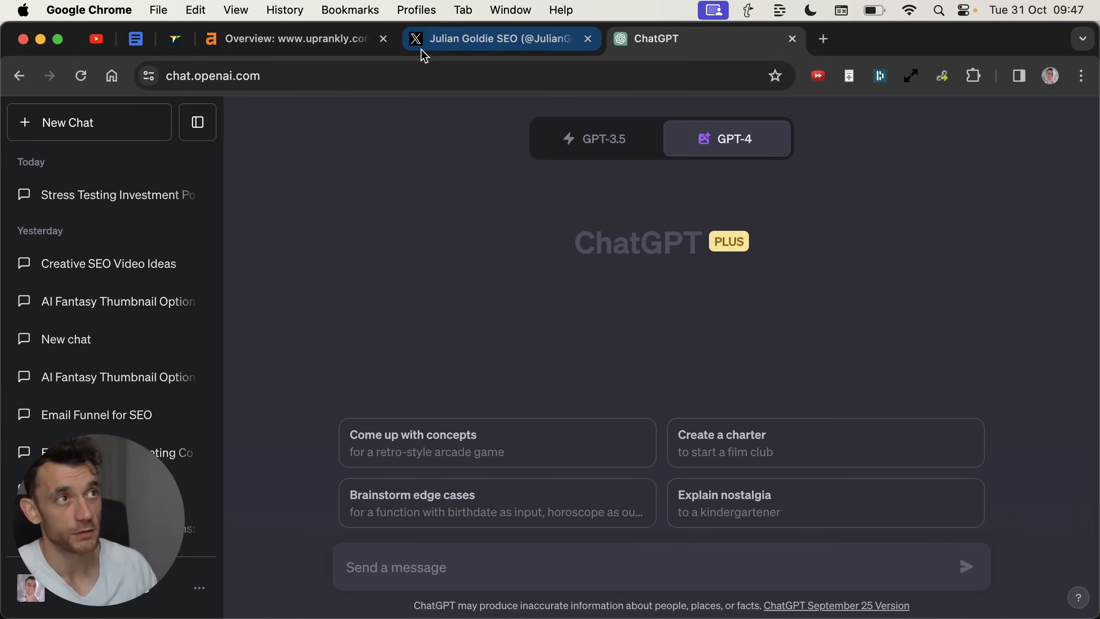
- From the X profile, open account analytics in a new tab via More > Creator Studio
left_click(500, 39)
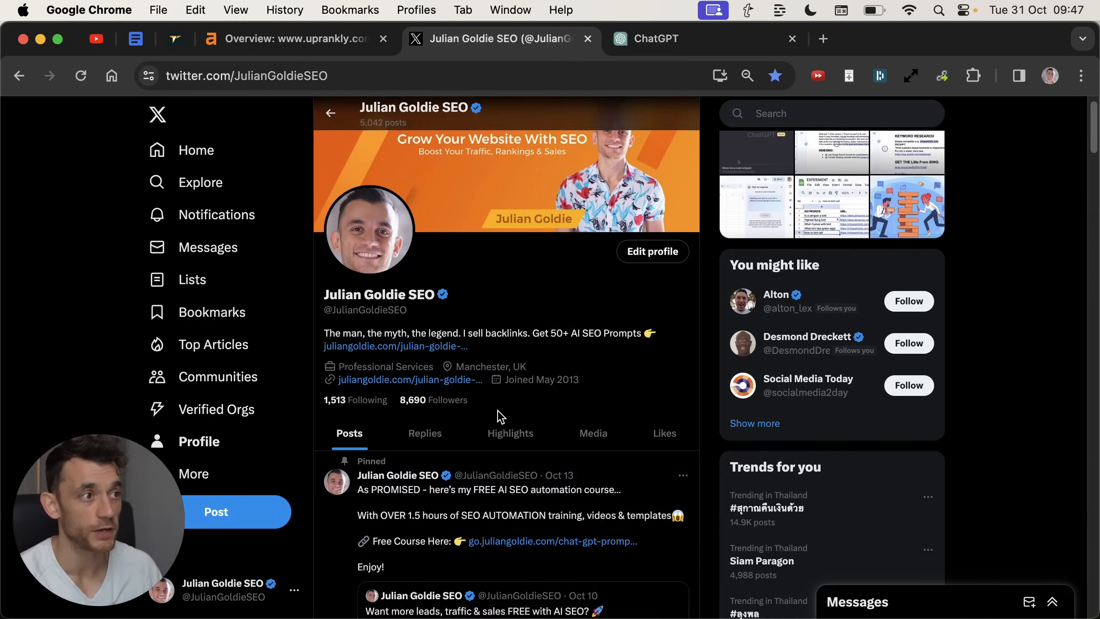
scroll("down", 3)
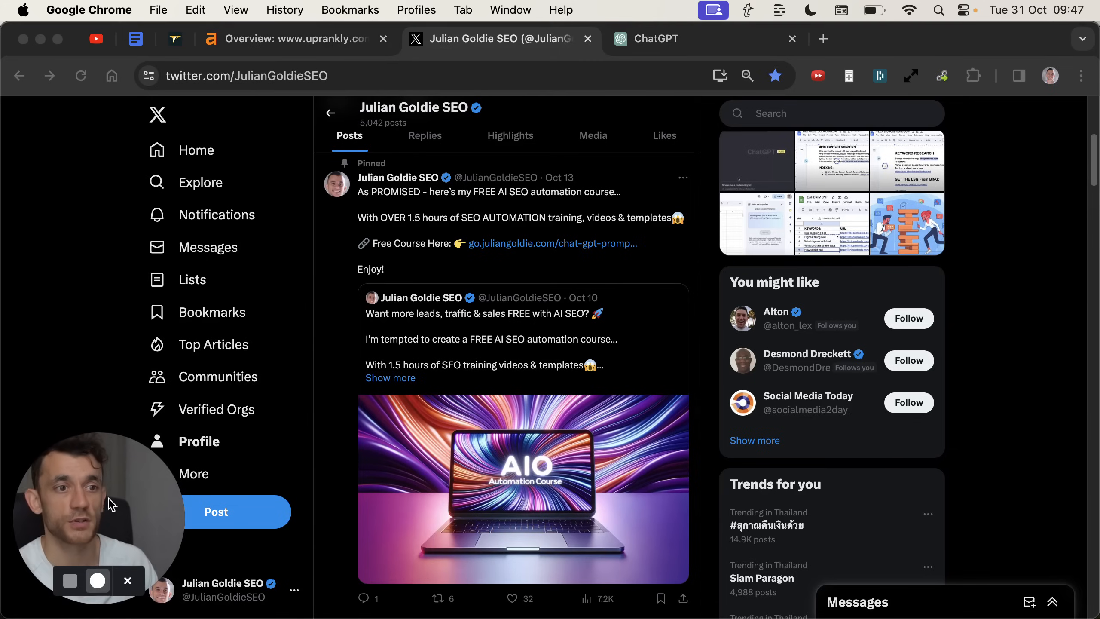
left_click(193, 474)
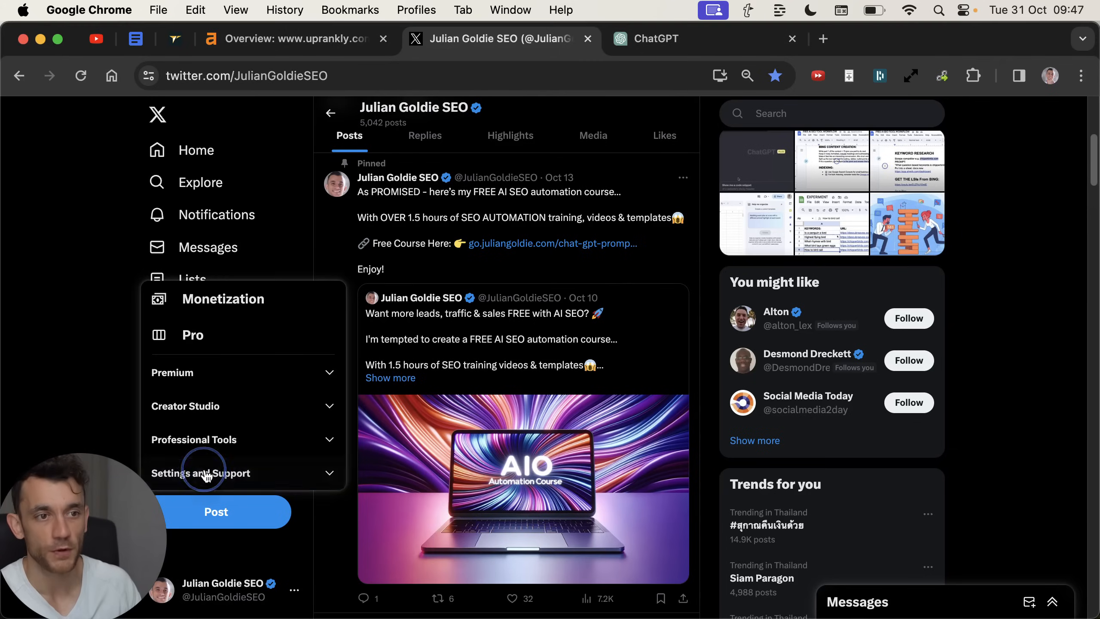
left_click(184, 406)
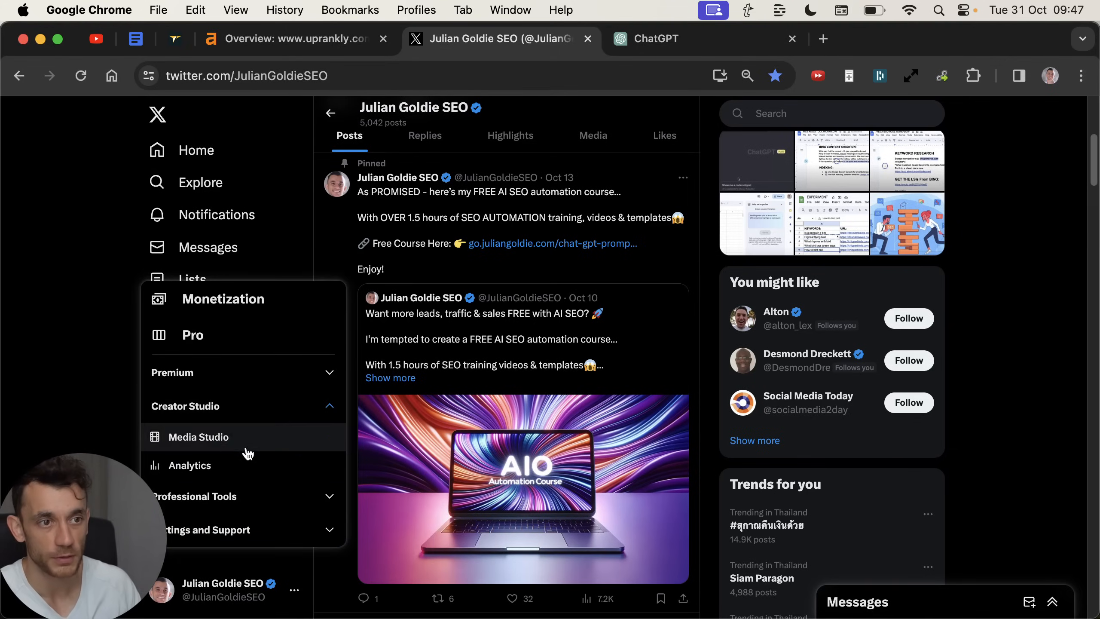
left_click(189, 465)
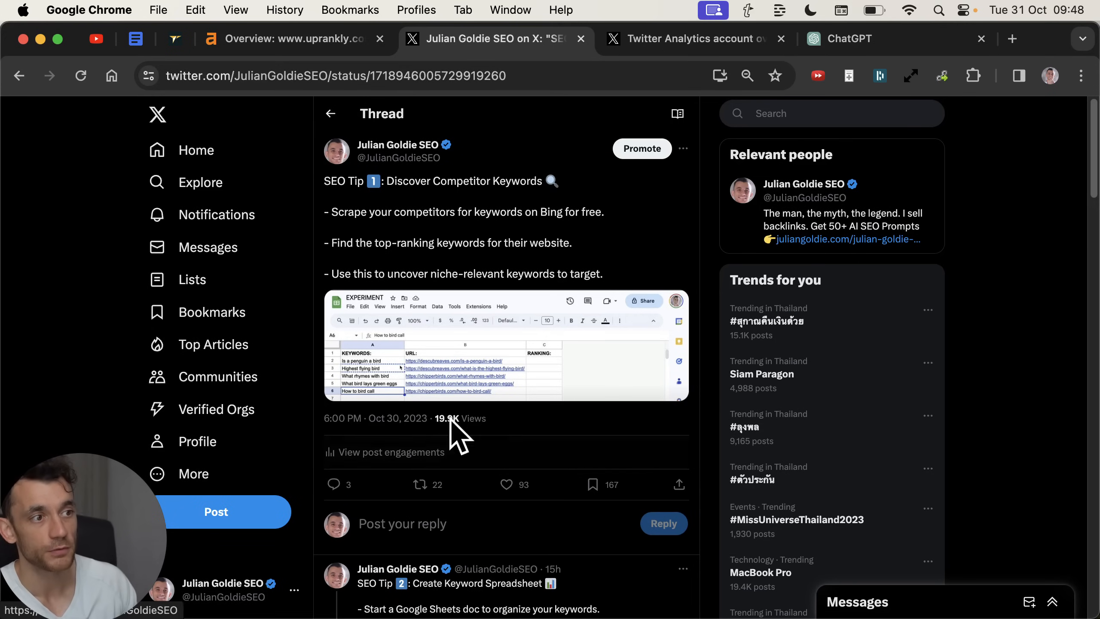
mouse_move(496, 409)
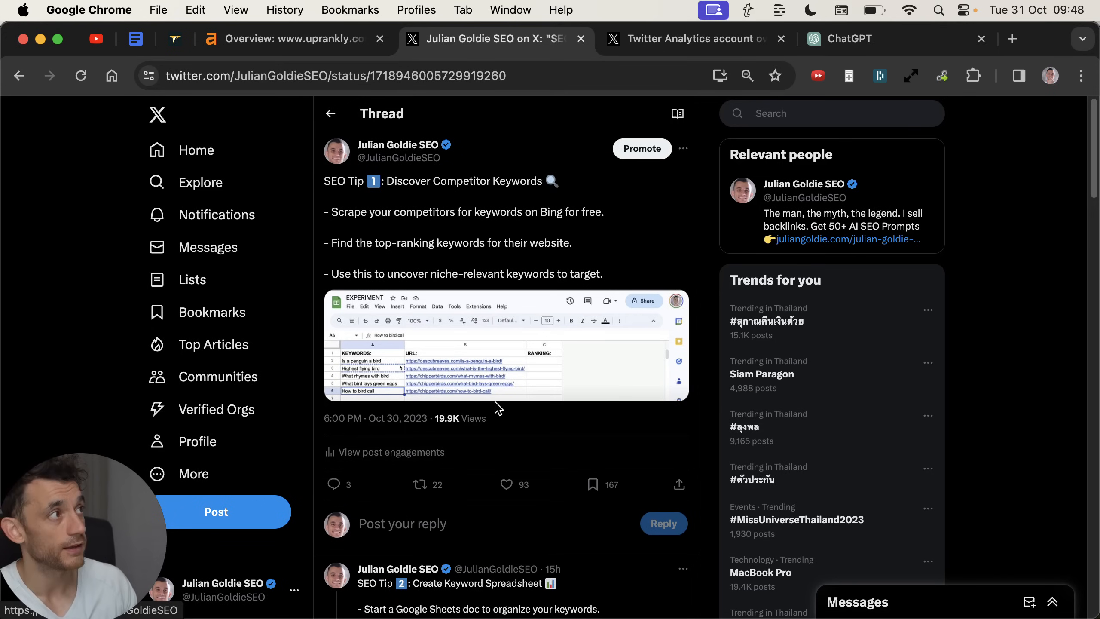
- Open the SEO Tip 1 thread showing 19.9K views, then the Uprankly 'Is SEO dead?' article
left_click(342, 417)
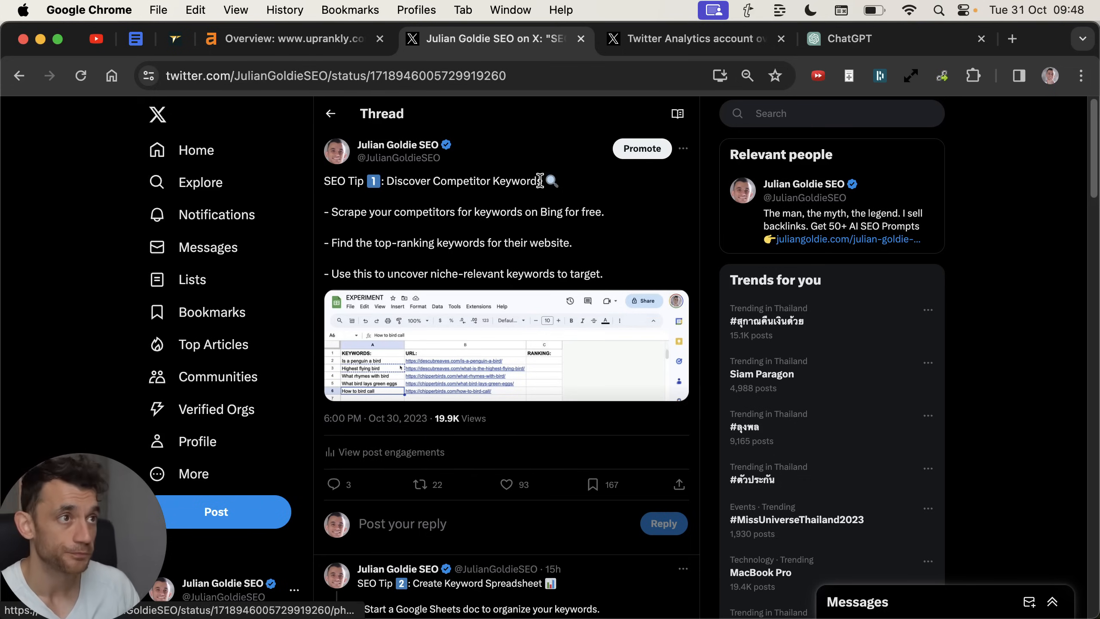
mouse_move(545, 155)
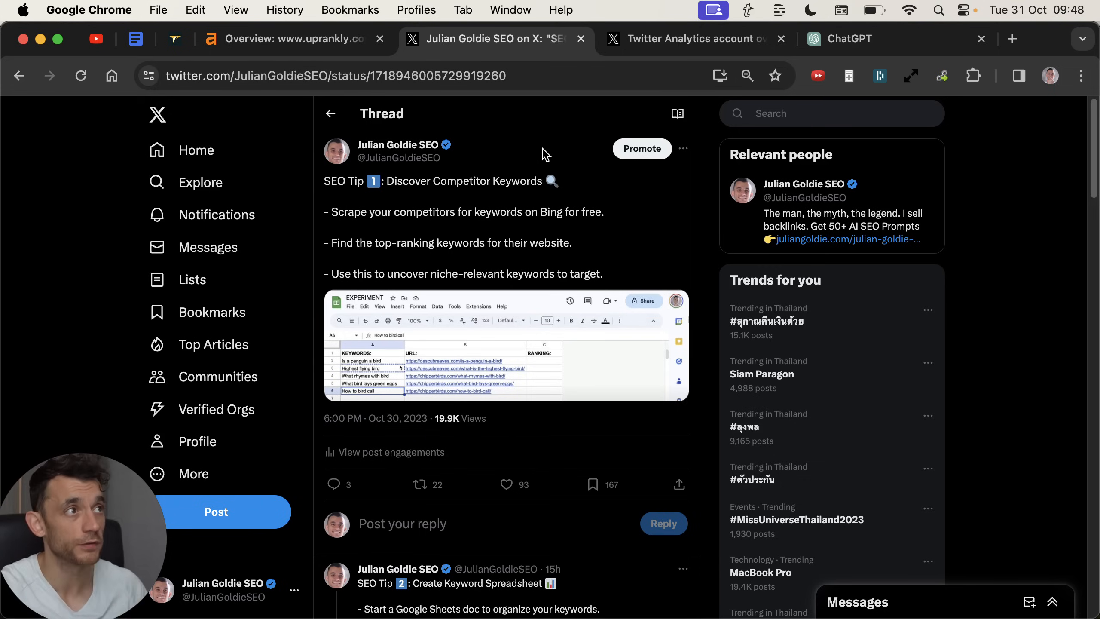
left_click(691, 39)
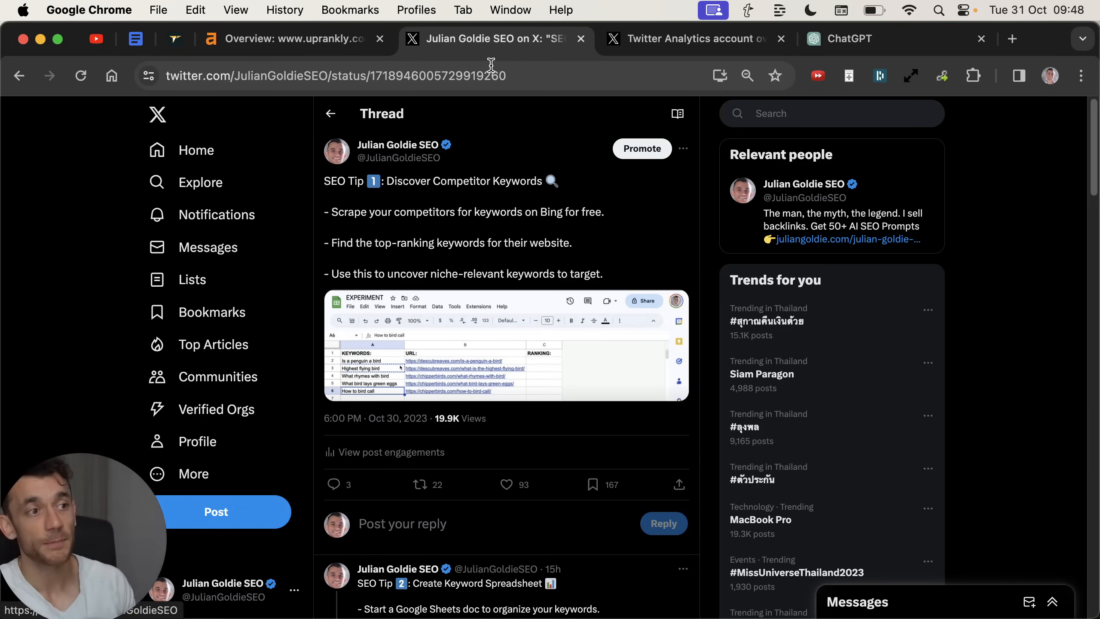
mouse_move(271, 143)
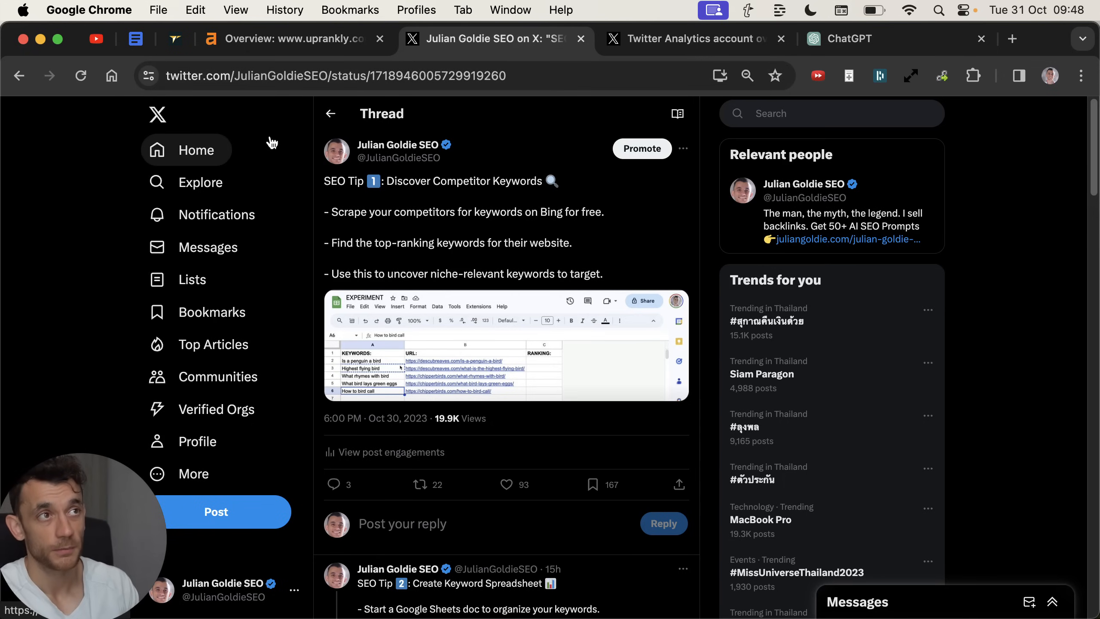
left_click(294, 38)
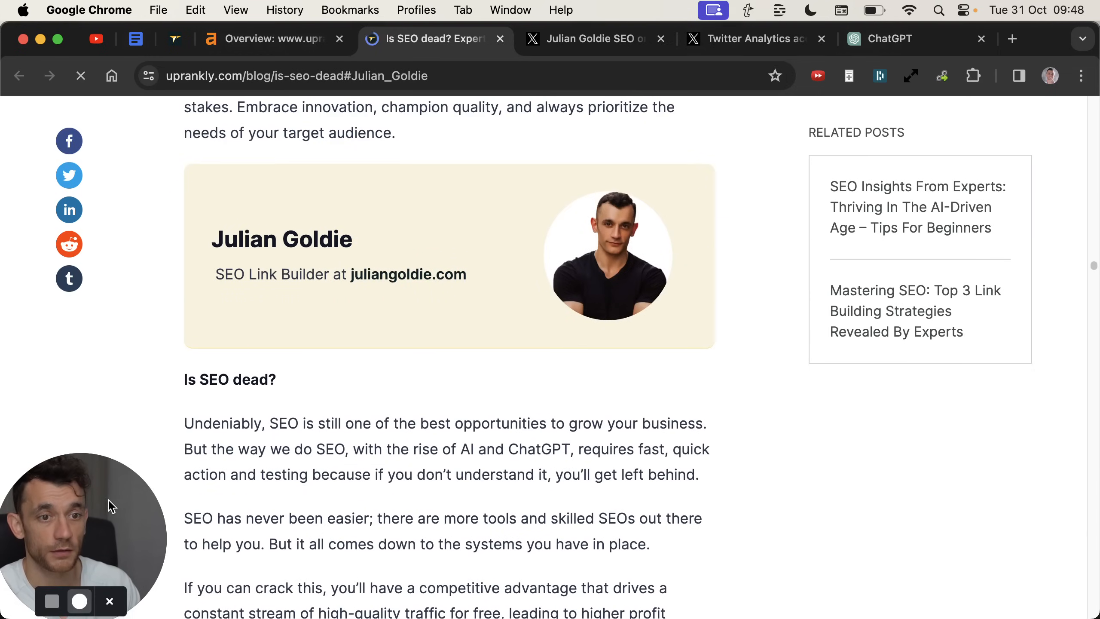
mouse_move(408, 274)
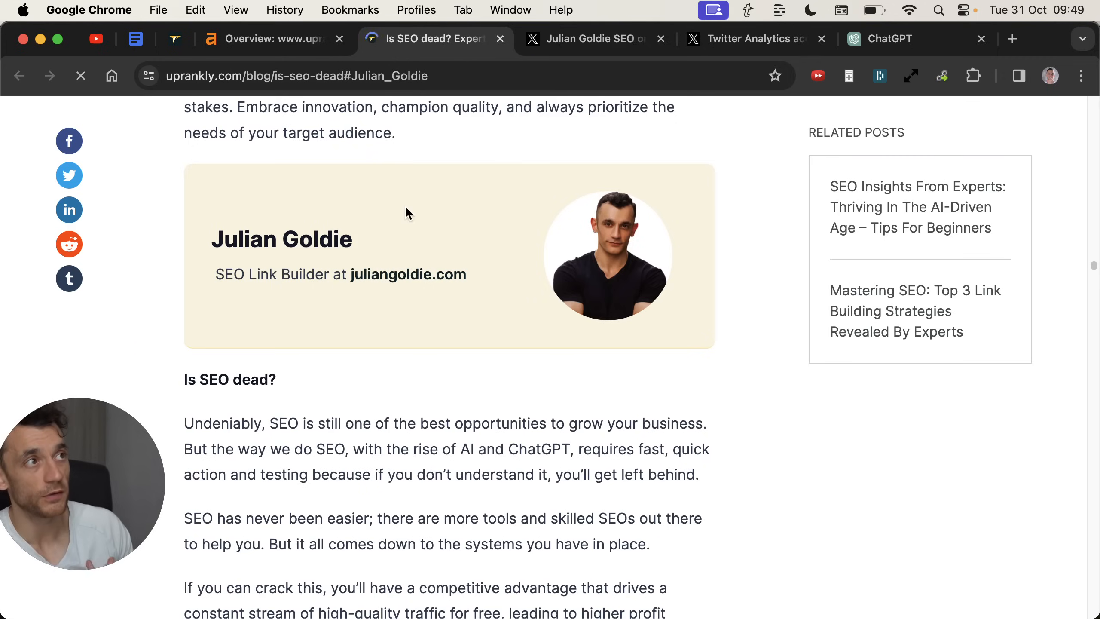
- Flip between the SEO Tip 1 thread and the Uprankly article featuring the author, scrolling through it
left_click(589, 38)
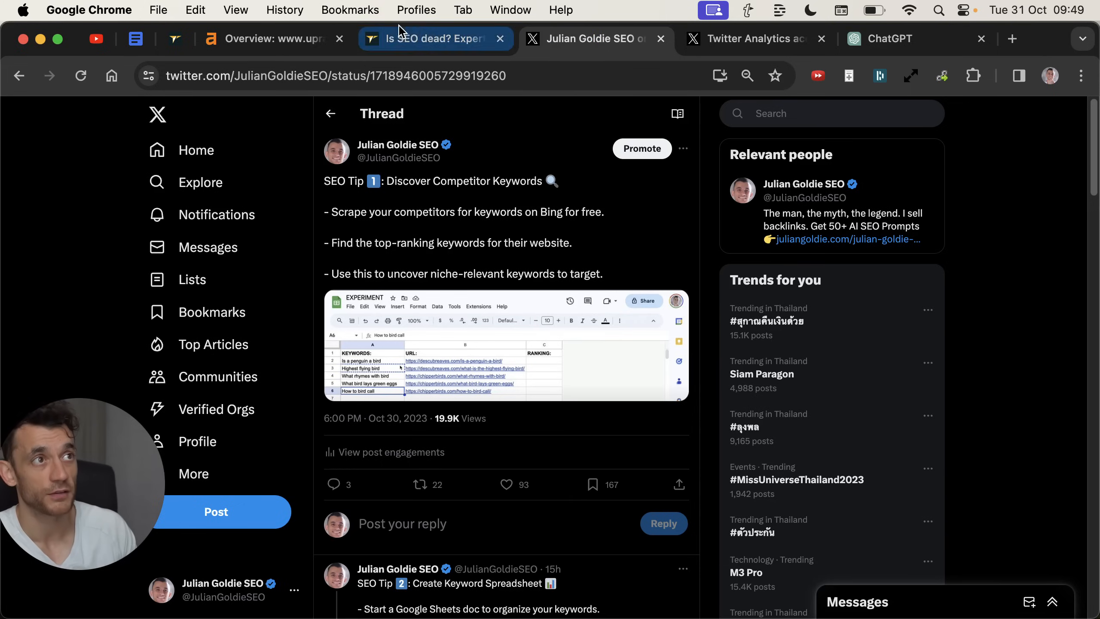
left_click(421, 39)
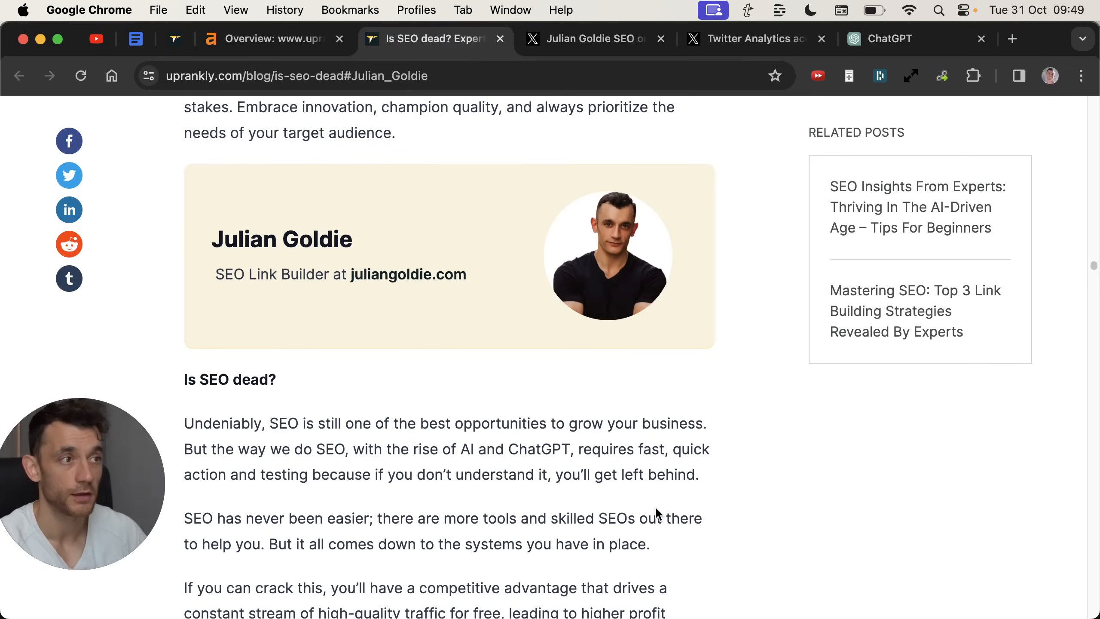
scroll("down", 3)
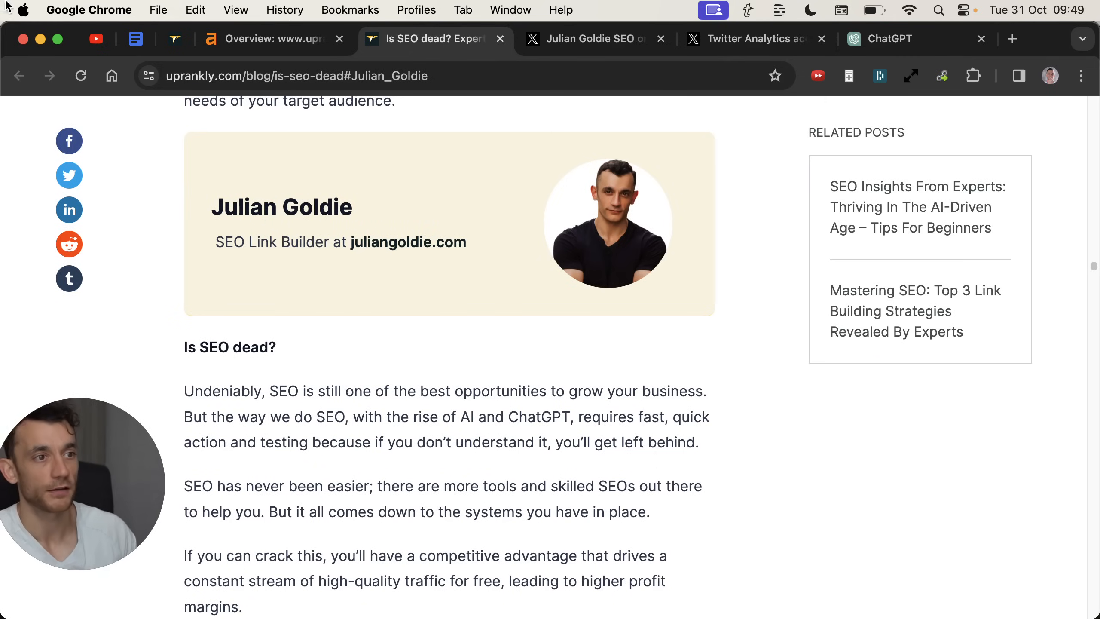
scroll("down", 3)
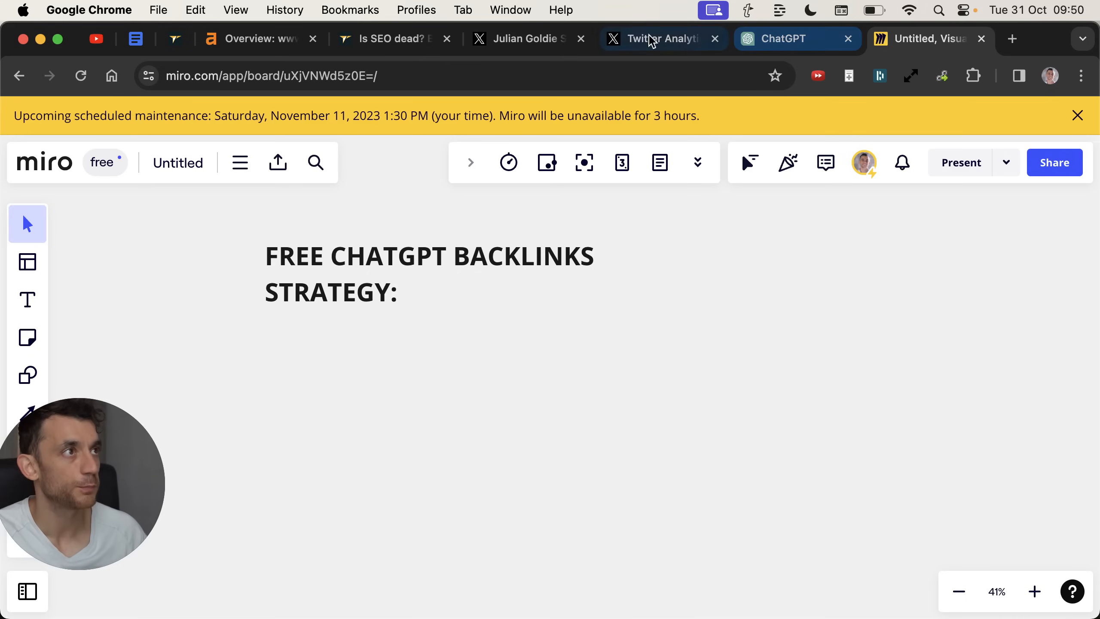
- Check the Ahrefs overview and the 28-day Twitter analytics while building steps 1 and 2 on the Miro board
left_click(256, 39)
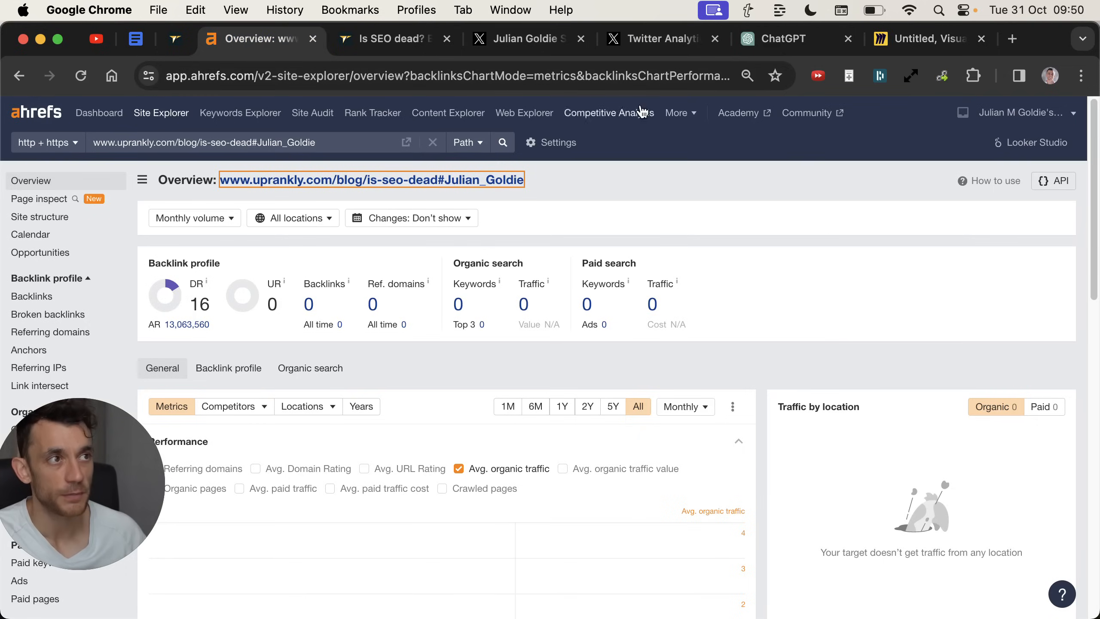
left_click(927, 39)
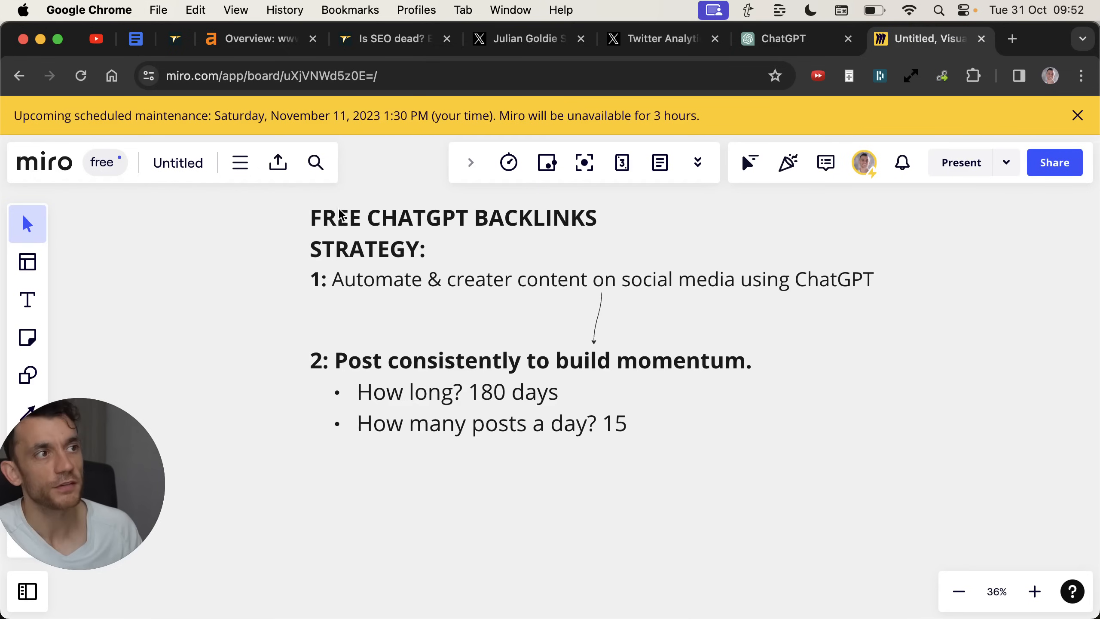
left_click(656, 38)
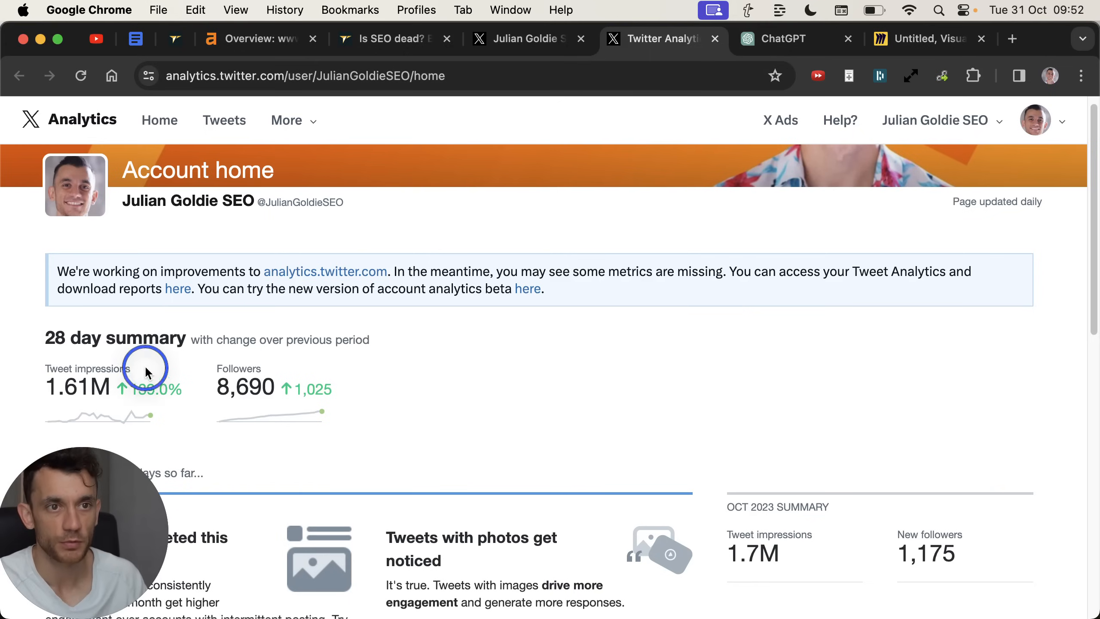
left_click(919, 39)
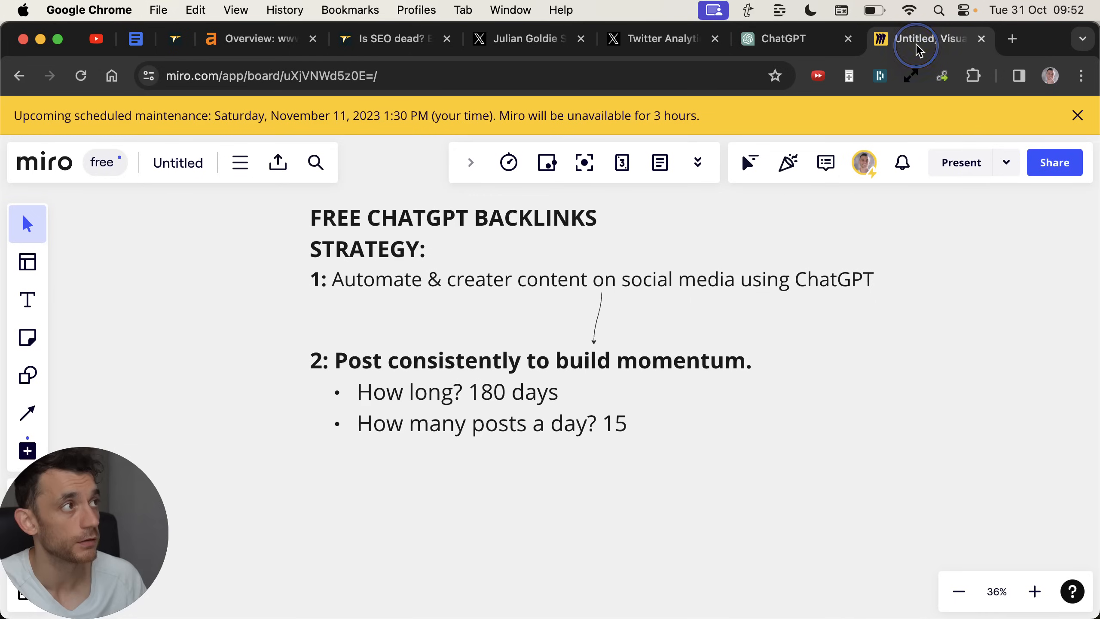
mouse_move(606, 254)
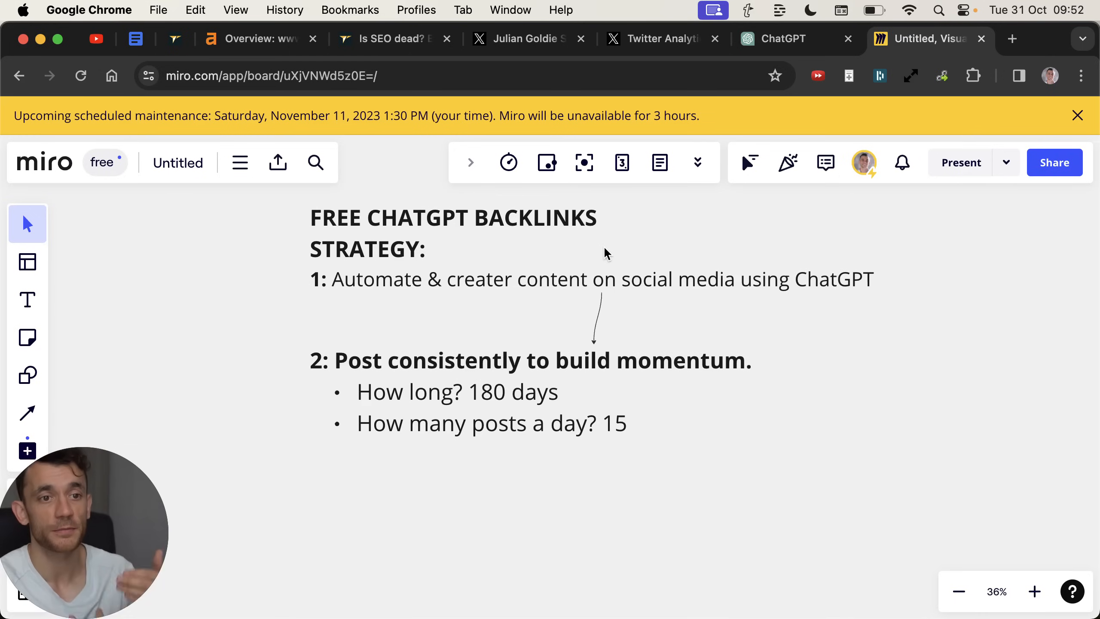
mouse_move(350, 308)
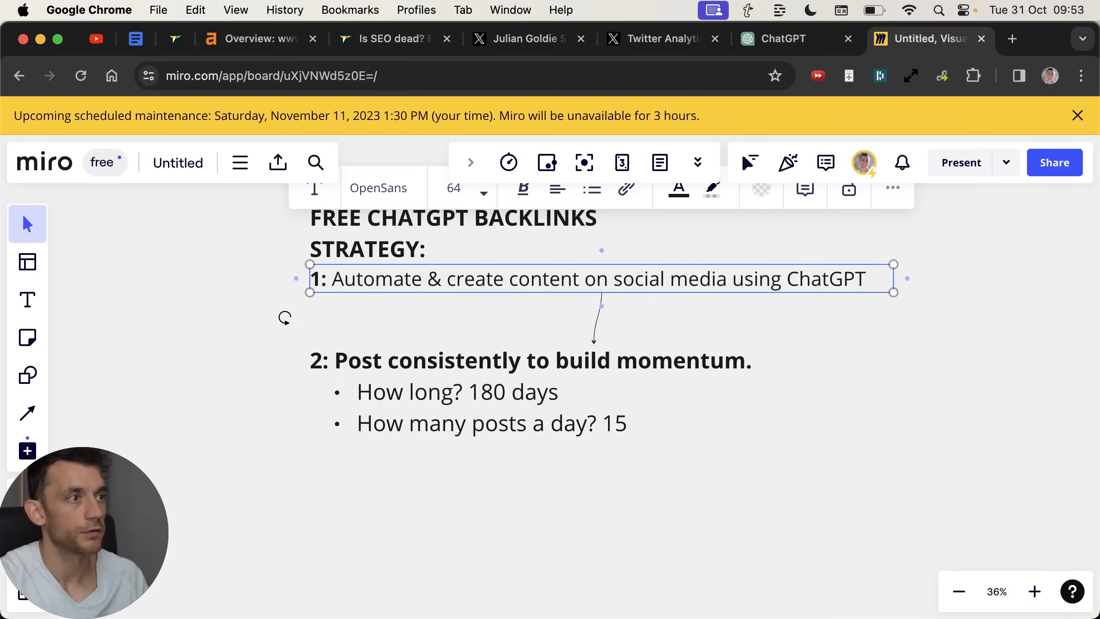
- Finish editing step 1, then start editing the step 3 PR-opportunities heading to bold it
triple_click(596, 278)
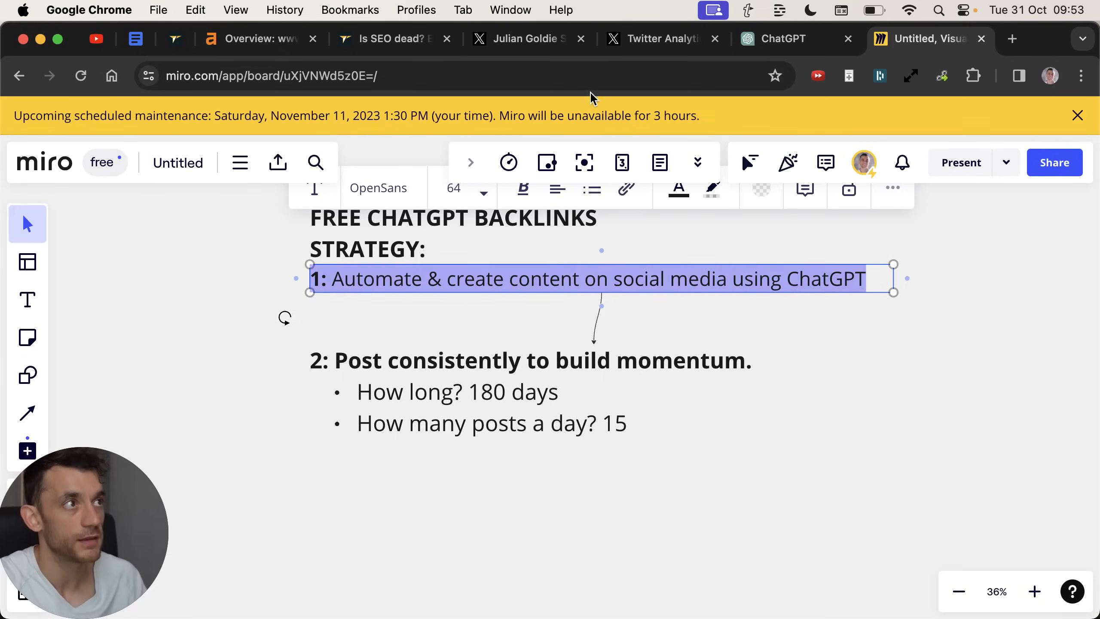
left_click(559, 449)
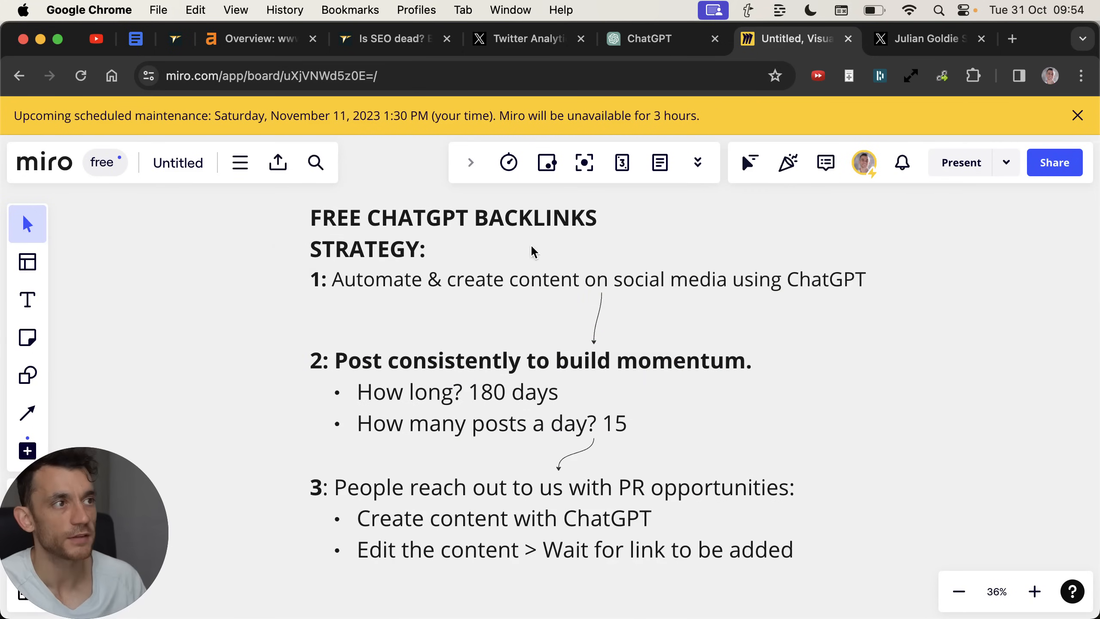
mouse_move(343, 499)
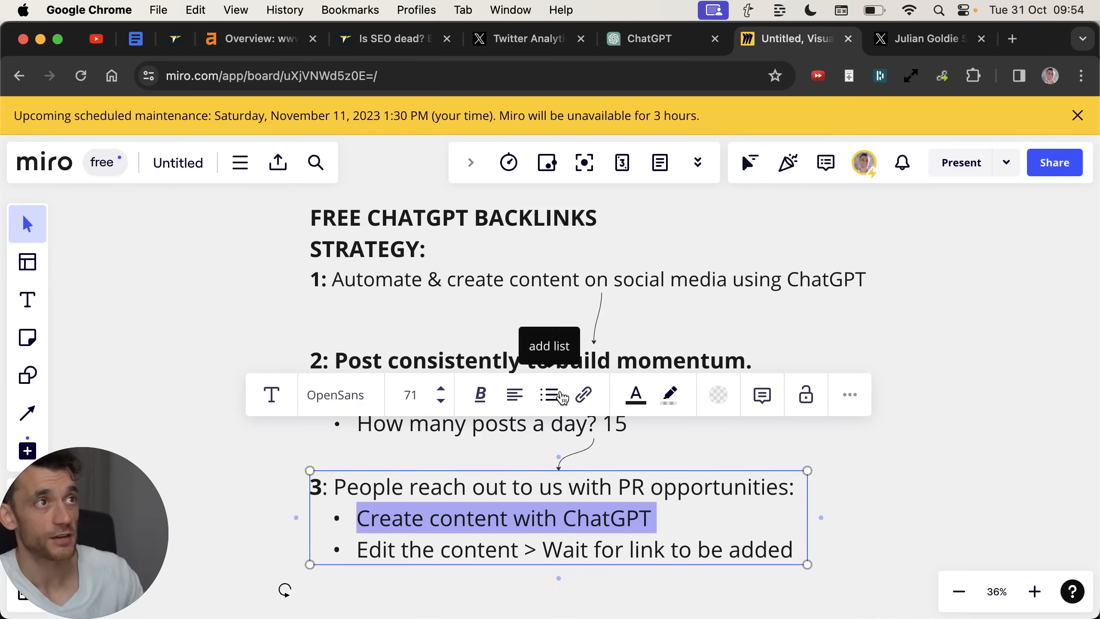
left_click(386, 38)
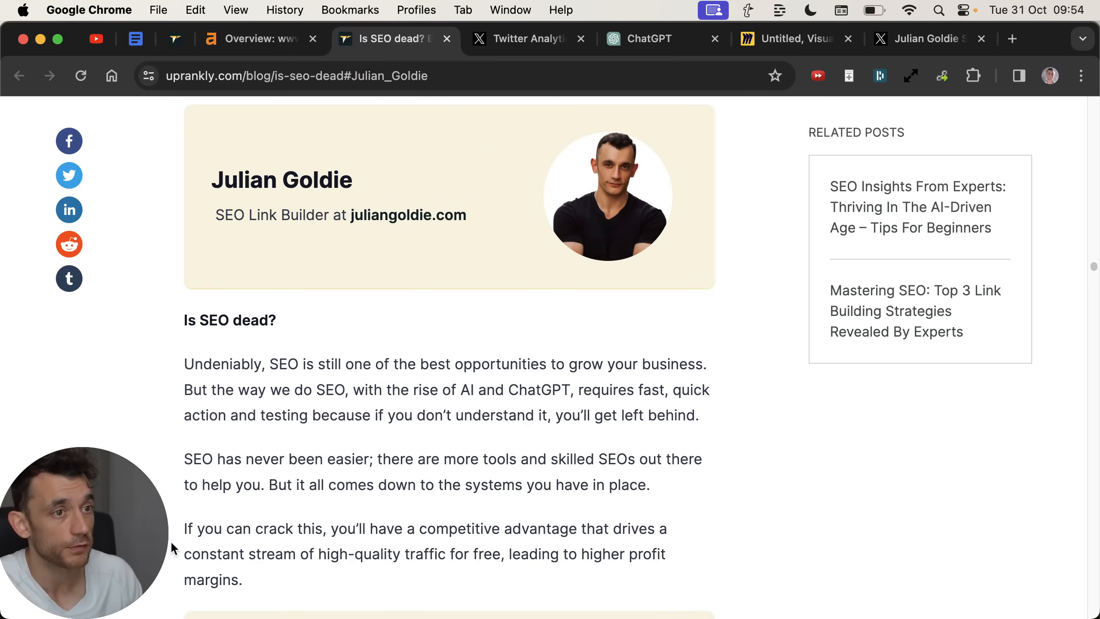
left_click(796, 39)
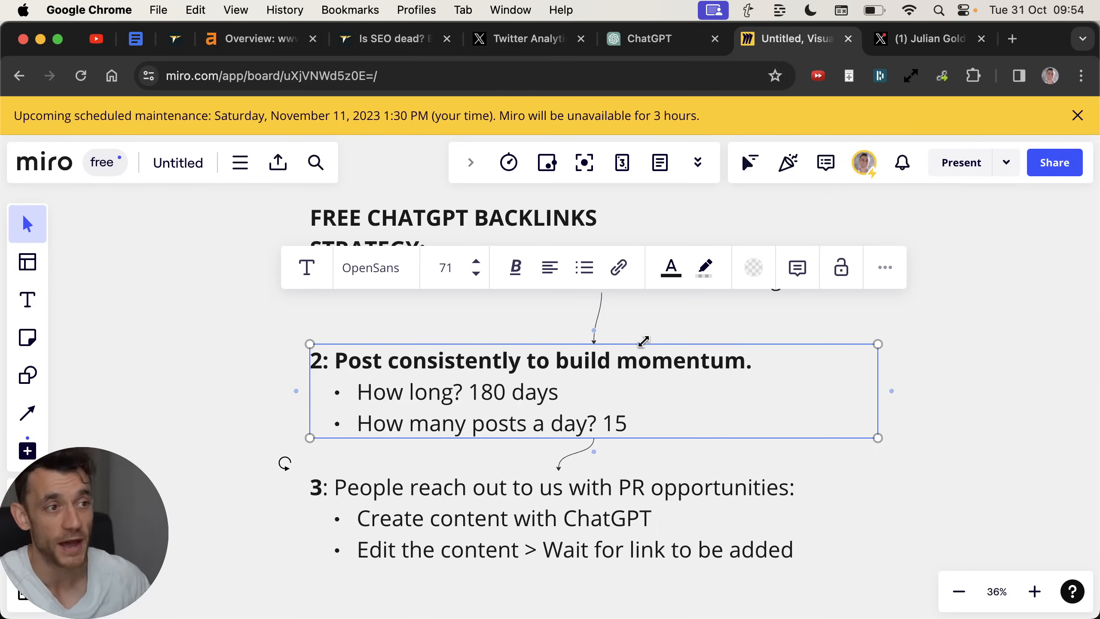
left_click(566, 517)
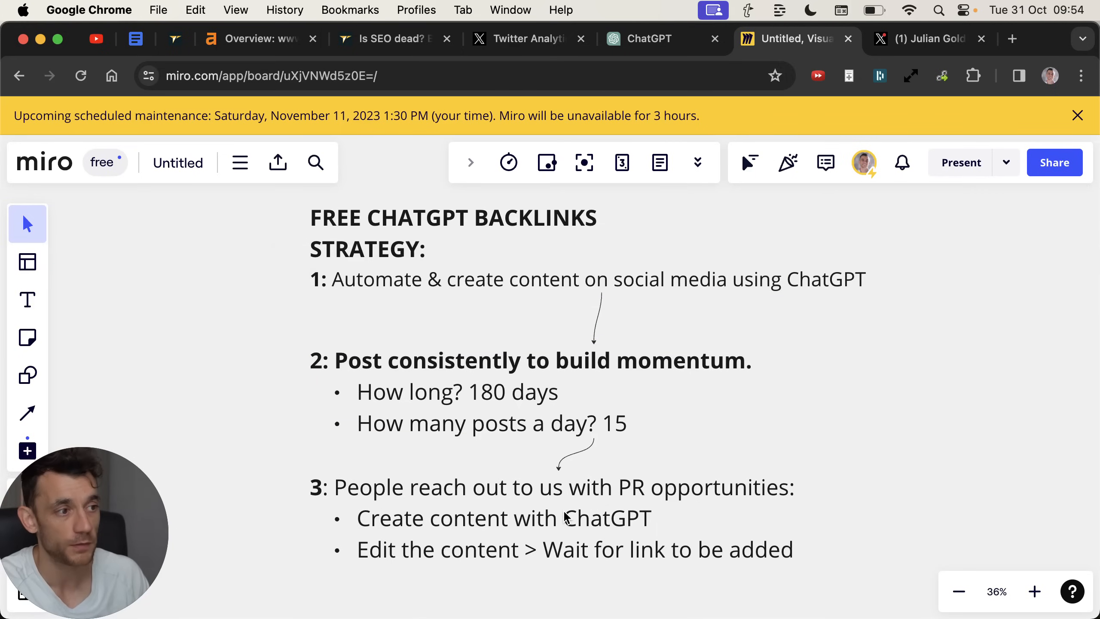
double_click(568, 487)
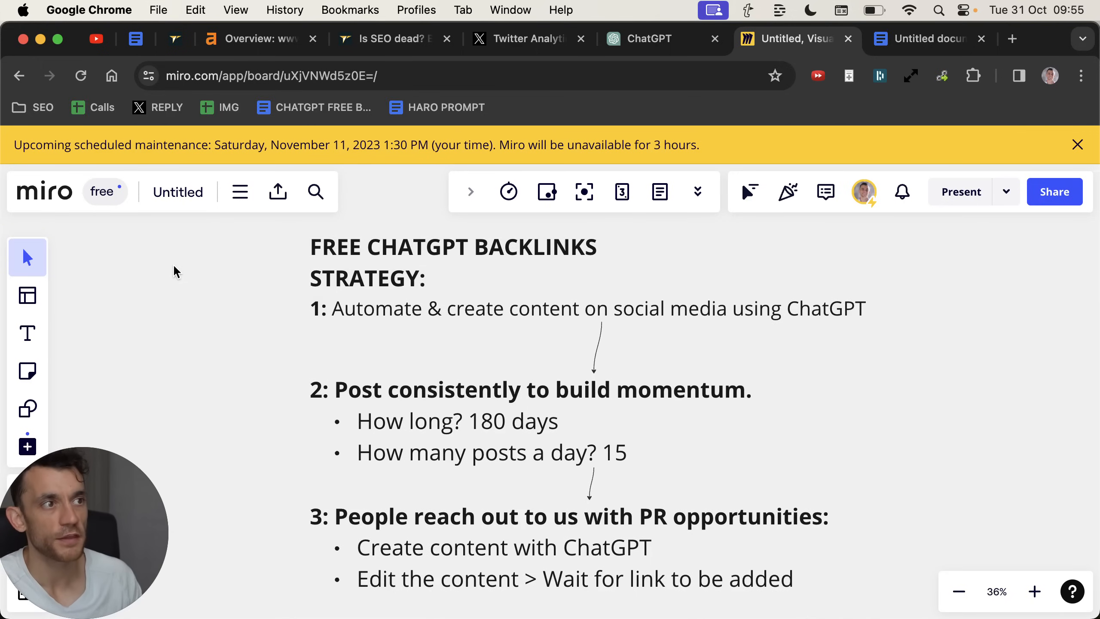
mouse_move(522, 39)
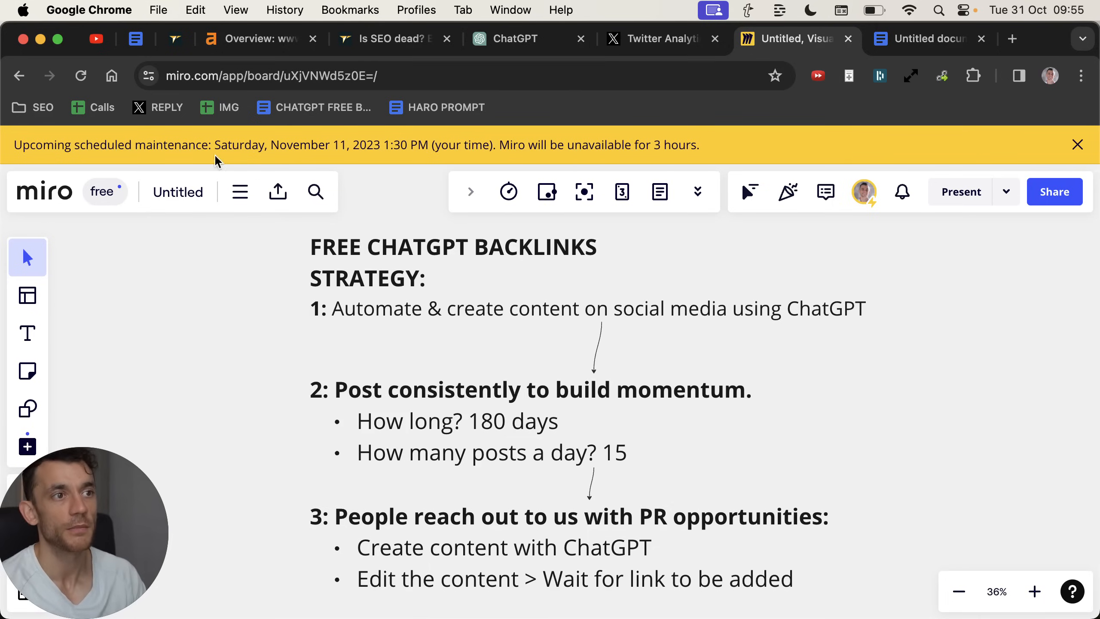
- Switch from the Miro board to the prompt document showing the TWITTER PROMPT
left_click(929, 39)
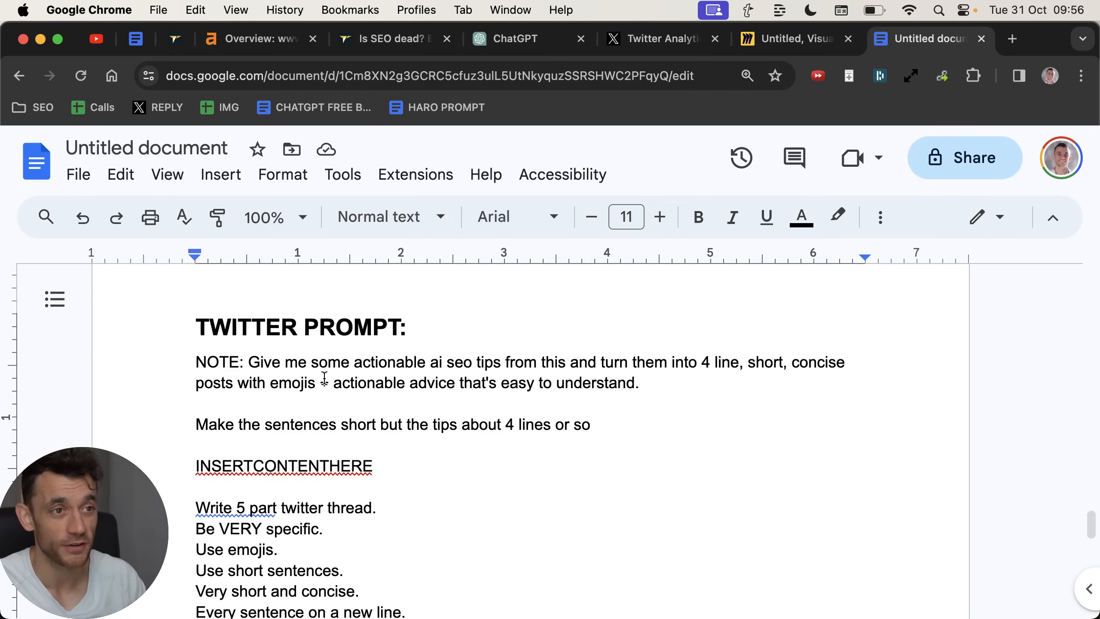
- Number the headings 1: CHATGPT HARO PROMPT and 2: TWITTER CHATGPT PROMPT, then return to the Ahrefs backlinks report
scroll("down", 3)
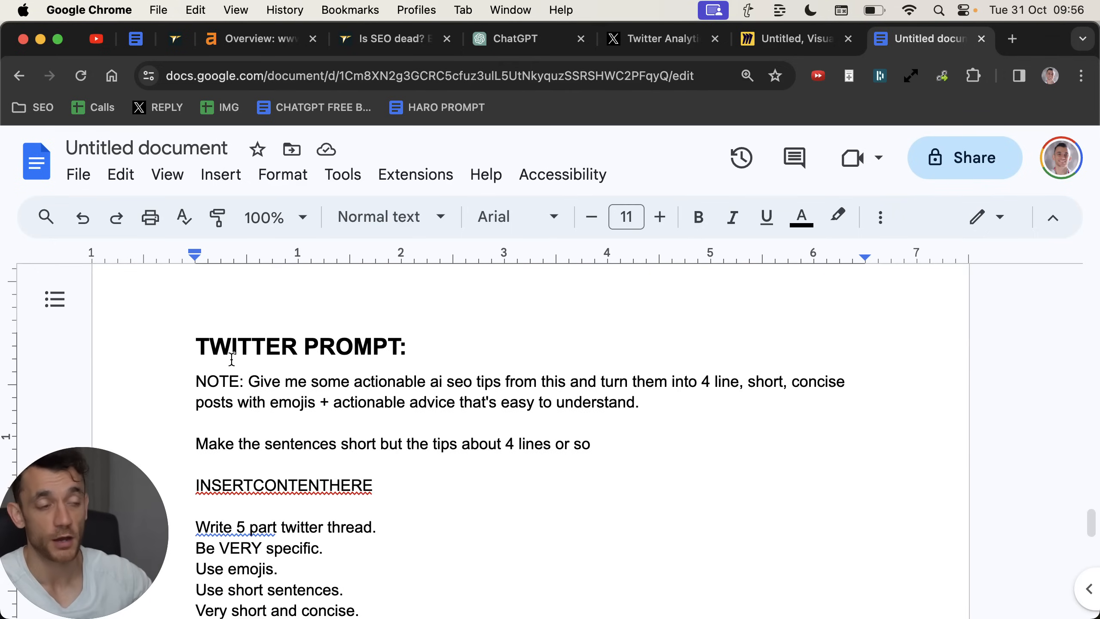
left_click(386, 39)
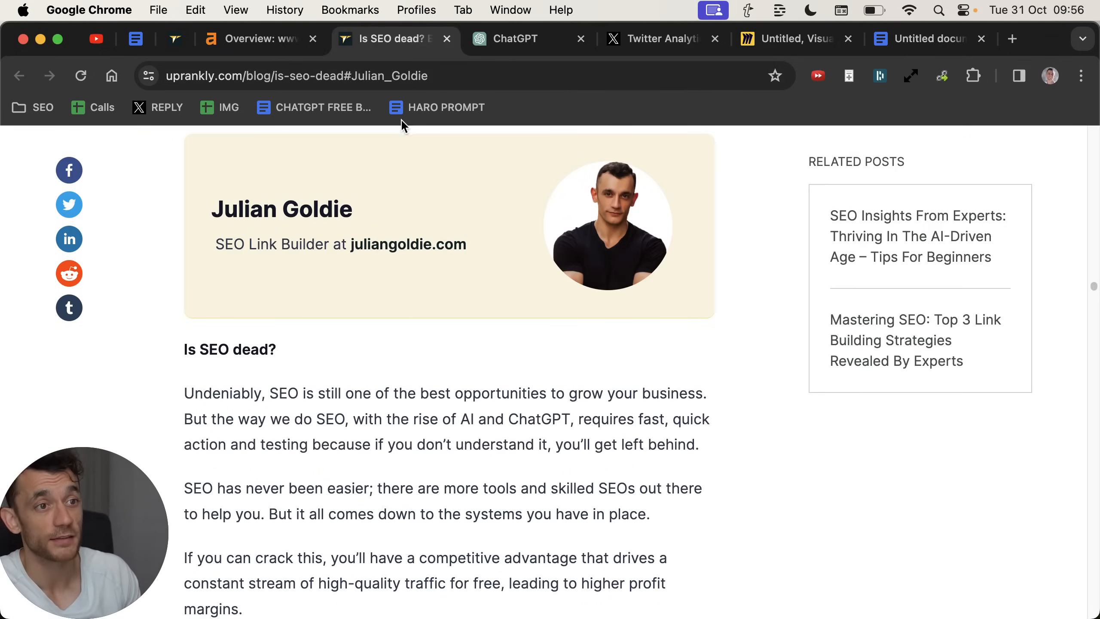
left_click(929, 39)
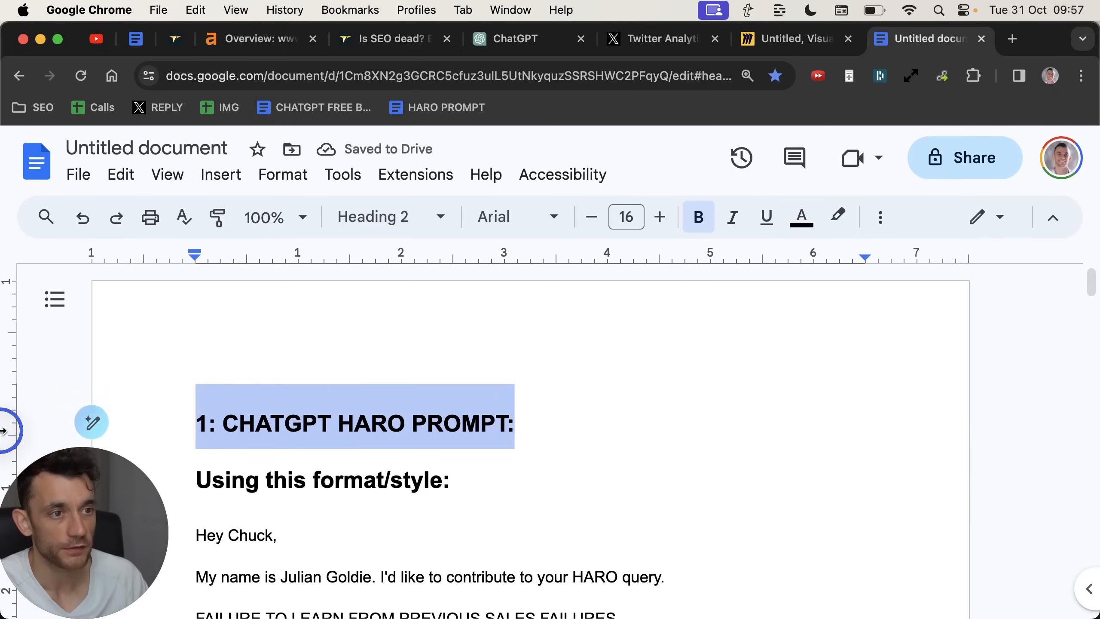
scroll("down", 3)
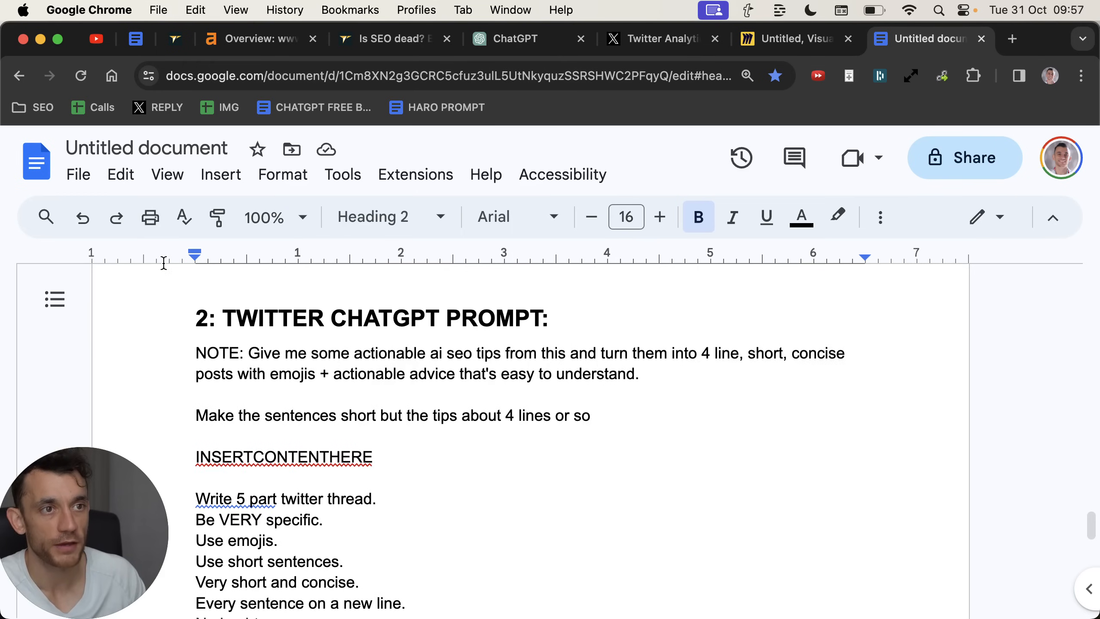
triple_click(371, 317)
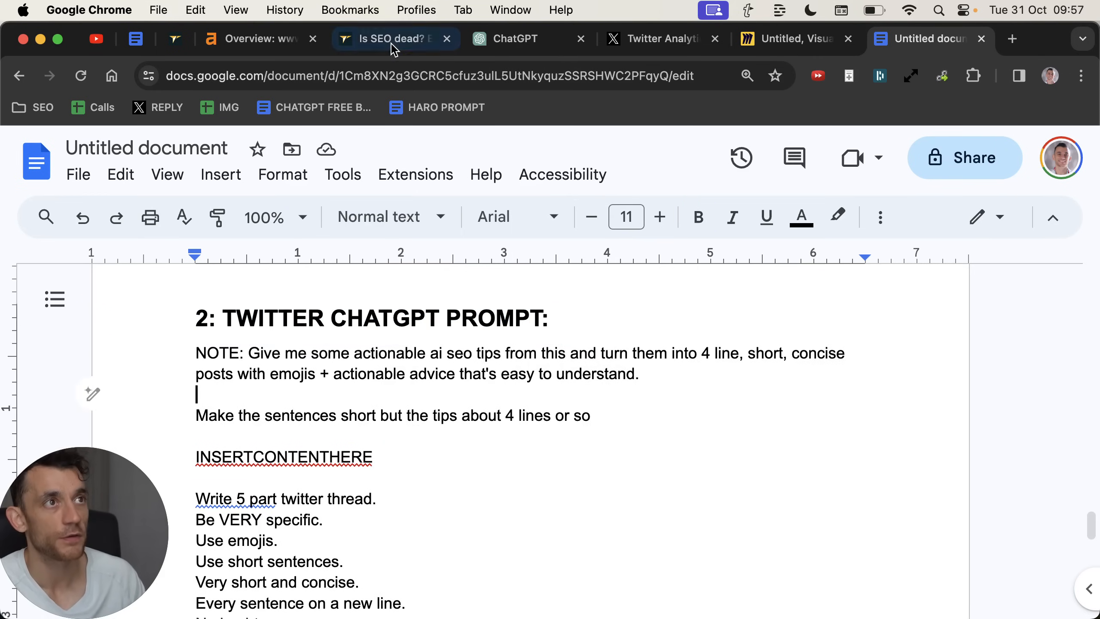
left_click(389, 39)
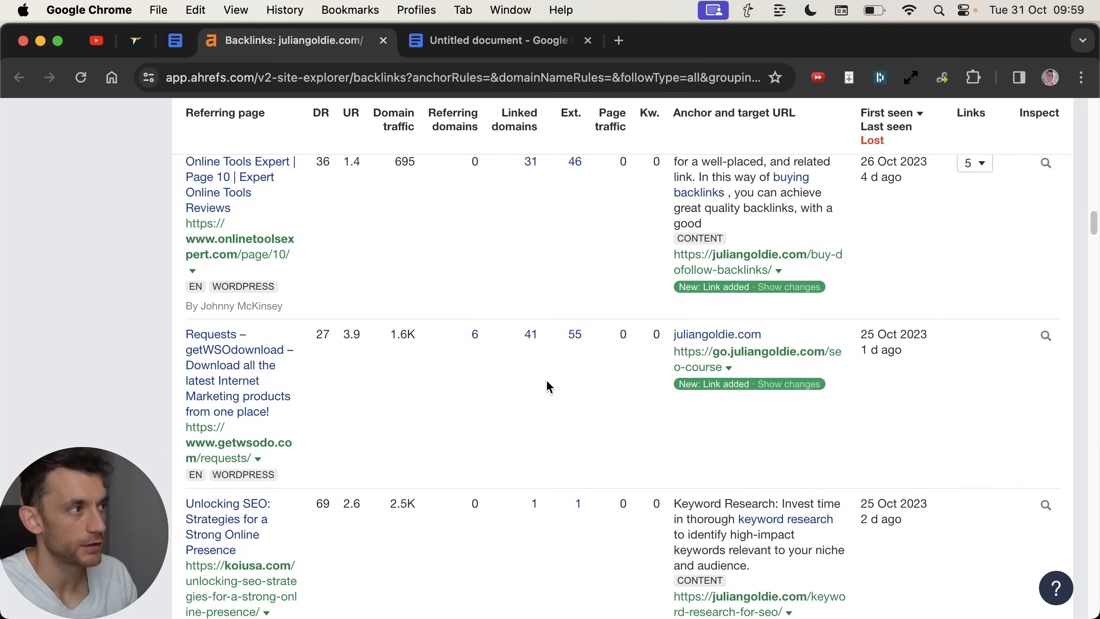
- Review the new getwsodo.com and koiusa.com backlinks to the seo-course page, then return to the prompt doc
scroll("down", 3)
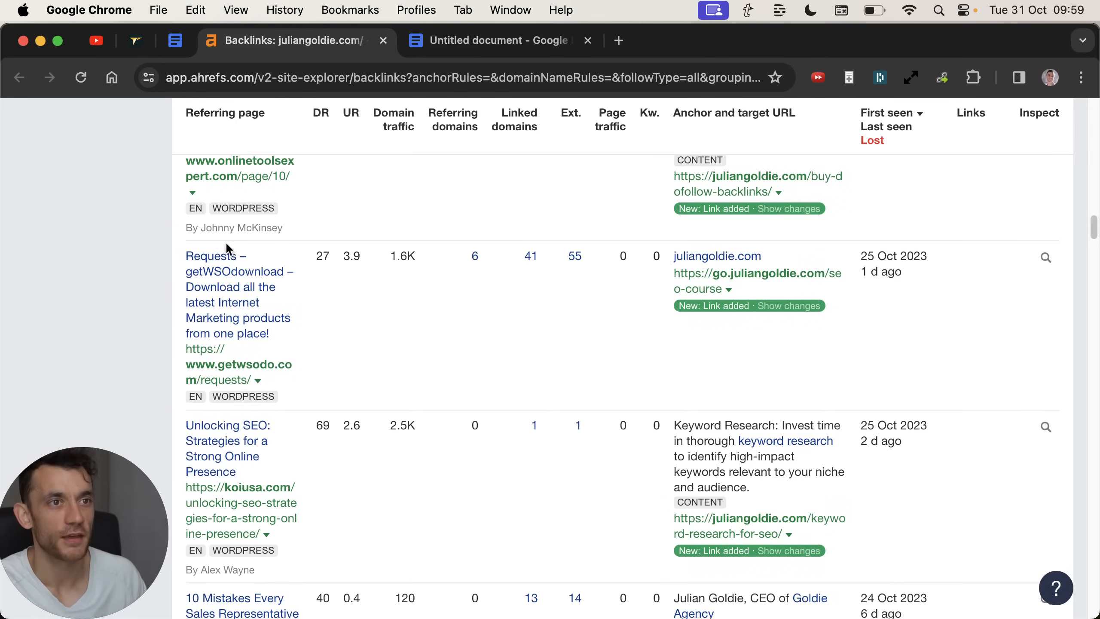
mouse_move(334, 311)
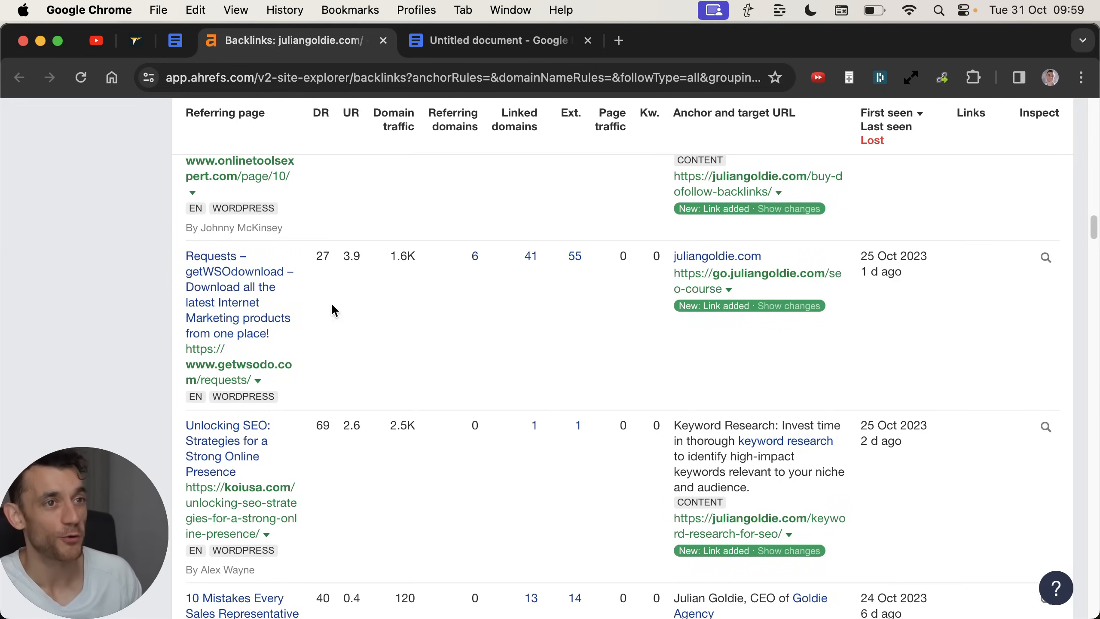
left_click_drag(185, 255, 333, 379)
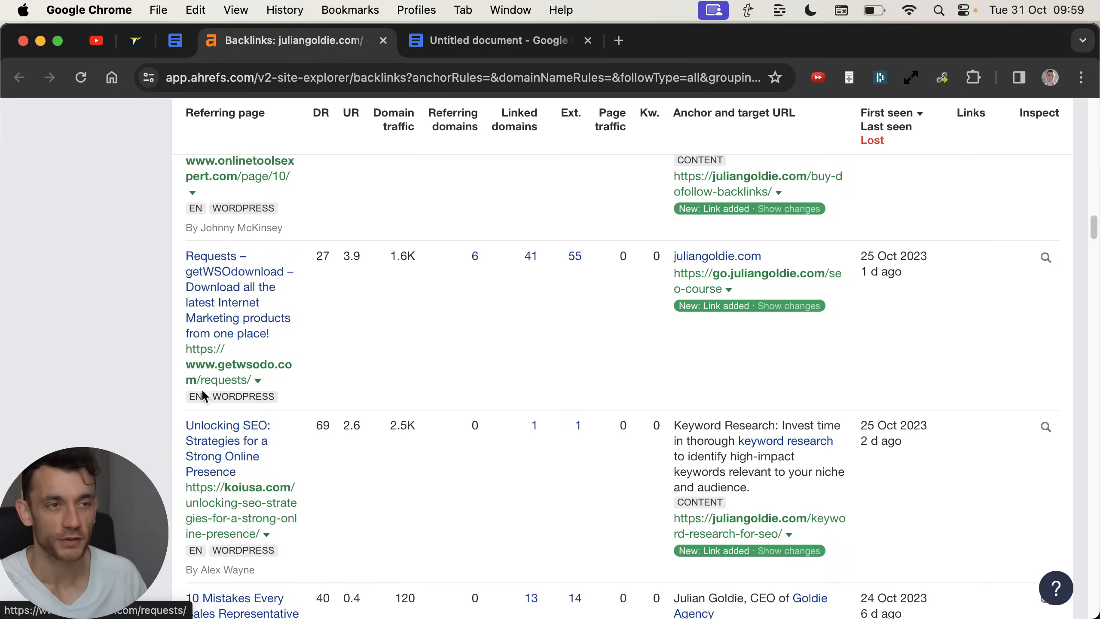
mouse_move(268, 263)
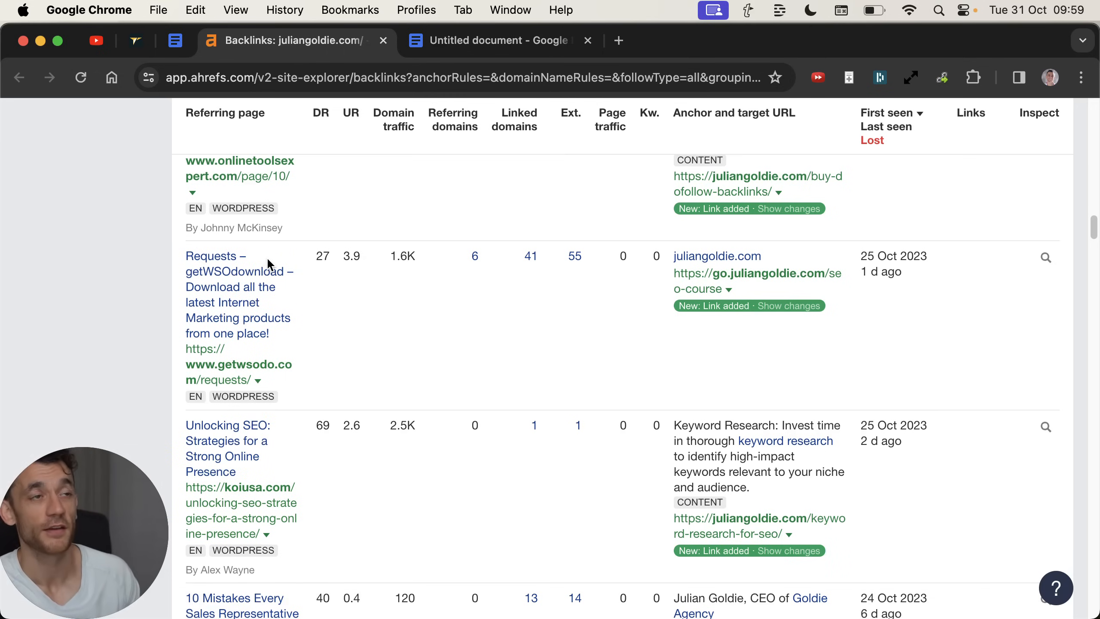
mouse_move(252, 272)
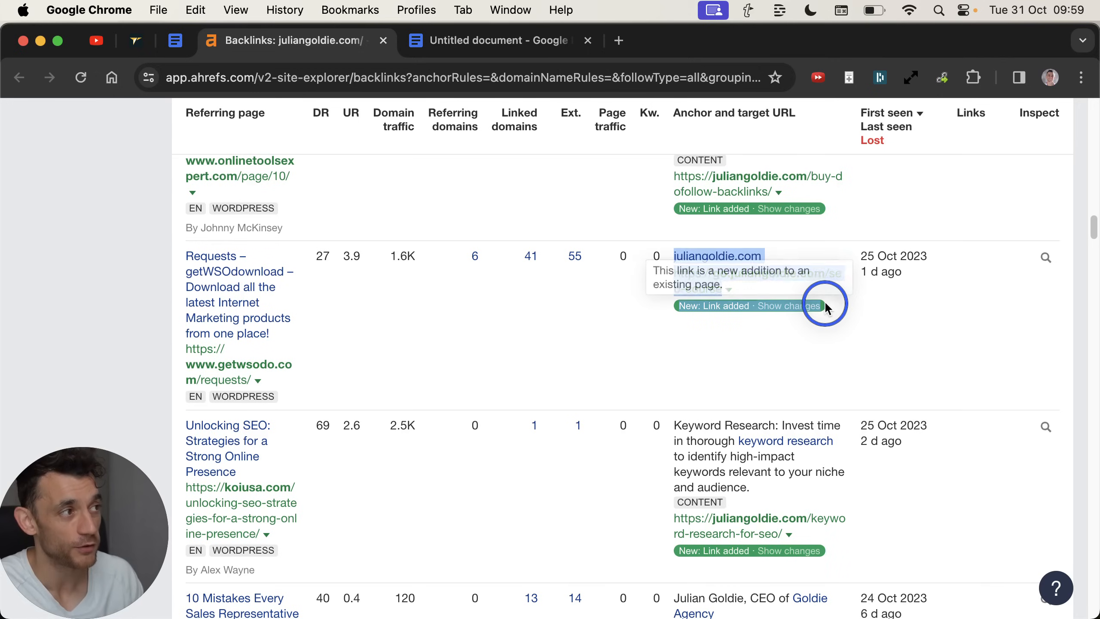
mouse_move(360, 265)
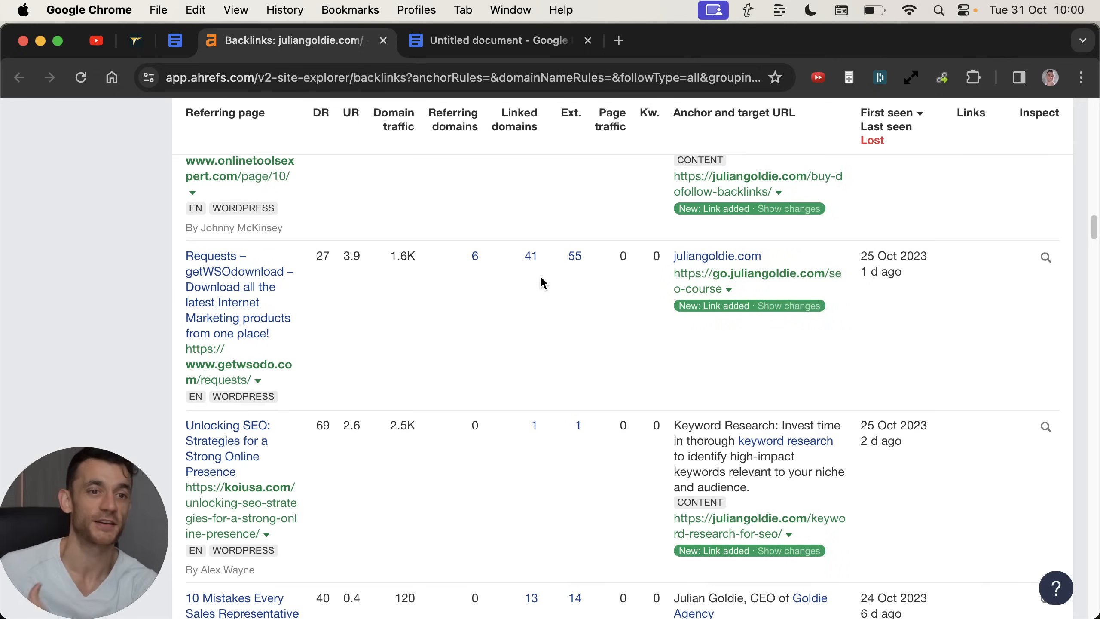
mouse_move(285, 293)
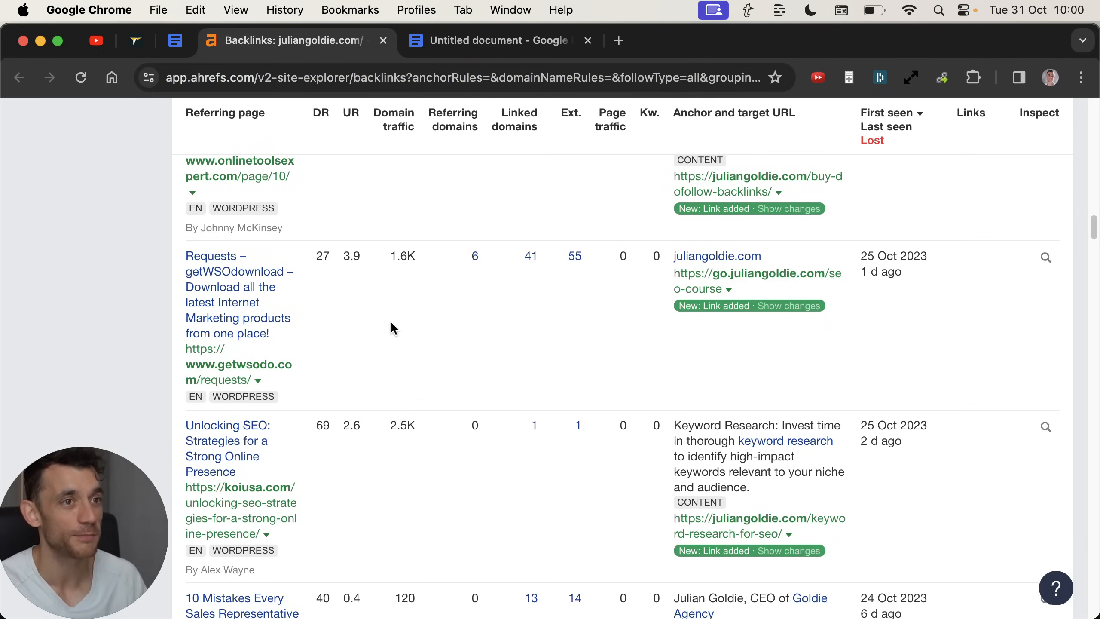
mouse_move(469, 240)
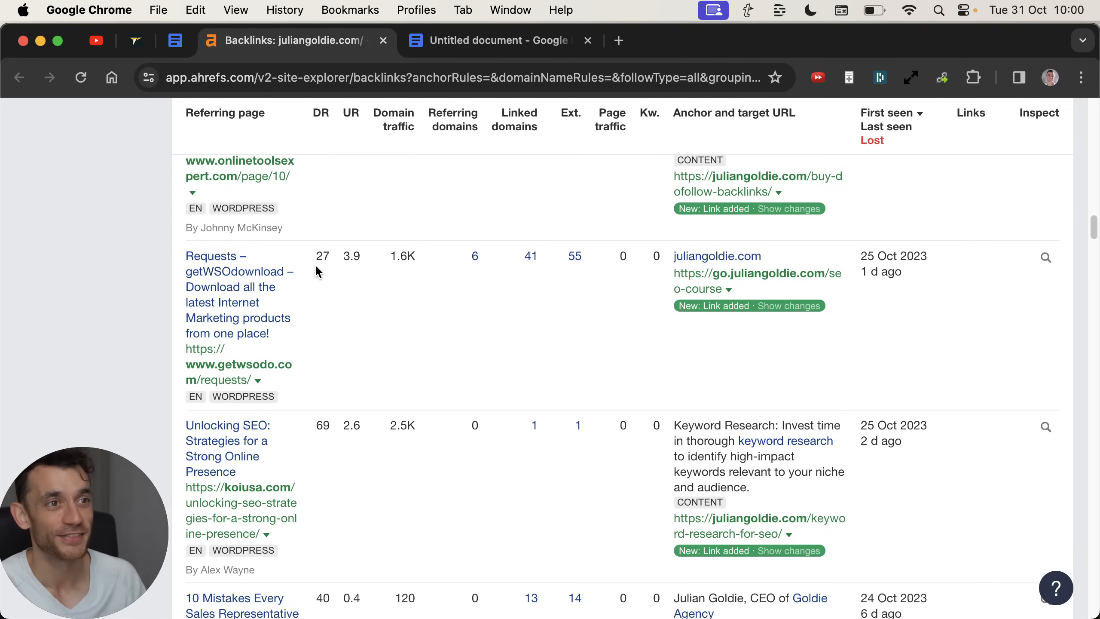
scroll("down", 3)
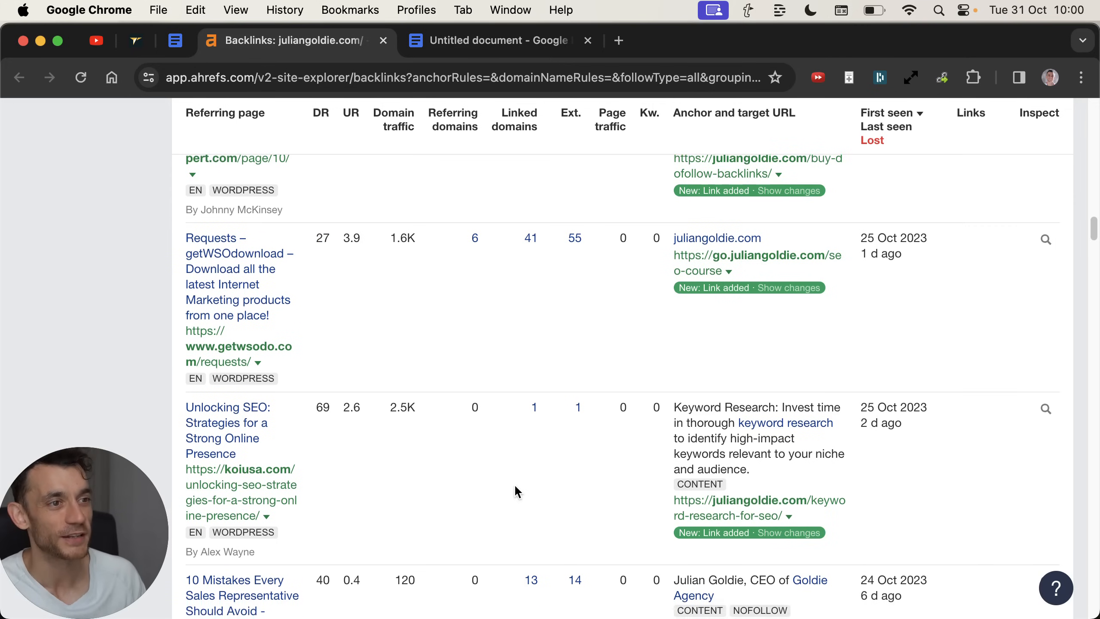
scroll("down", 3)
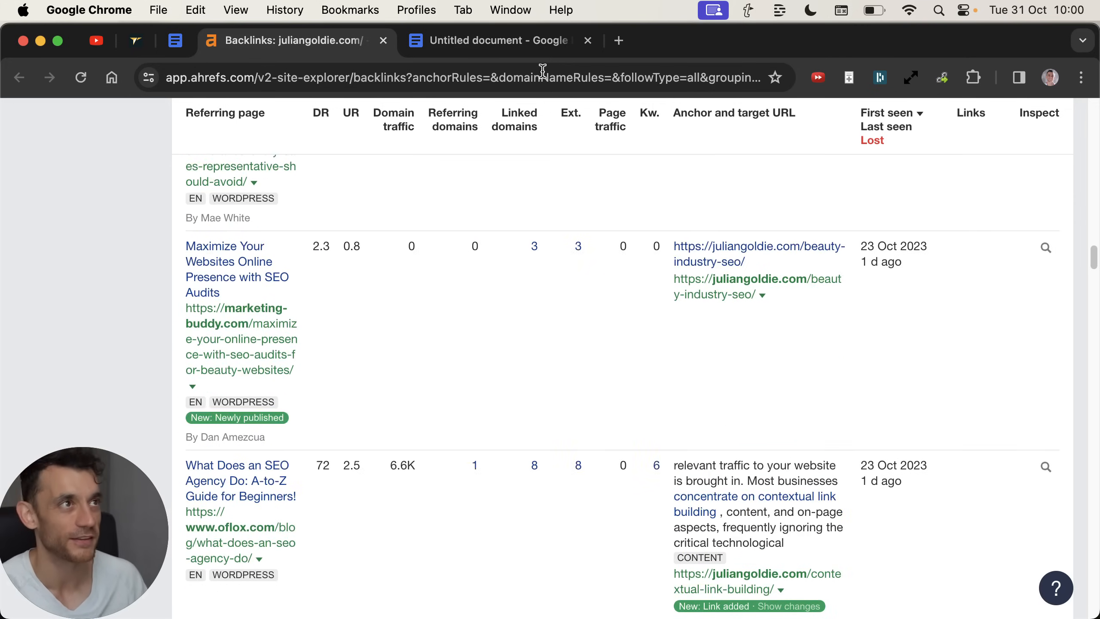
left_click(494, 40)
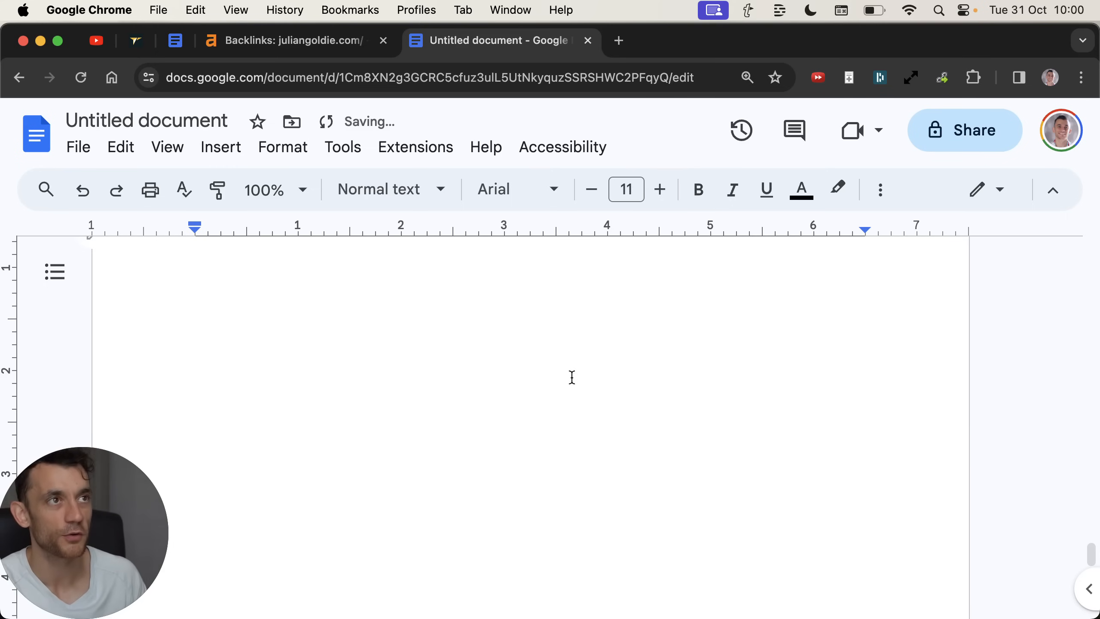
- Paste the seolinkbuildingmastery course offer URL under the '3: COURSES:' heading in the doc
left_click(293, 40)
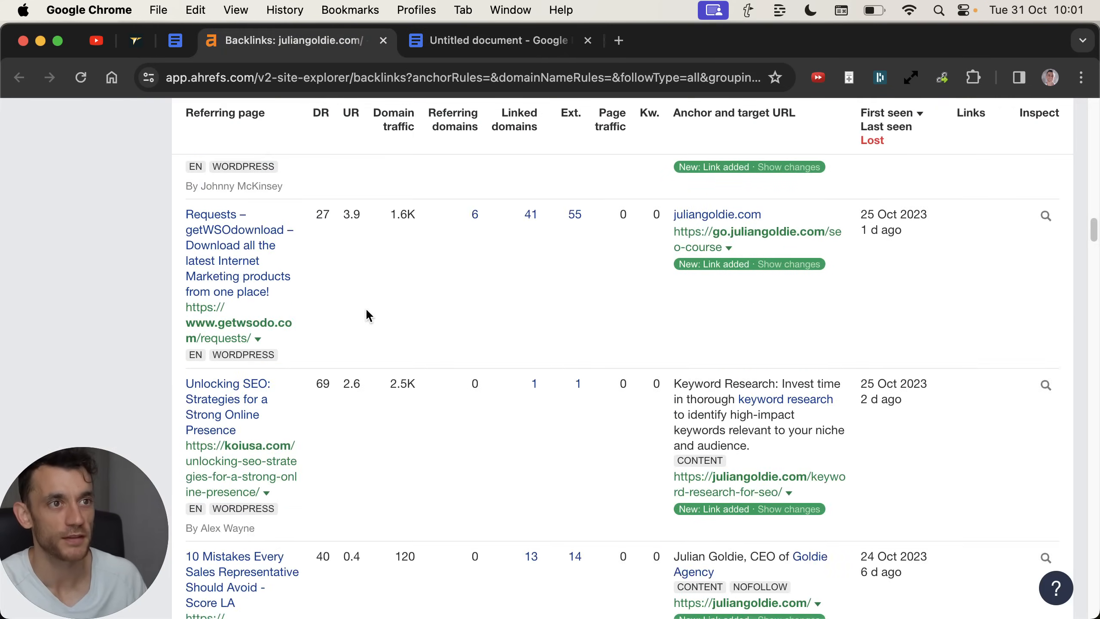
scroll("down", 3)
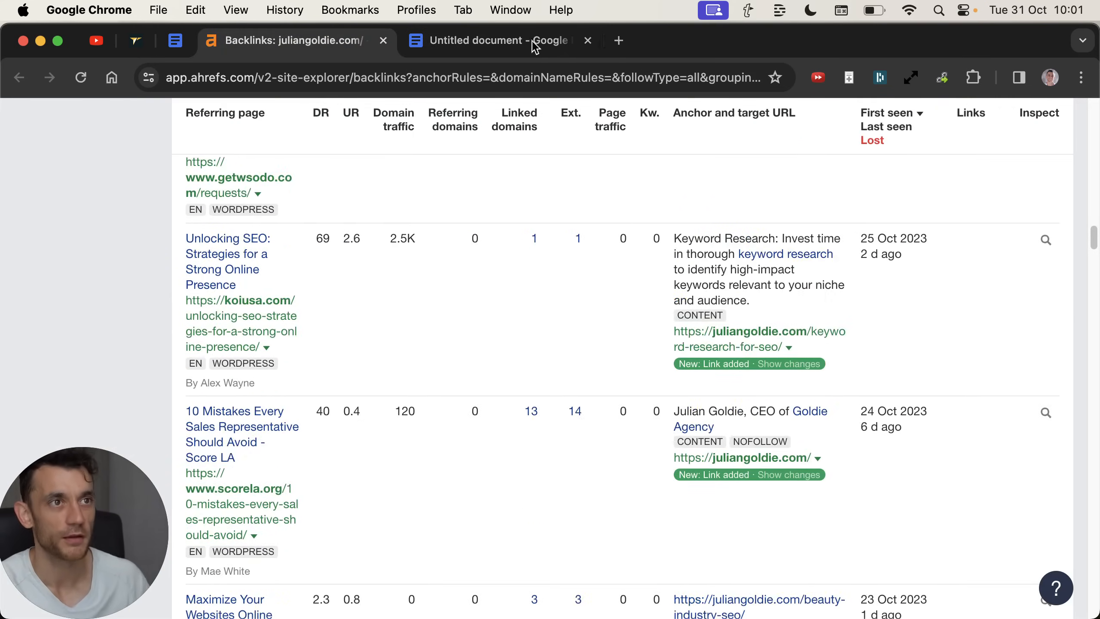
left_click(498, 40)
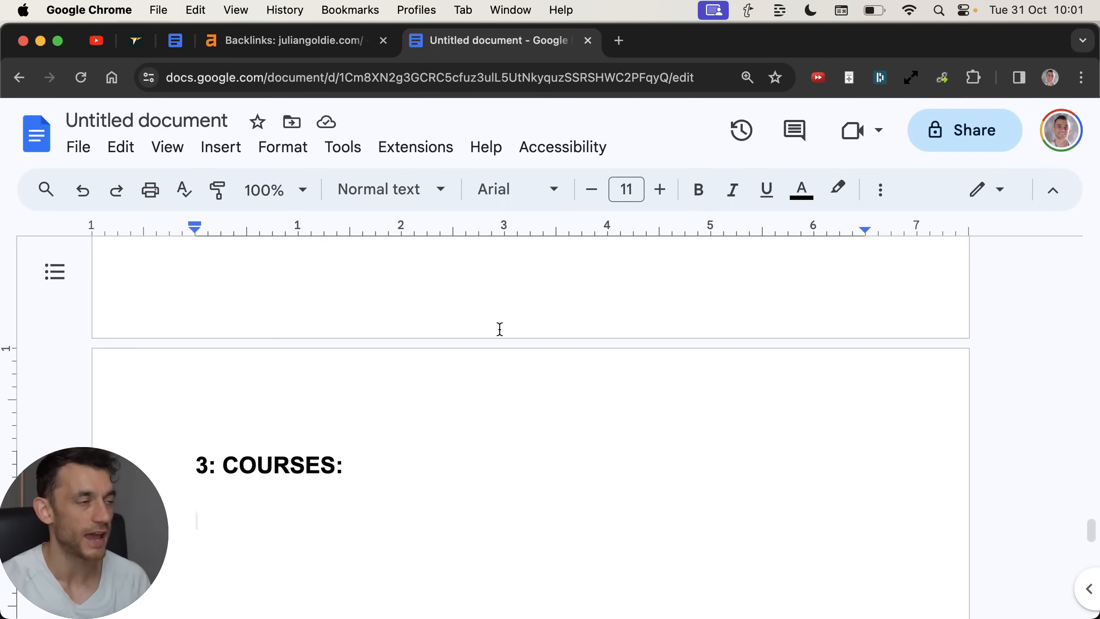
type("https://seolinkbuildingmastery.memberships.msgsndr.com/offers/2610444f-e283-435e-8f6e-7da07ed153fa")
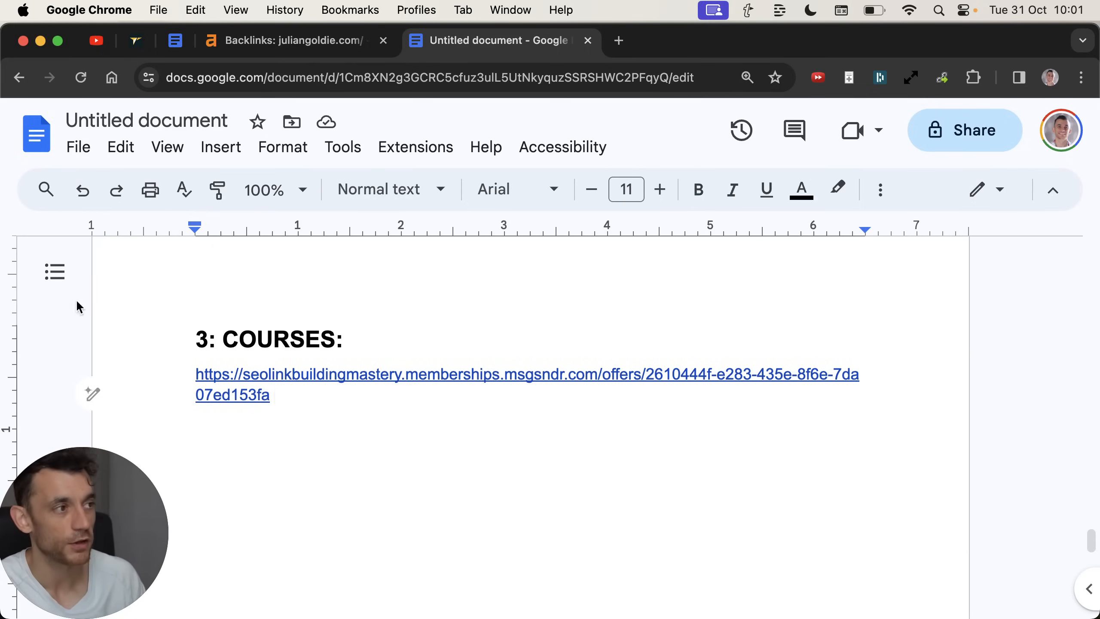
left_click(275, 394)
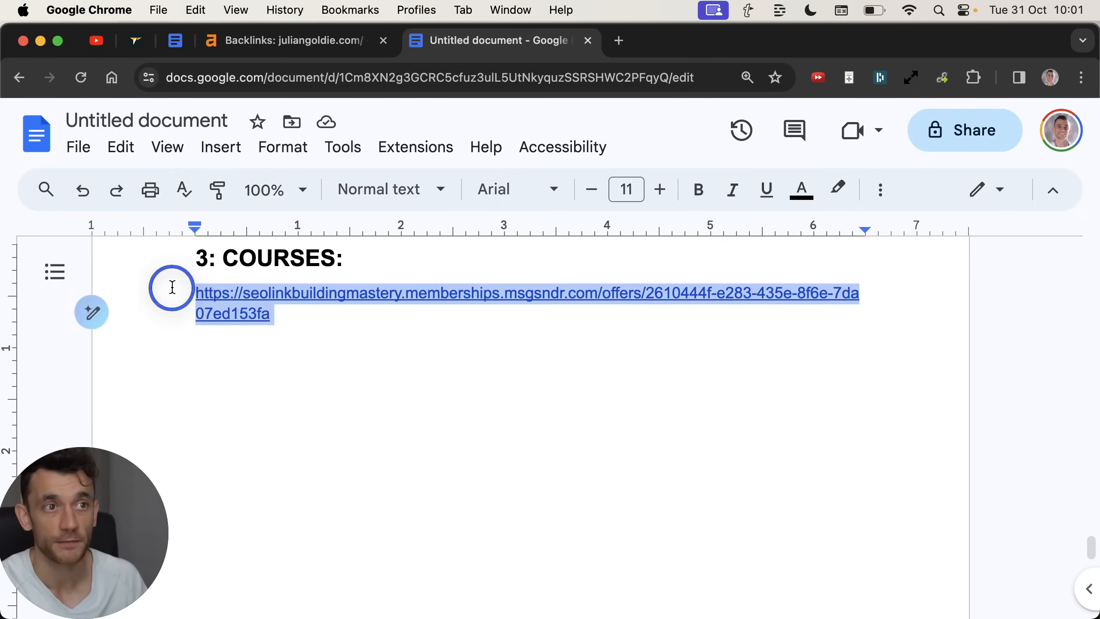
left_click(276, 312)
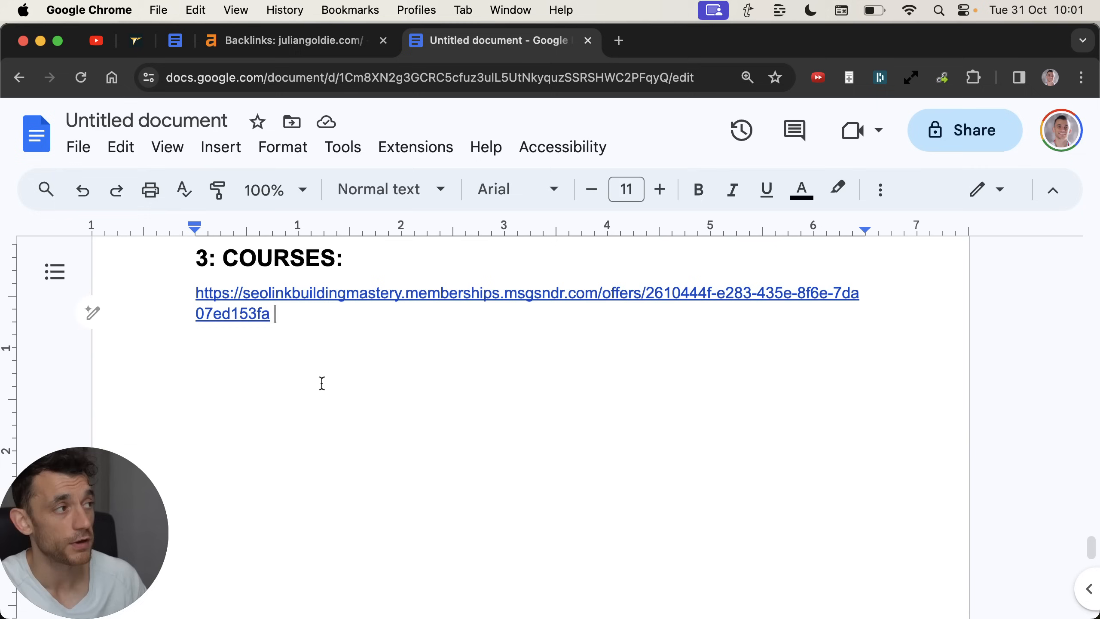
- Return to the Ahrefs backlinks report and continue down the list
left_click(293, 40)
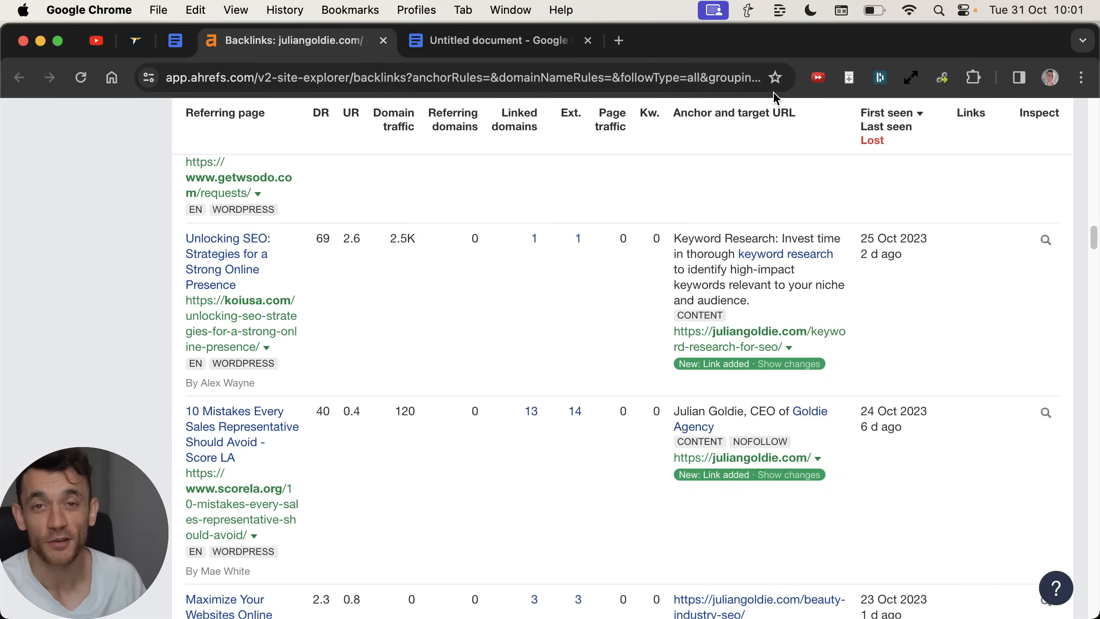
scroll("down", 3)
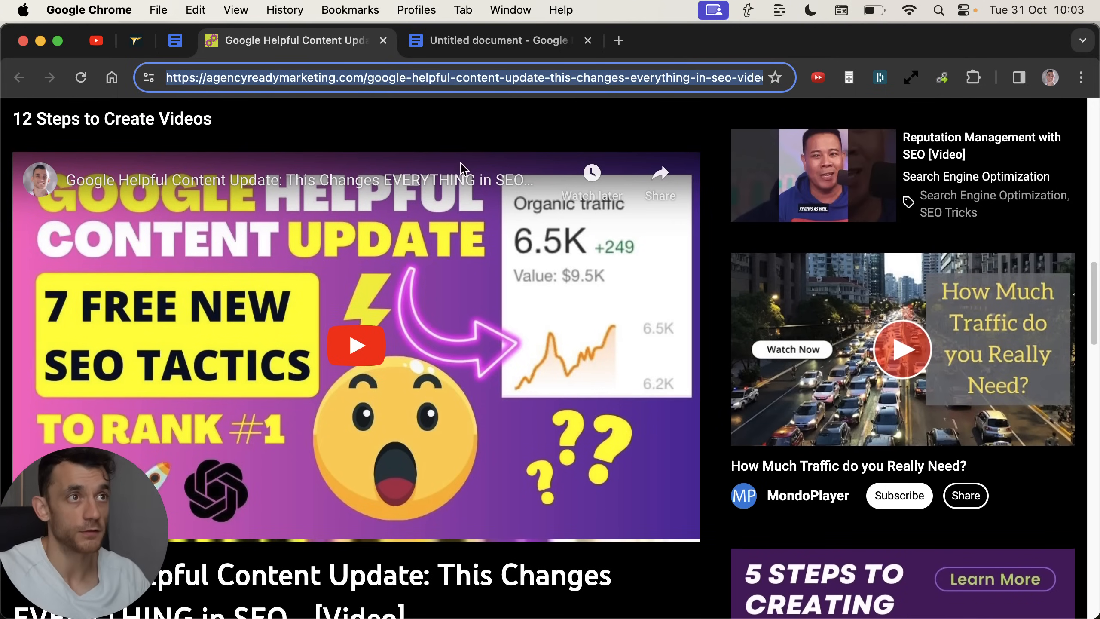
- Scroll the past-week Google results for "julian goldie"
scroll("down", 3)
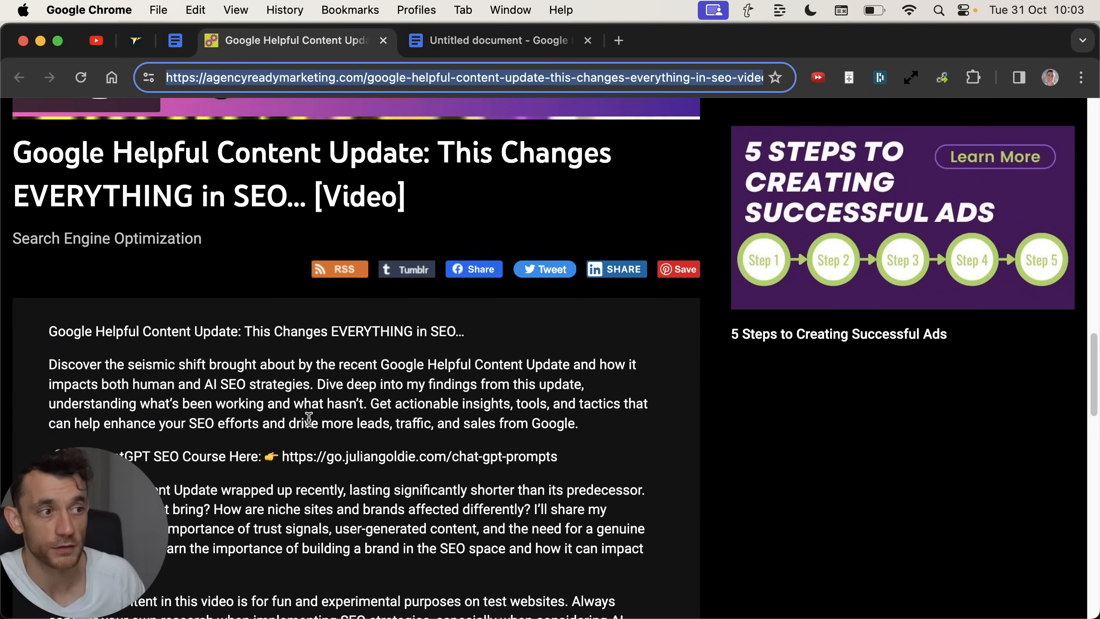
scroll("down", 3)
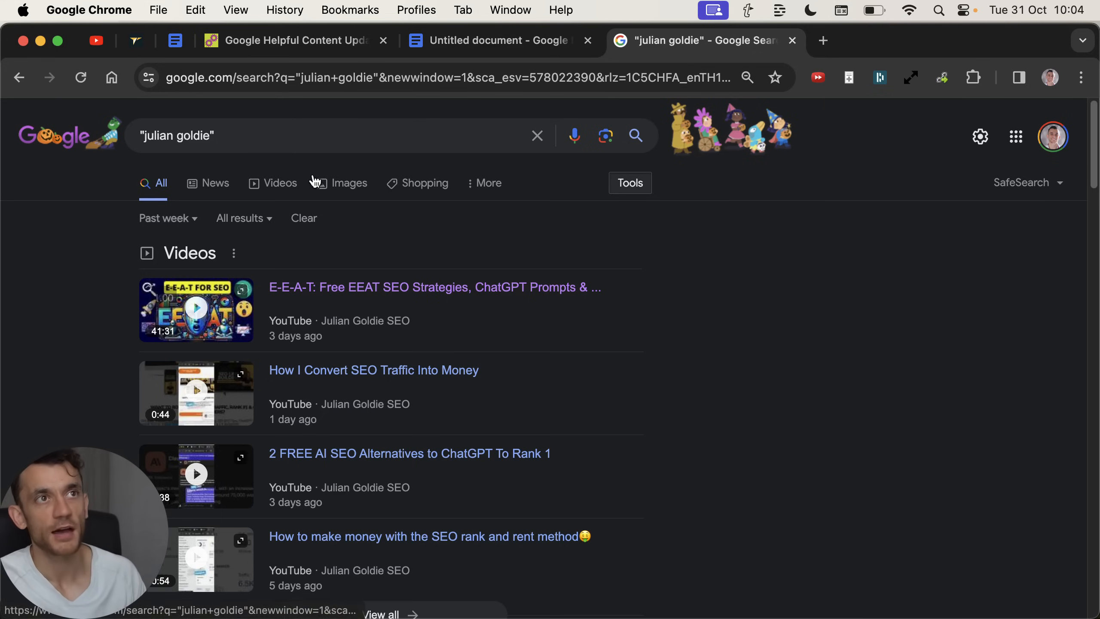
- Look through the recent Julian Goldie mentions in the Google search results
left_click(382, 40)
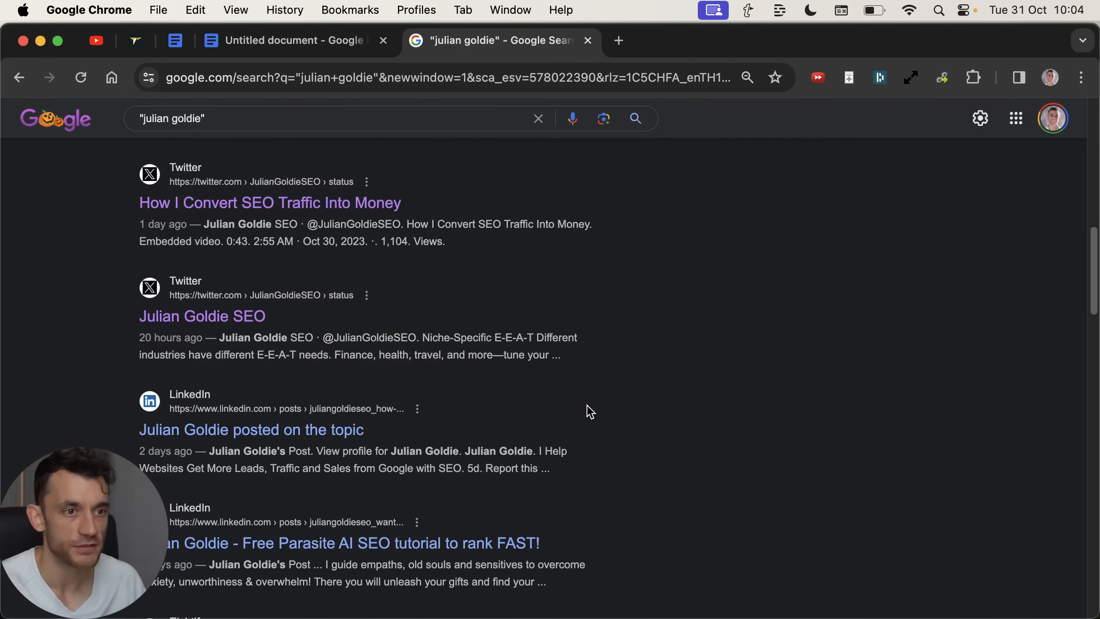
scroll("down", 3)
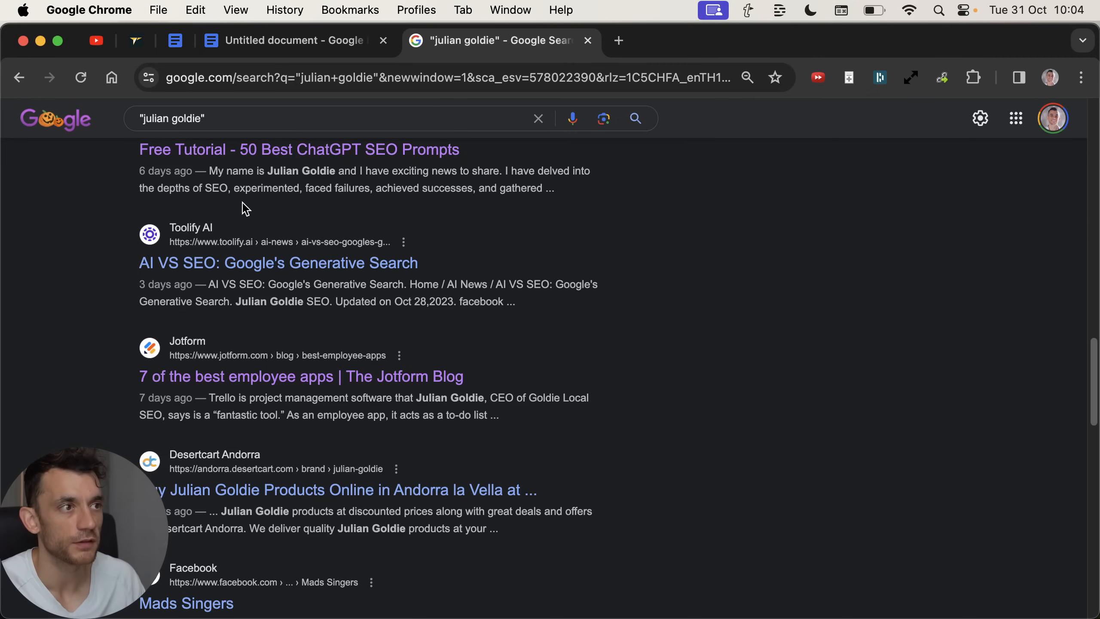
scroll("down", 3)
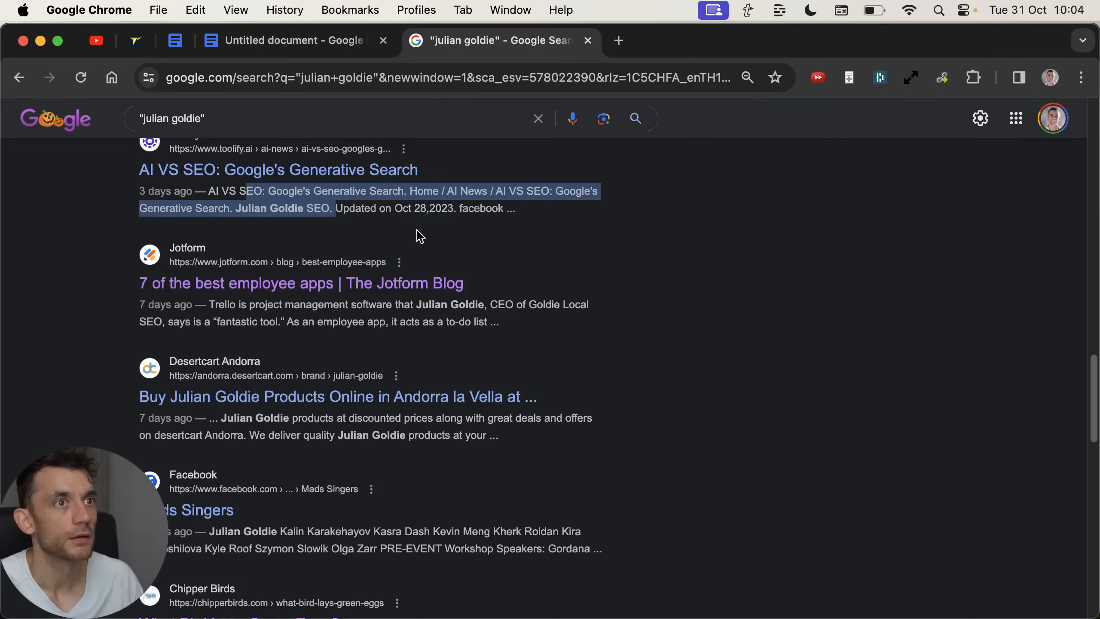
scroll("down", 3)
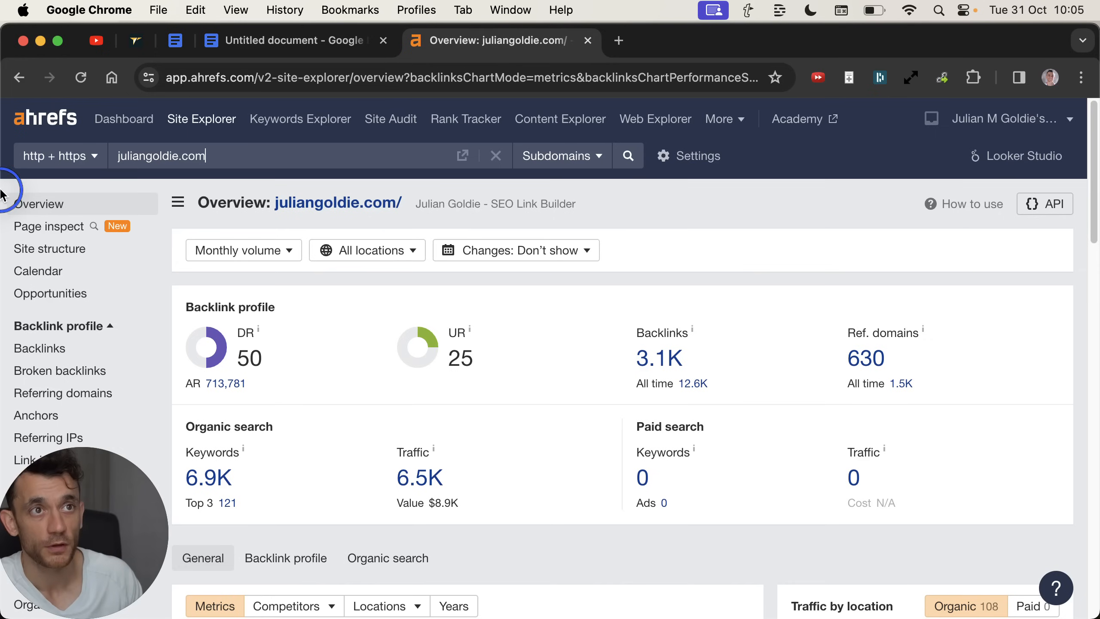
- Review the steep 2023 organic traffic climb on juliangoldie.com, then return to the HighLevel Add Lesson dialog
scroll("down", 3)
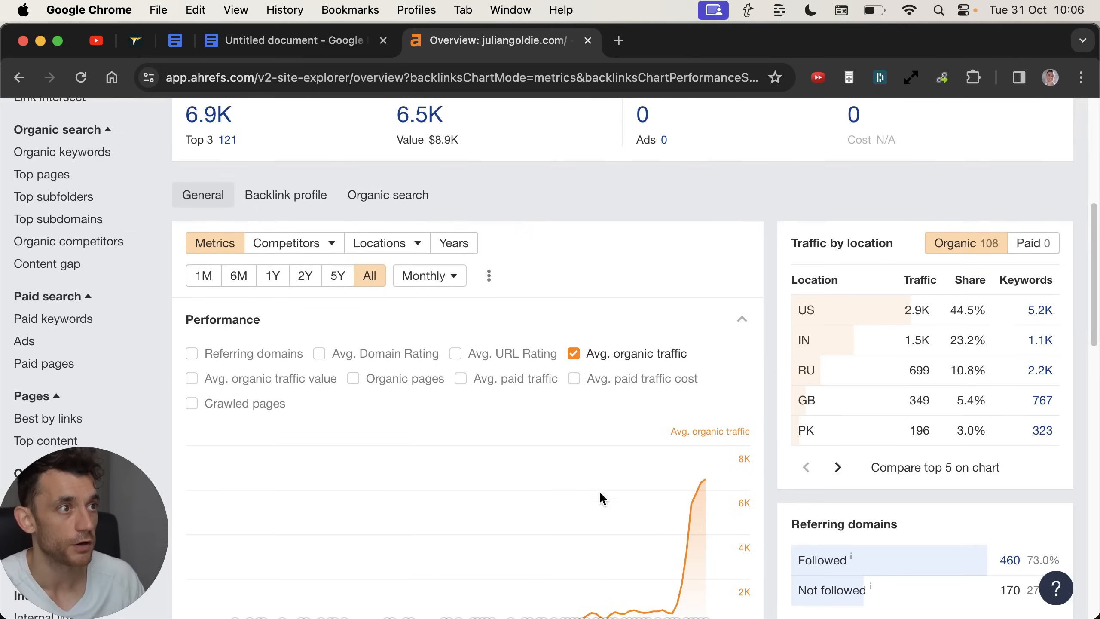
scroll("down", 3)
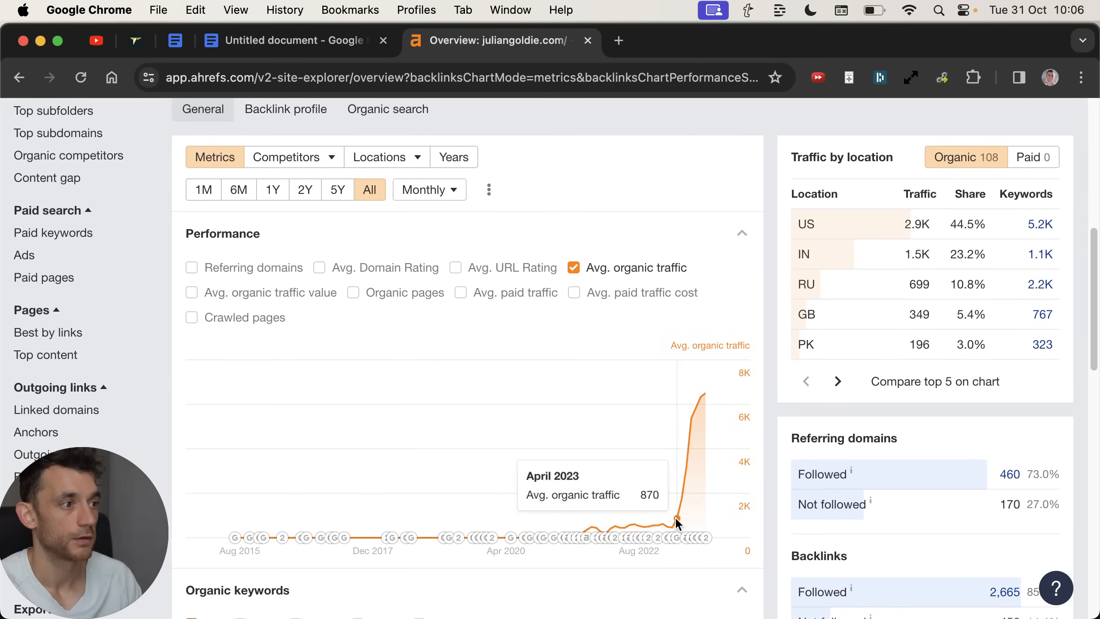
mouse_move(671, 507)
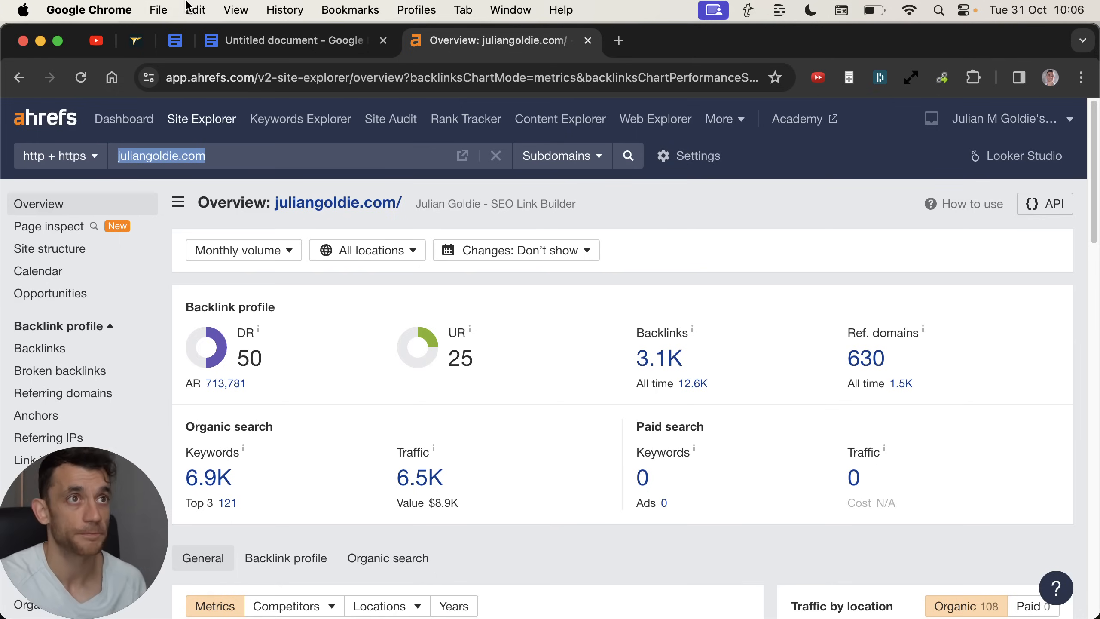
left_click(498, 40)
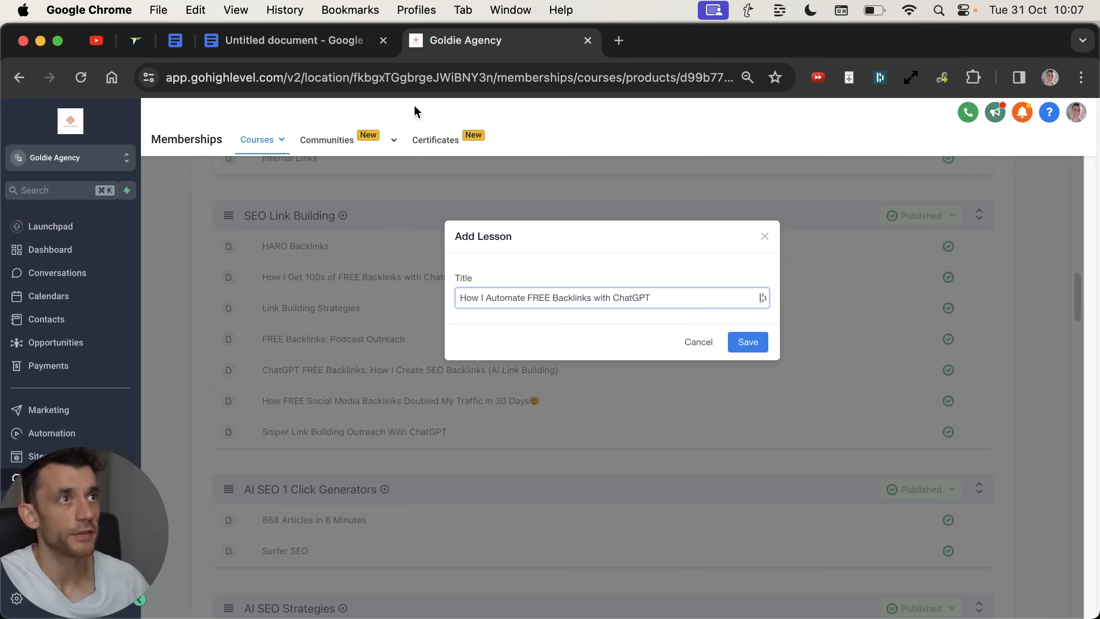
- Check the courses link in the prompt doc, then save the lesson 'How I Automate FREE Backlinks with ChatGPT'
left_click(295, 40)
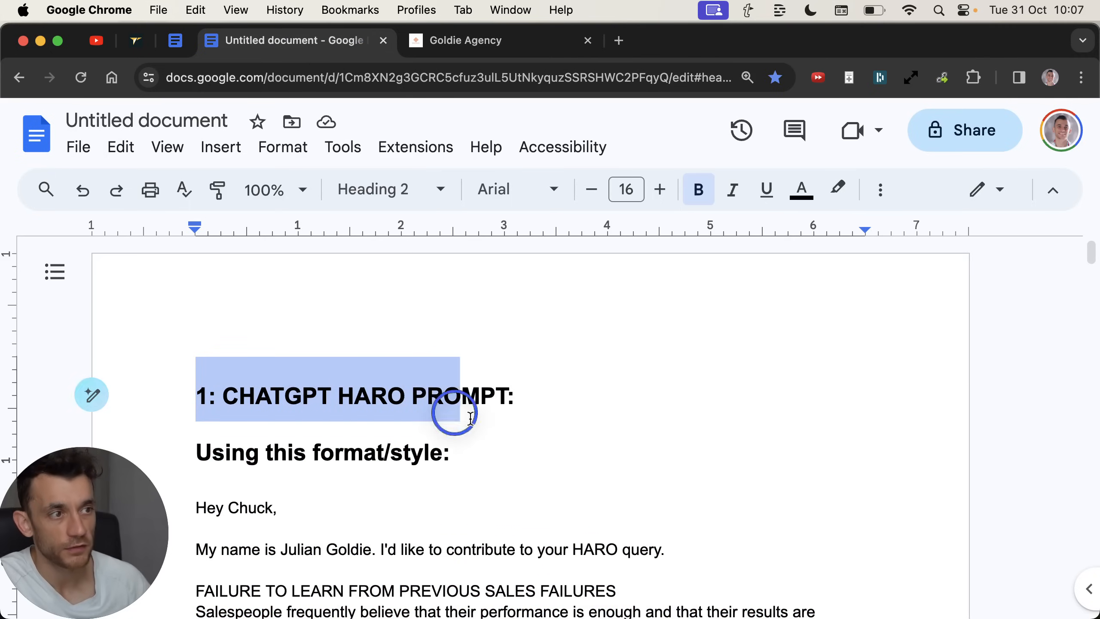
scroll("down", 3)
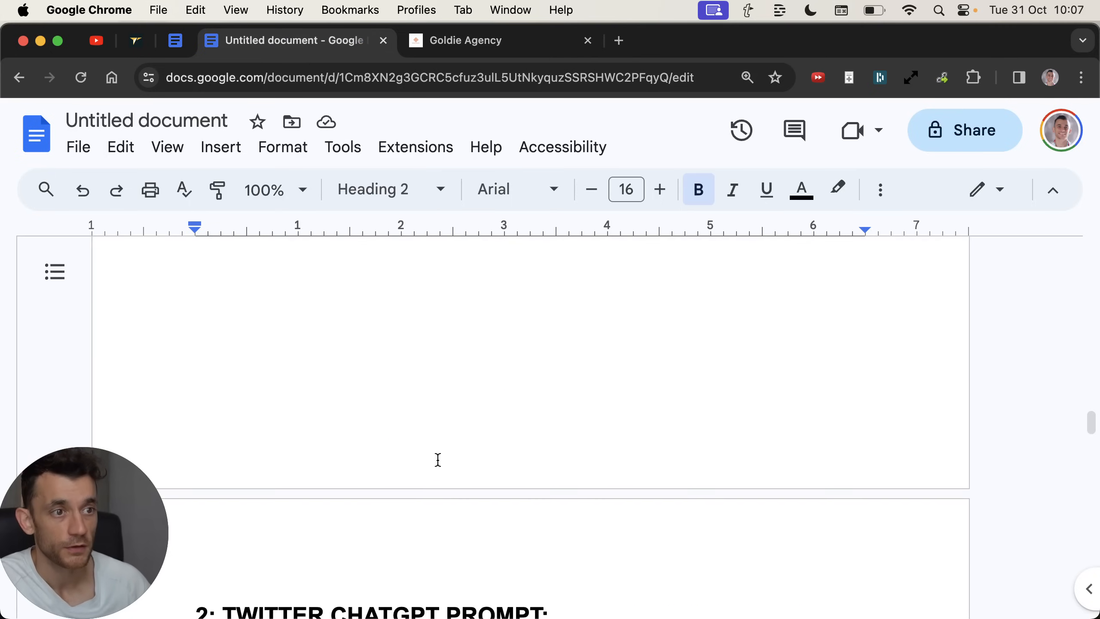
scroll("down", 3)
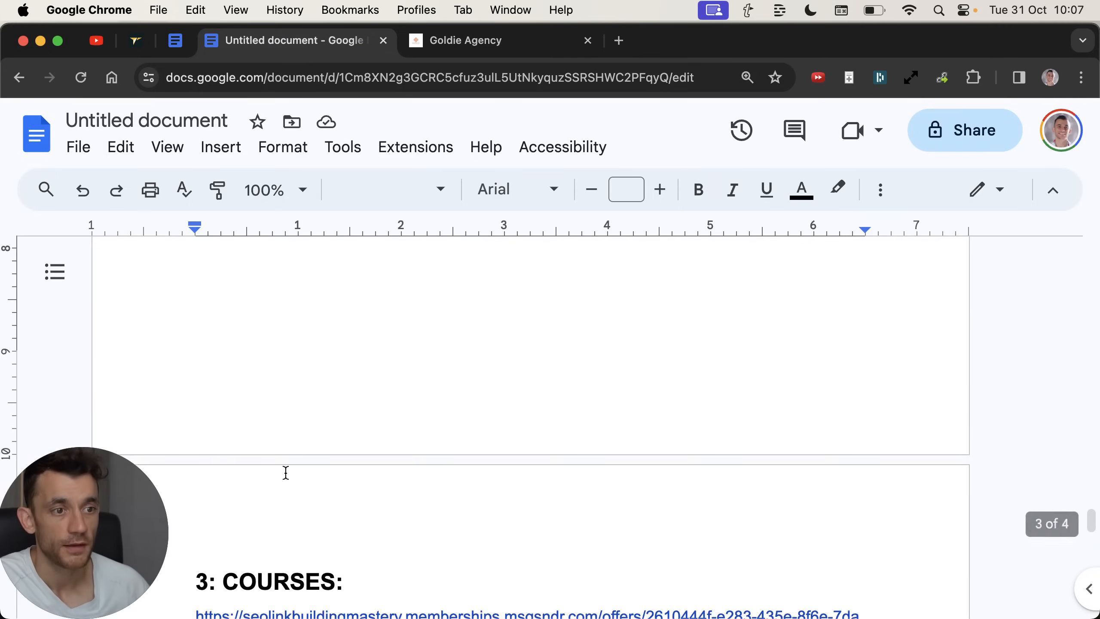
left_click_drag(197, 428, 284, 485)
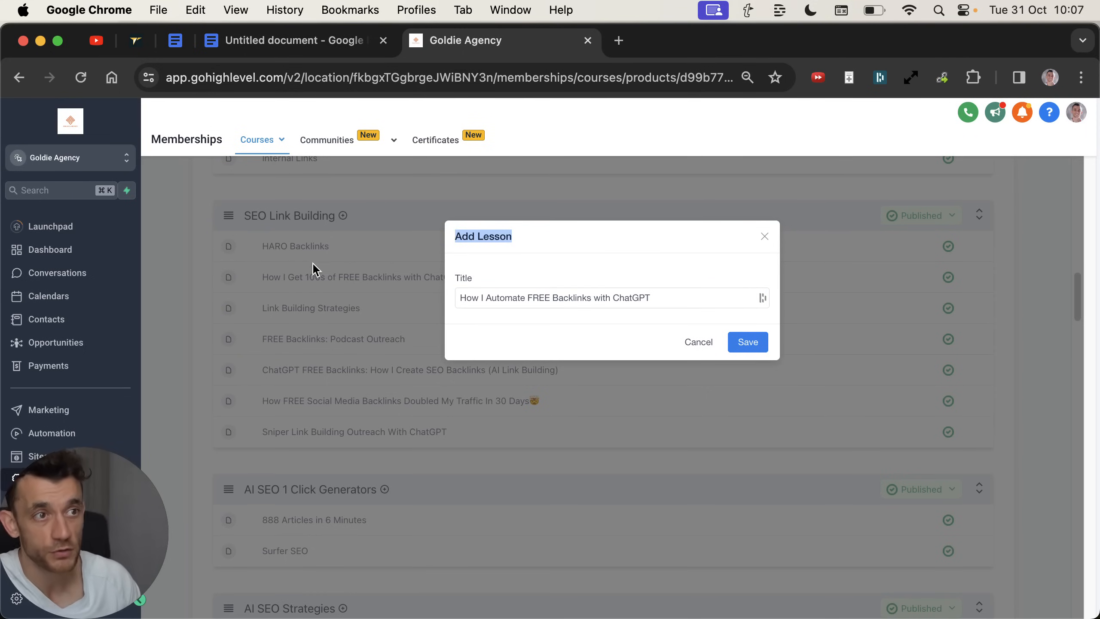
mouse_move(823, 322)
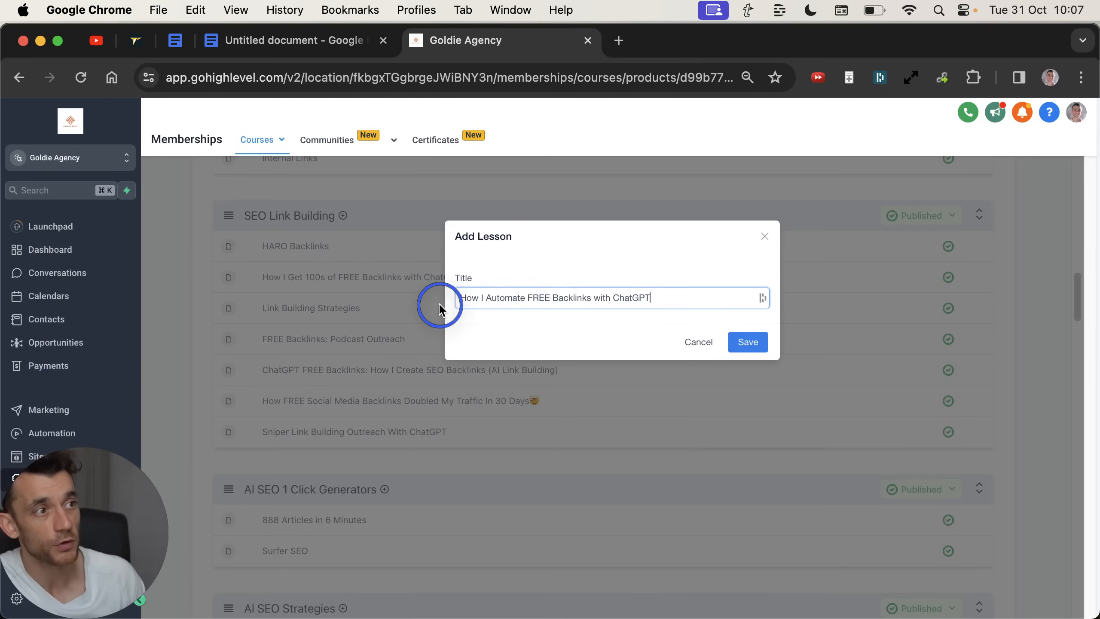
left_click(747, 341)
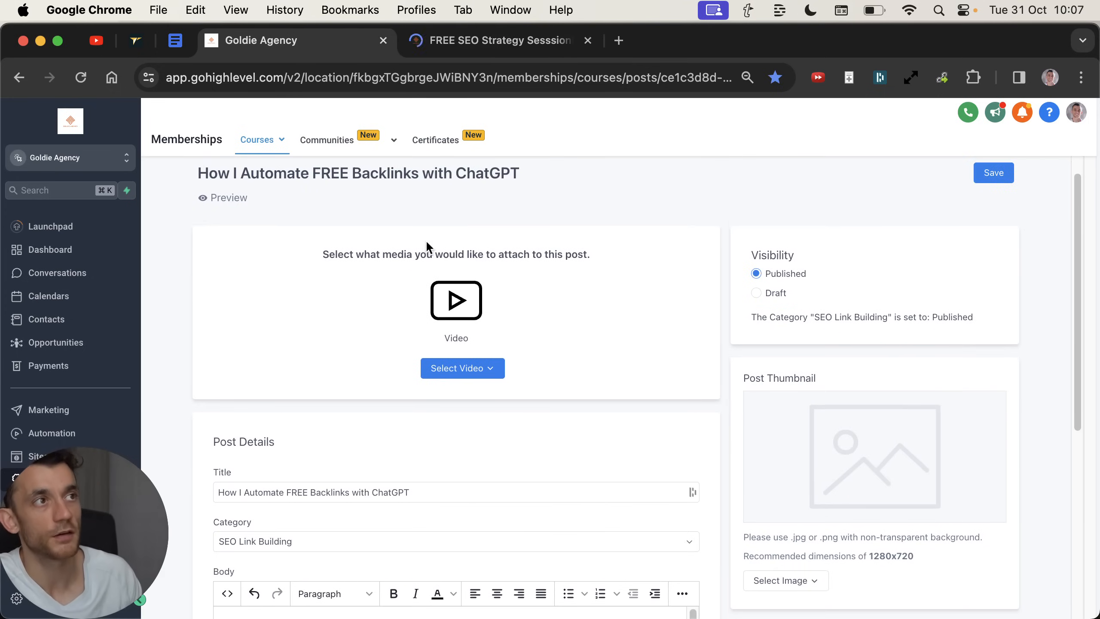
- Review the juliangoldie.com free SEO strategy-session page from headline down to its benefits
left_click(497, 40)
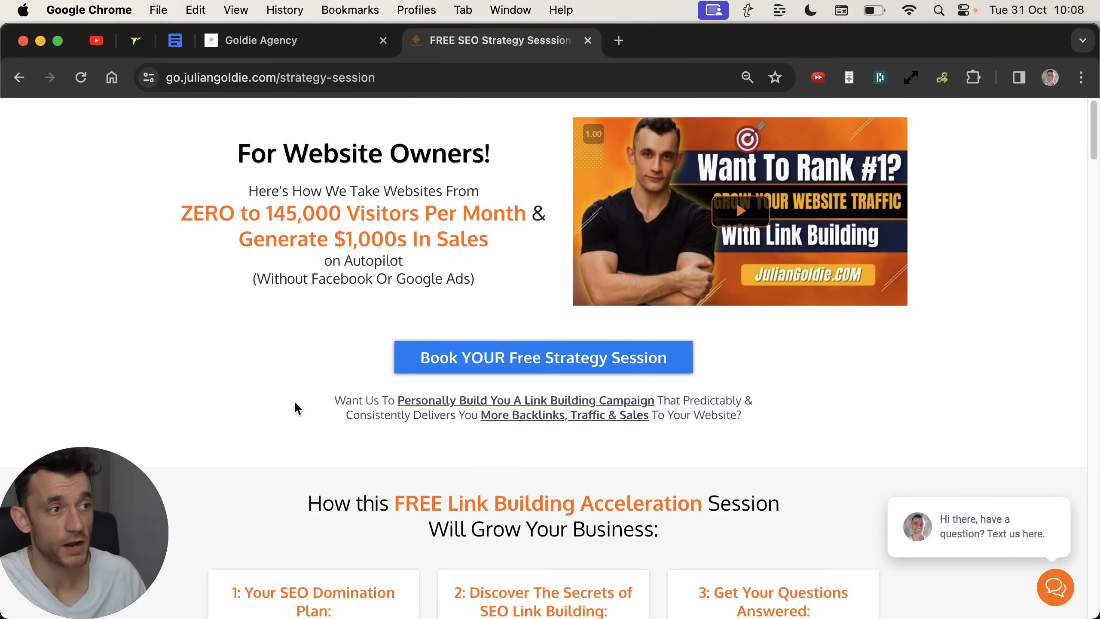
left_click_drag(335, 400, 741, 415)
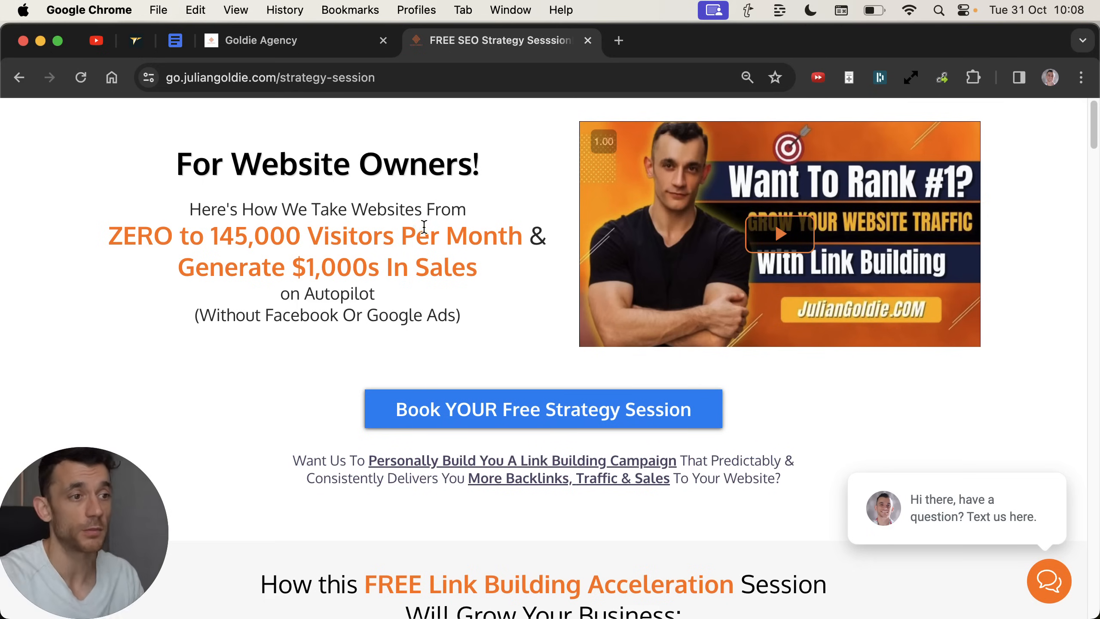
scroll("down", 3)
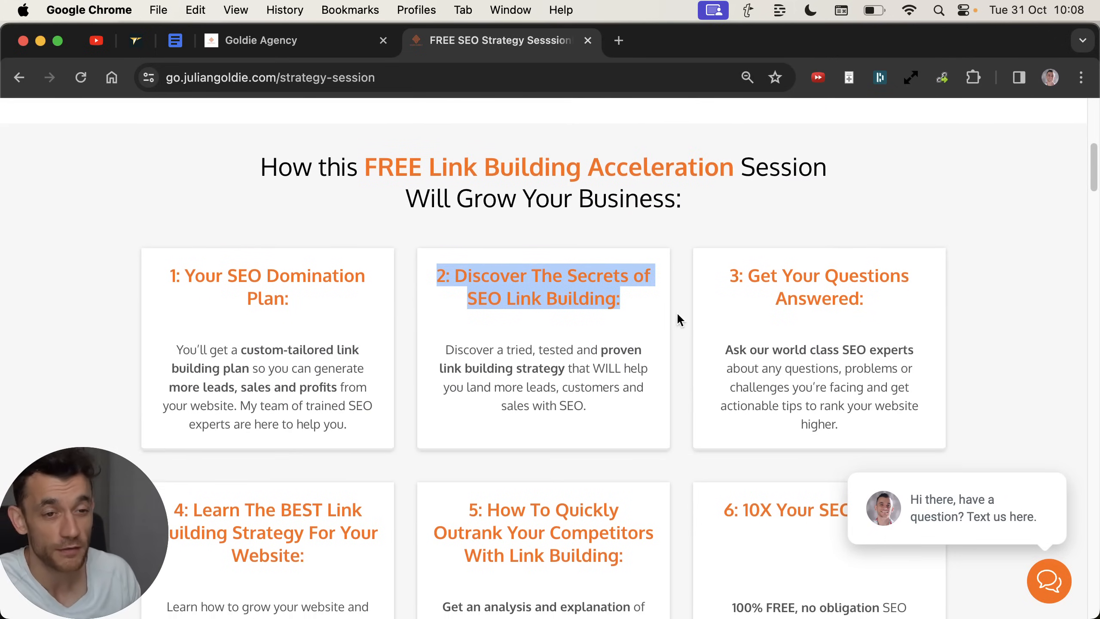
scroll("down", 3)
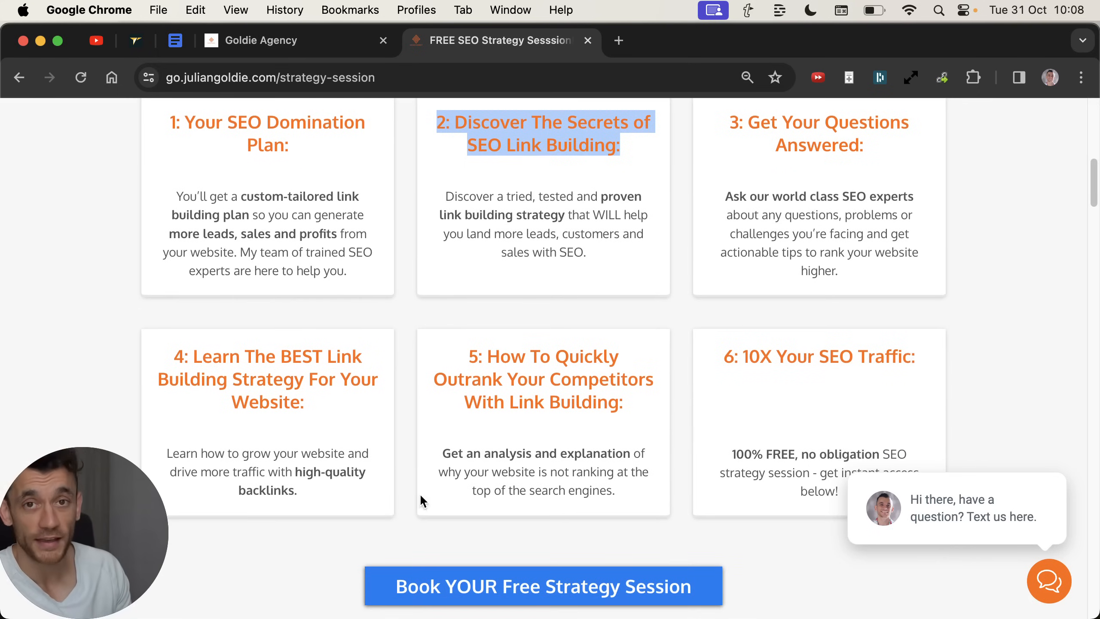
mouse_move(870, 427)
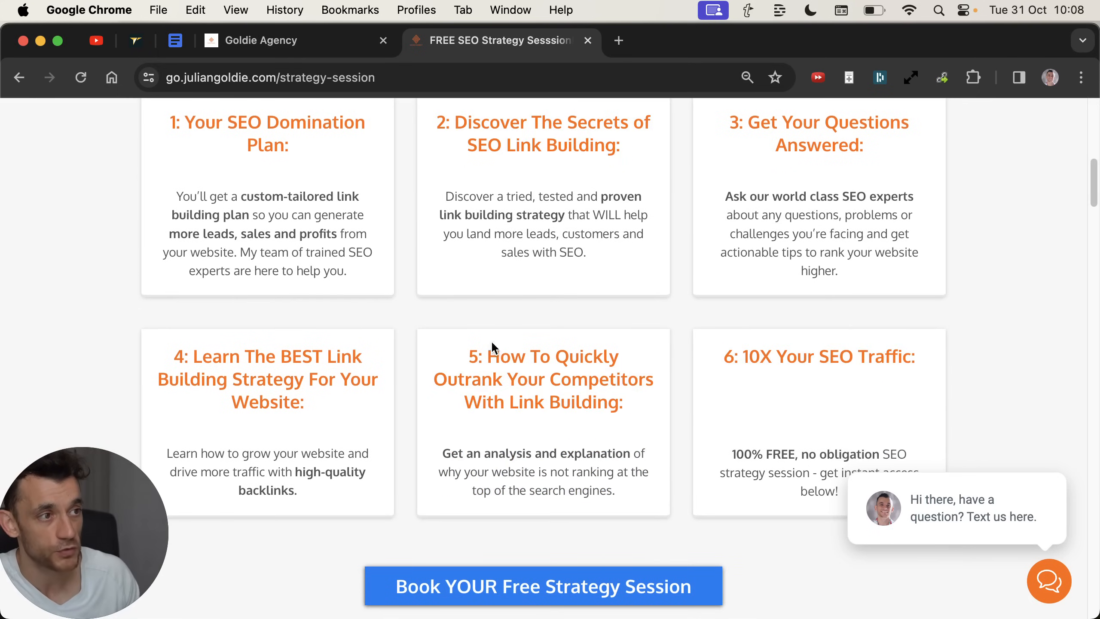
scroll("up", 3)
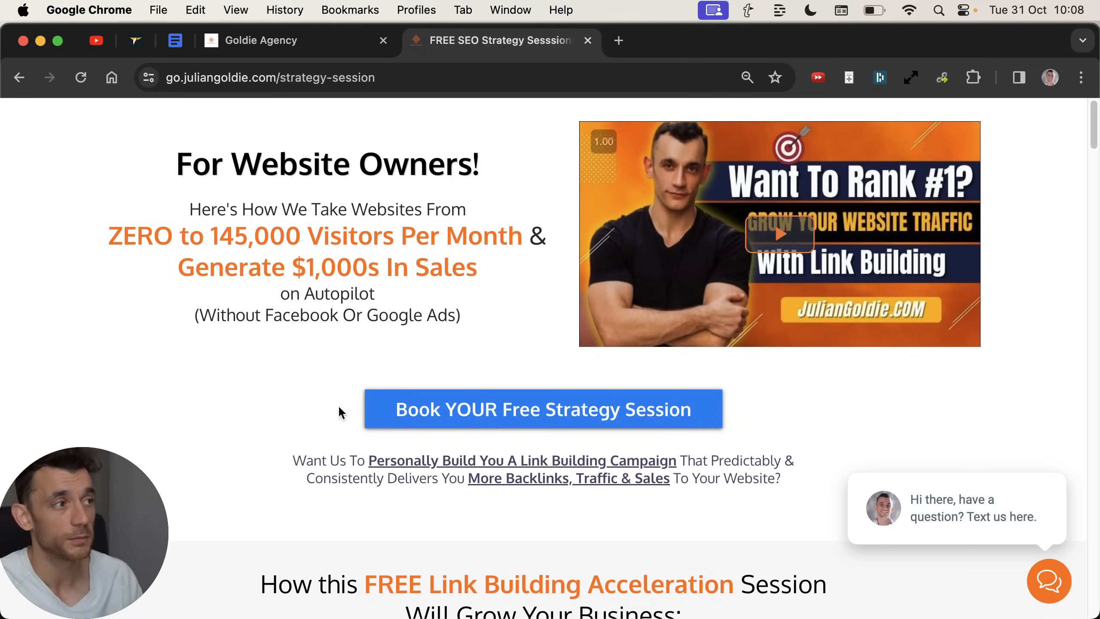
mouse_move(461, 460)
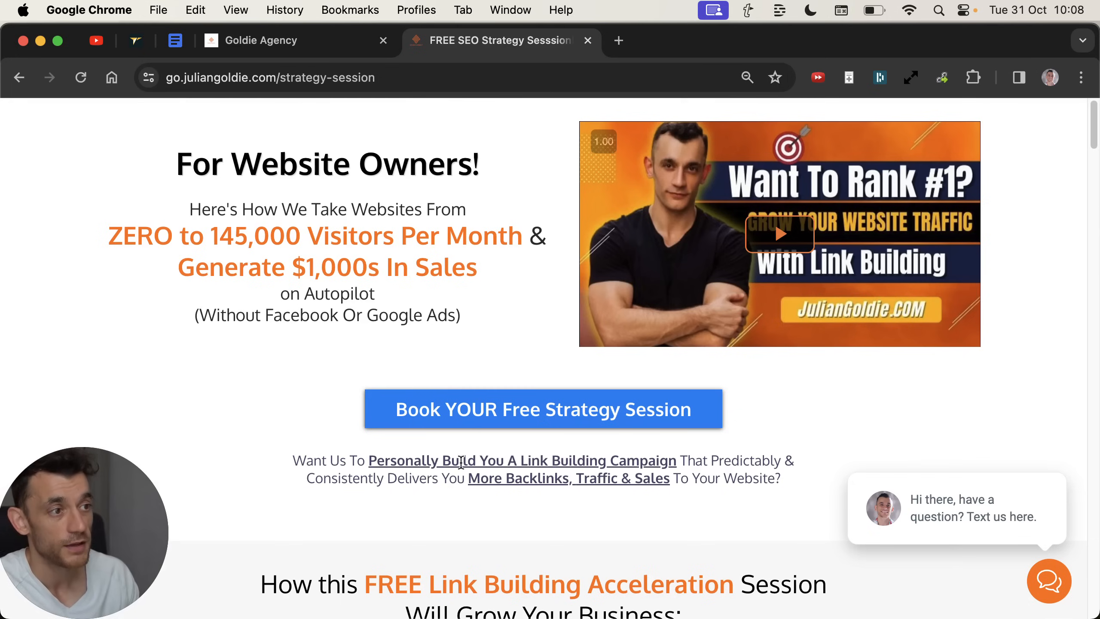